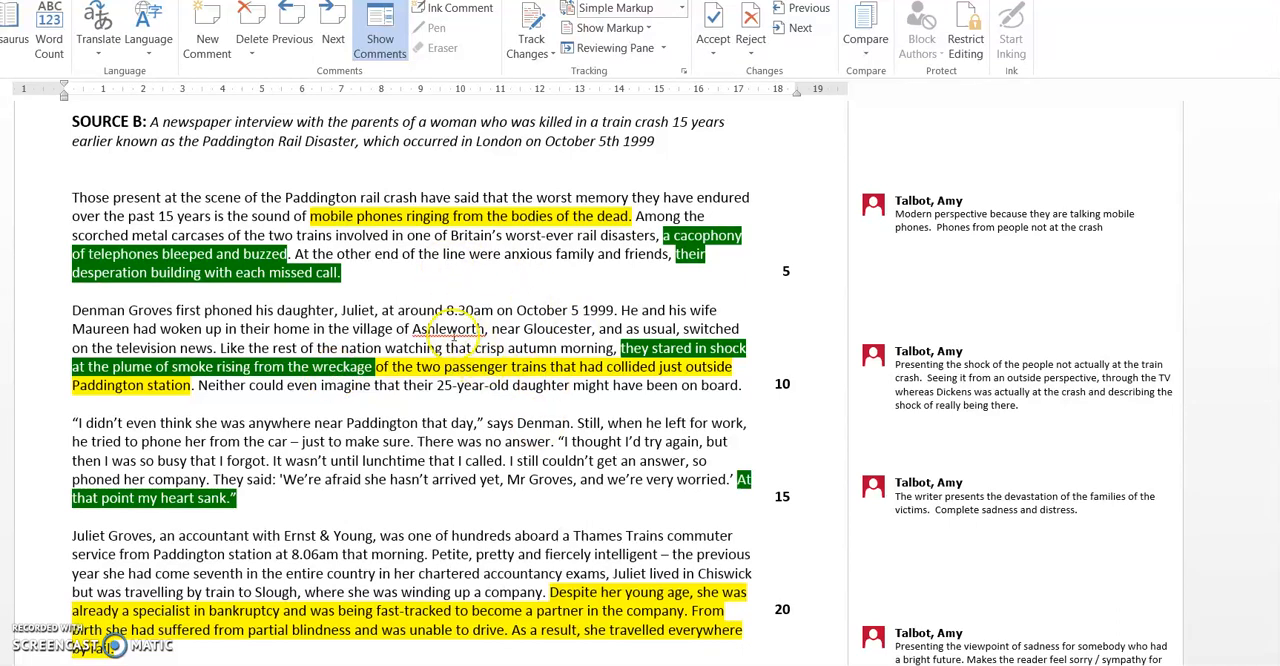
Comment on 'a cacophony' as a harsh, unpleasant mixture of sounds.
scroll("up", 3)
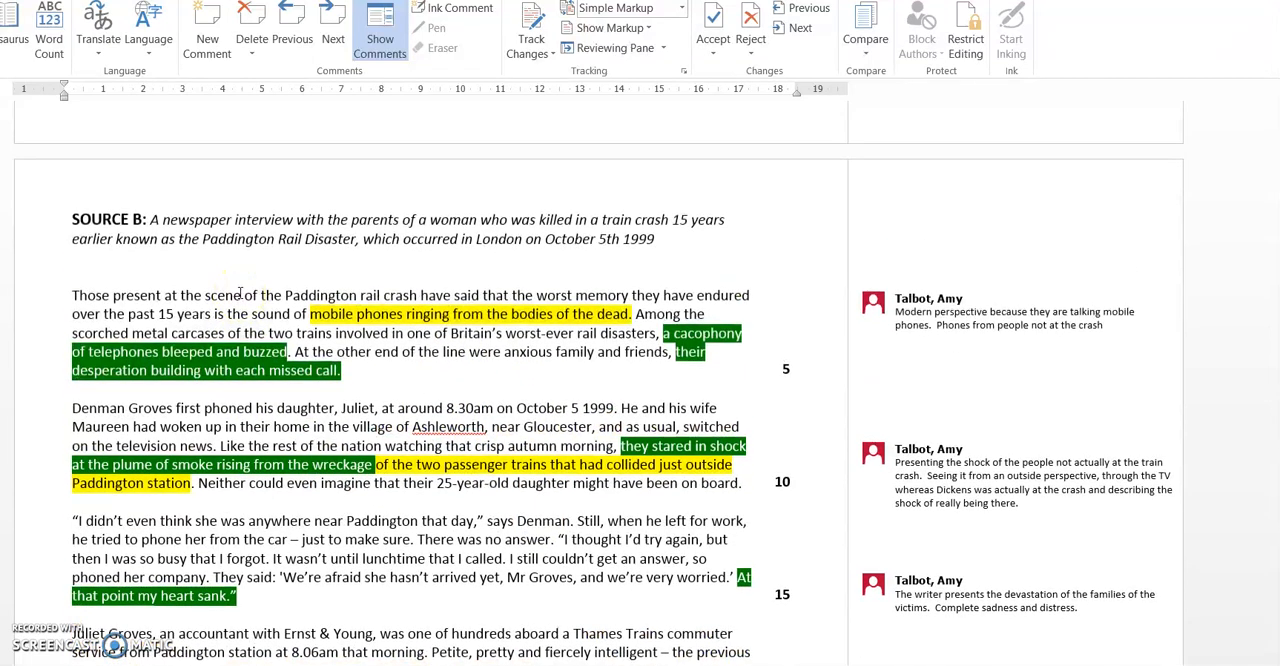
mouse_move(228, 273)
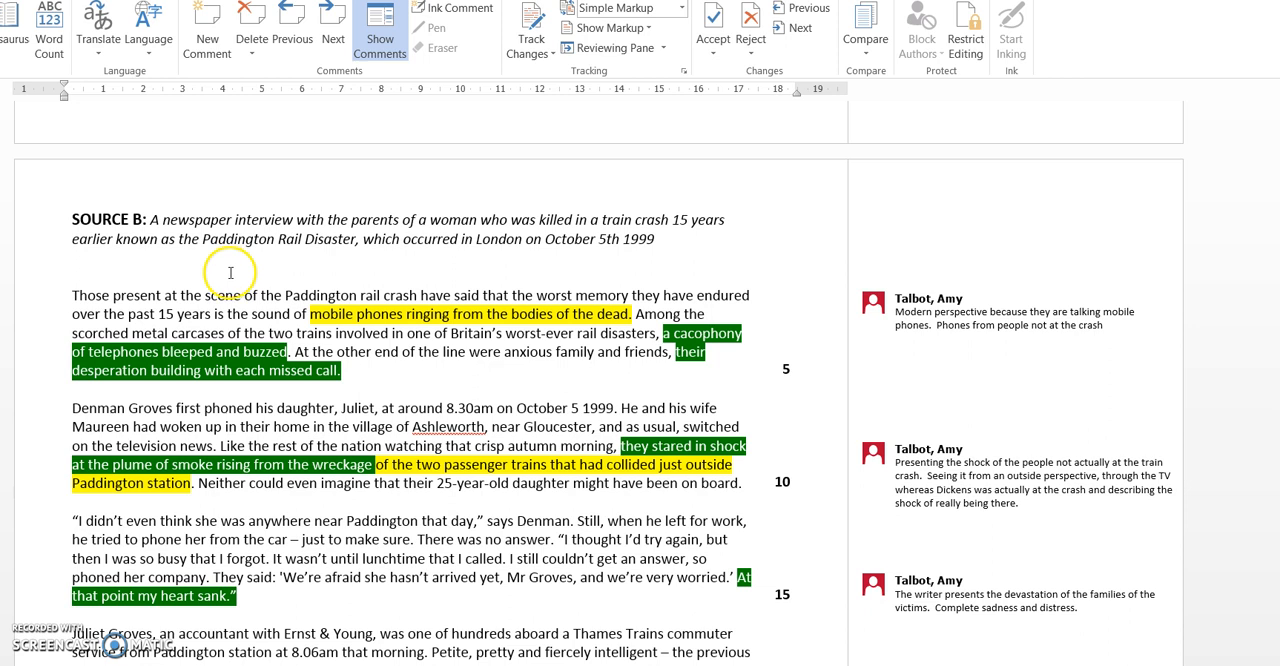
mouse_move(242, 270)
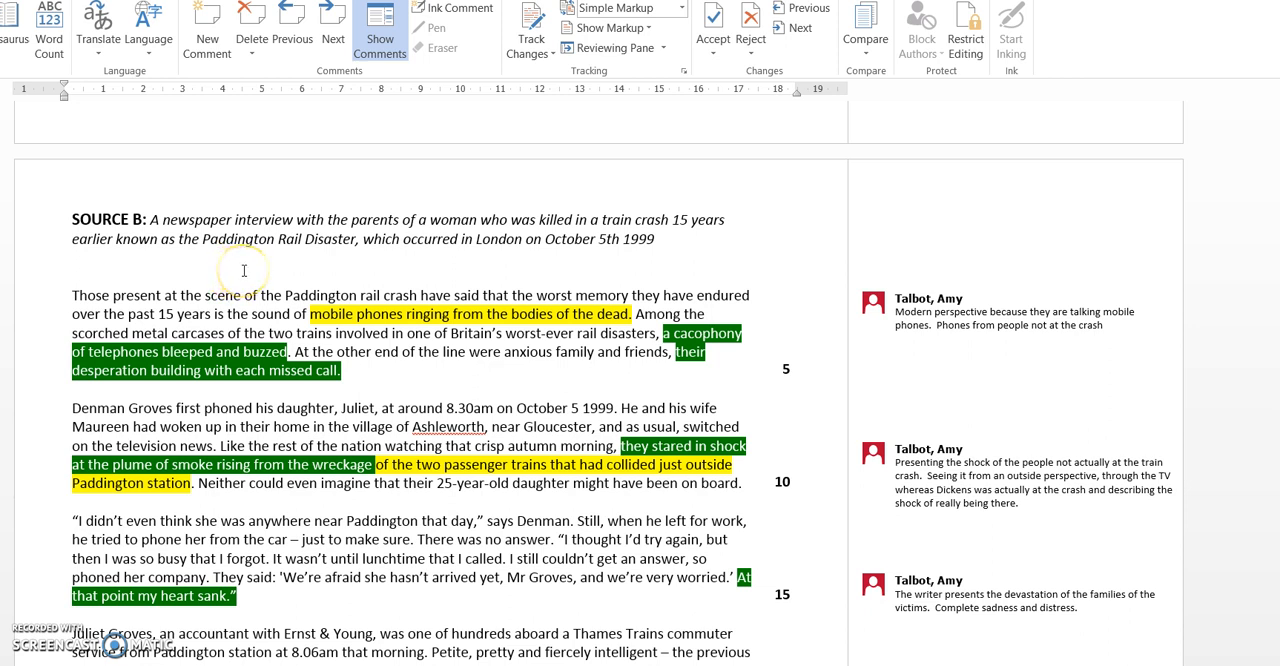
mouse_move(483, 270)
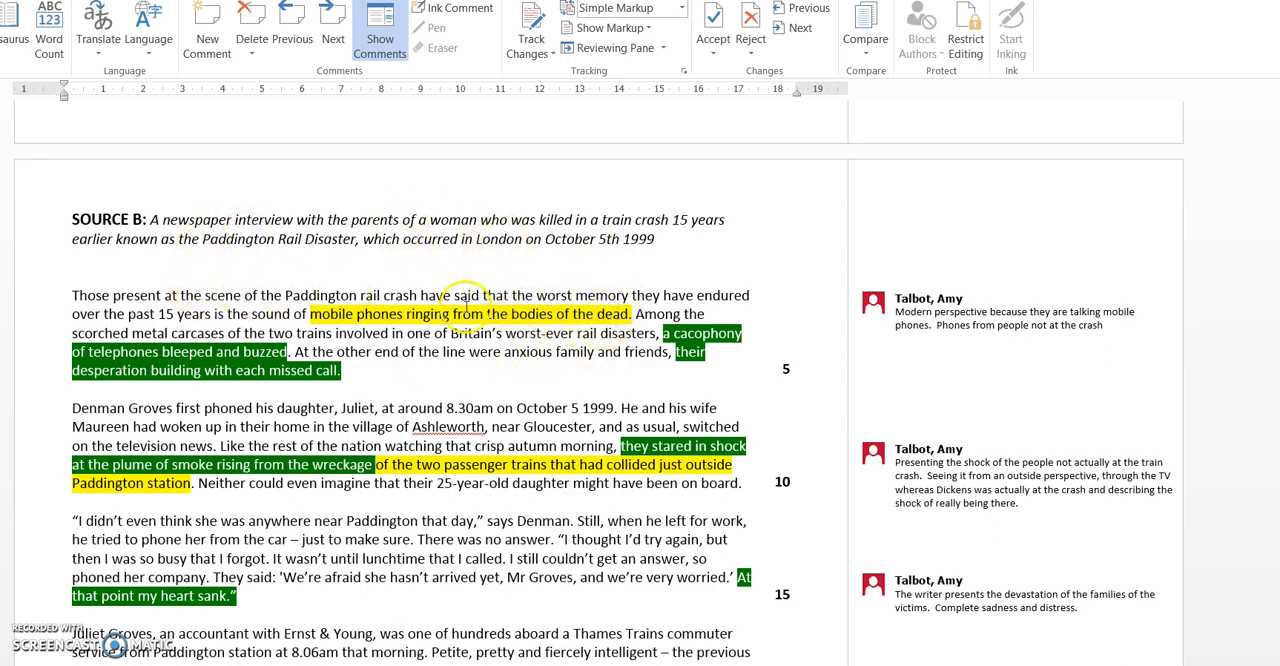
scroll("down", 3)
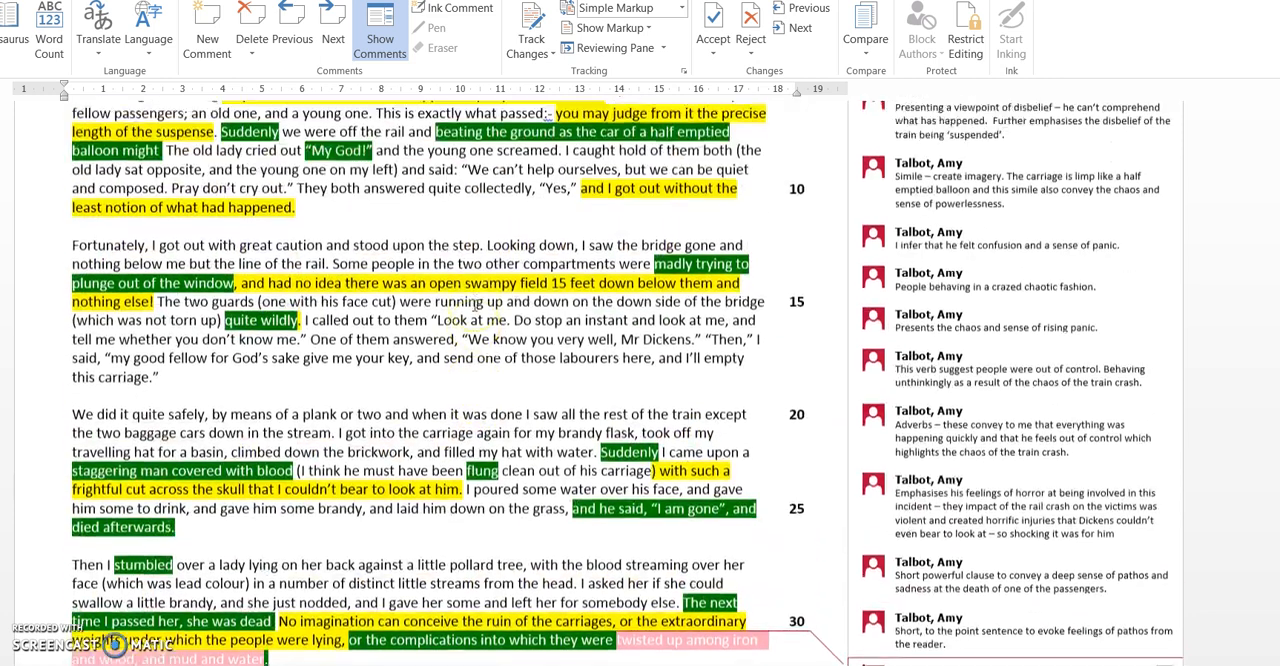
scroll("up", 3)
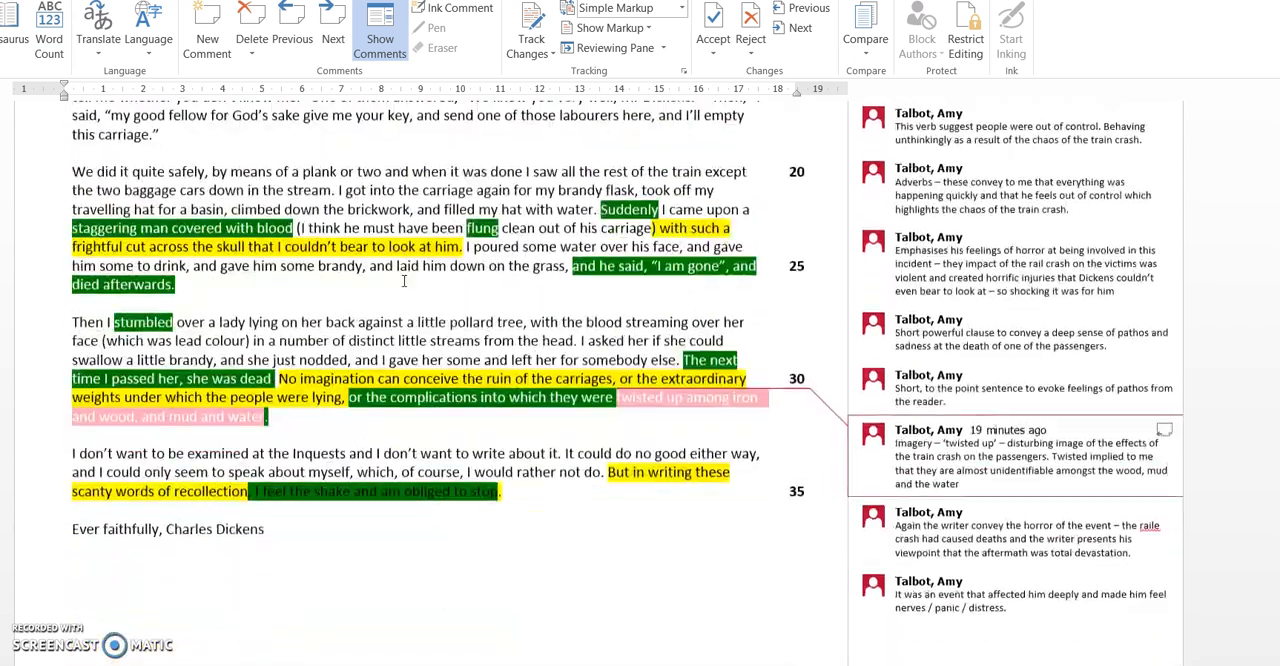
scroll("down", 3)
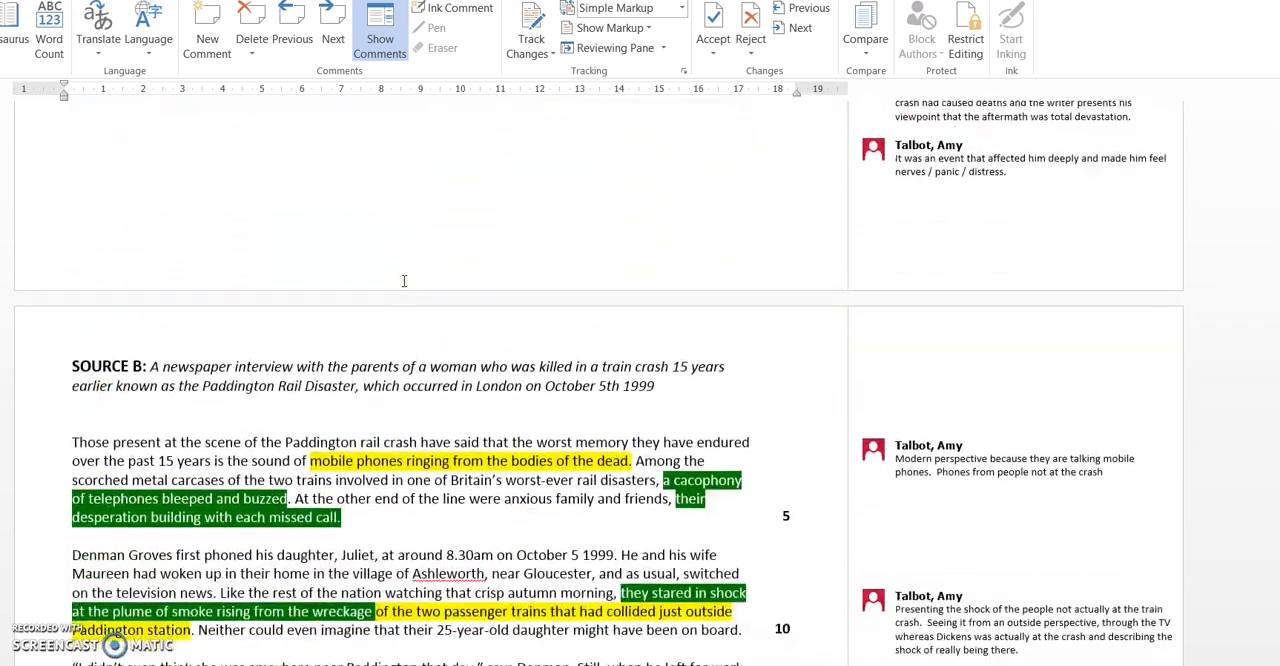
scroll("up", 3)
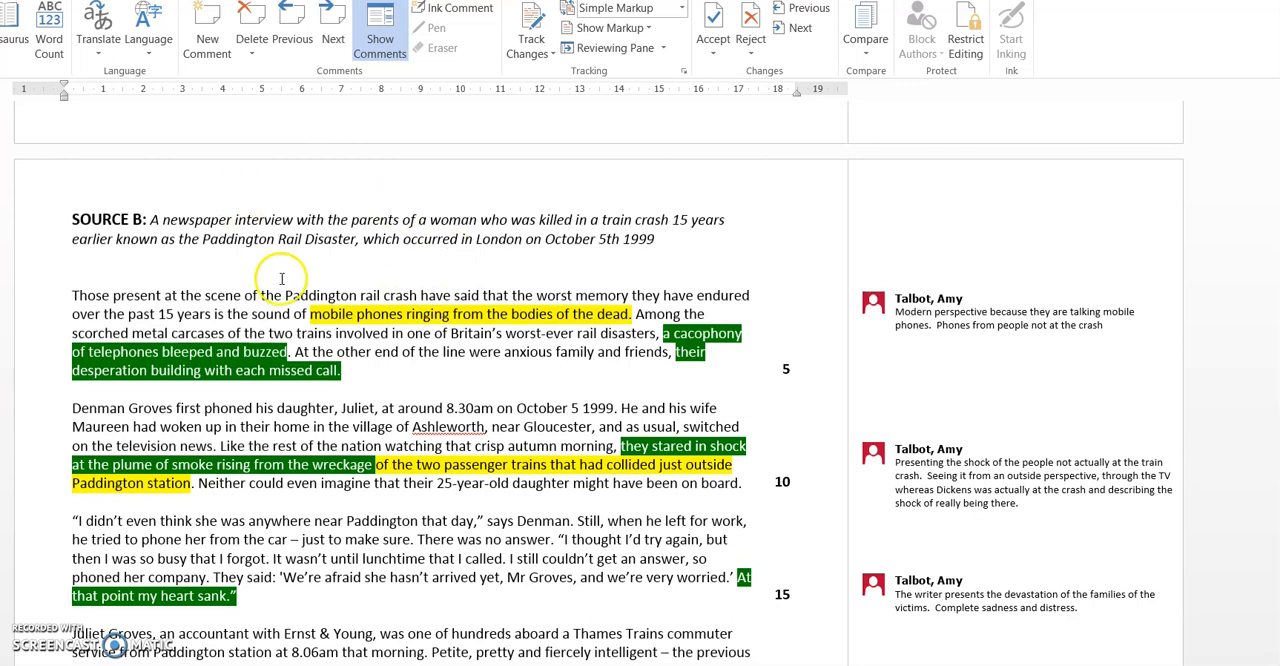
mouse_move(285, 290)
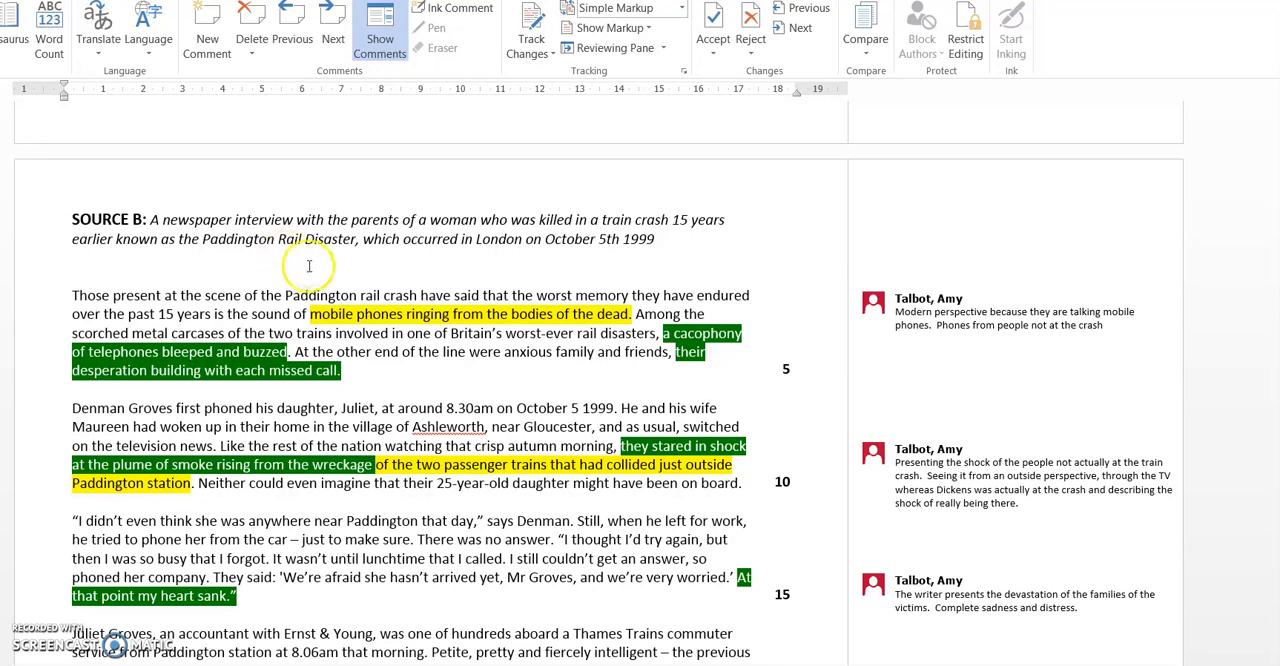
mouse_move(620, 333)
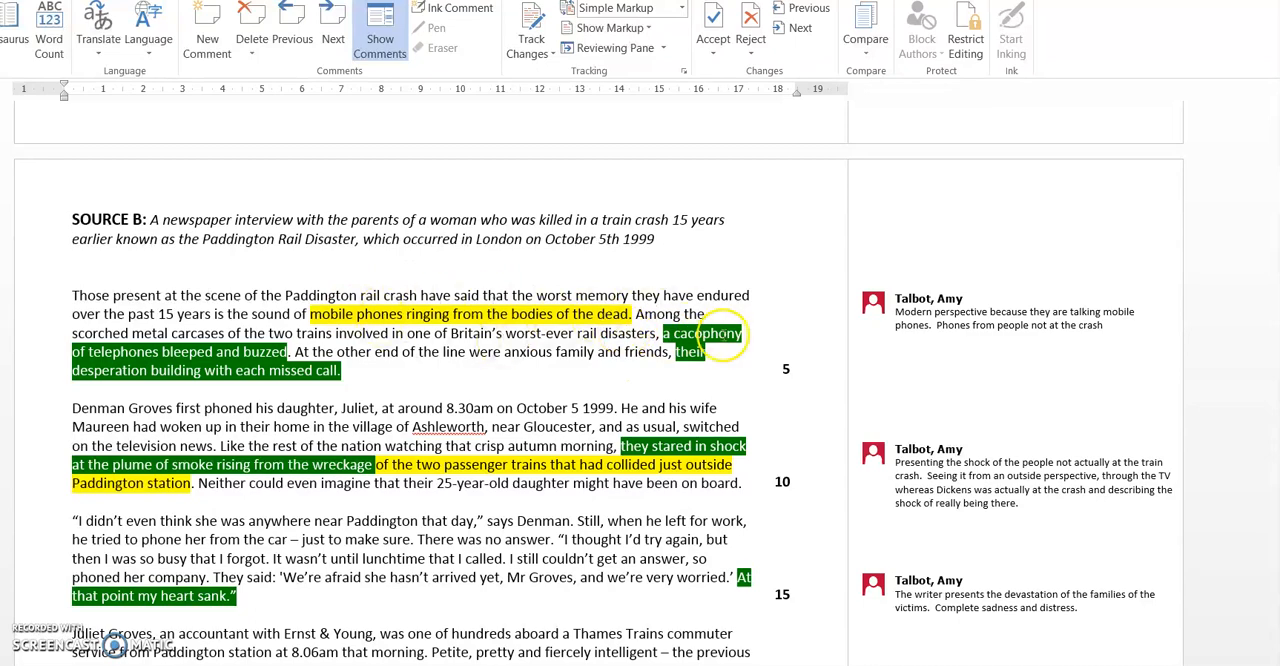
scroll("down", 3)
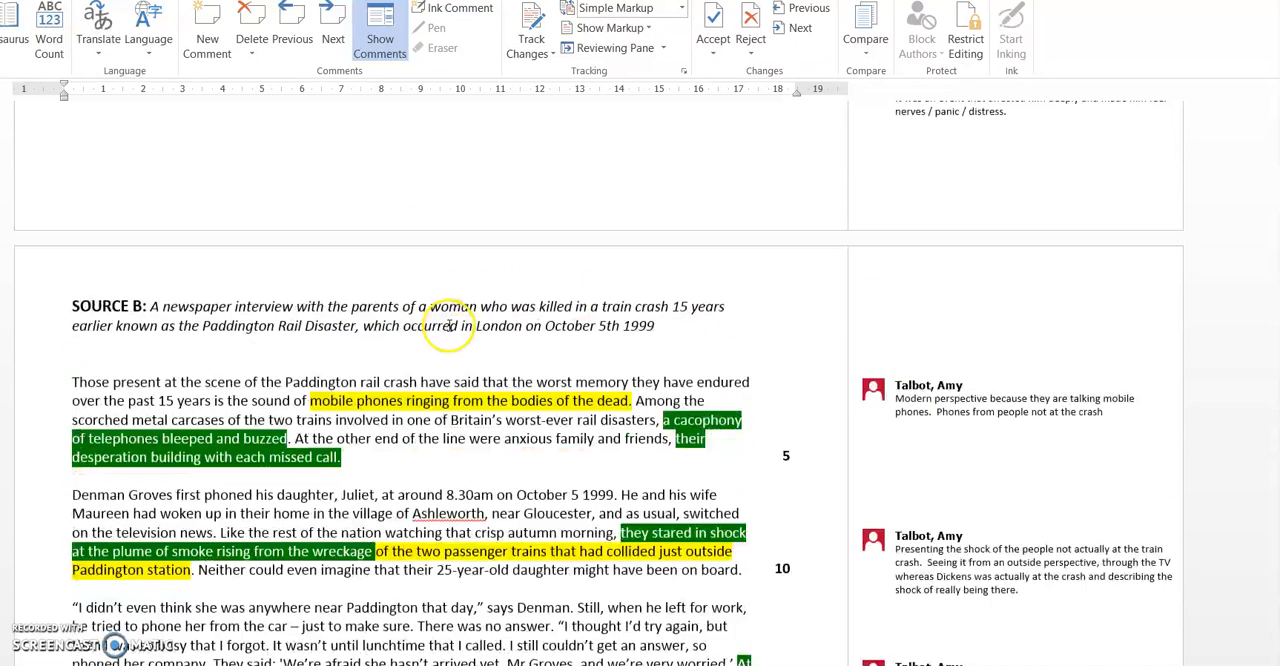
scroll("down", 3)
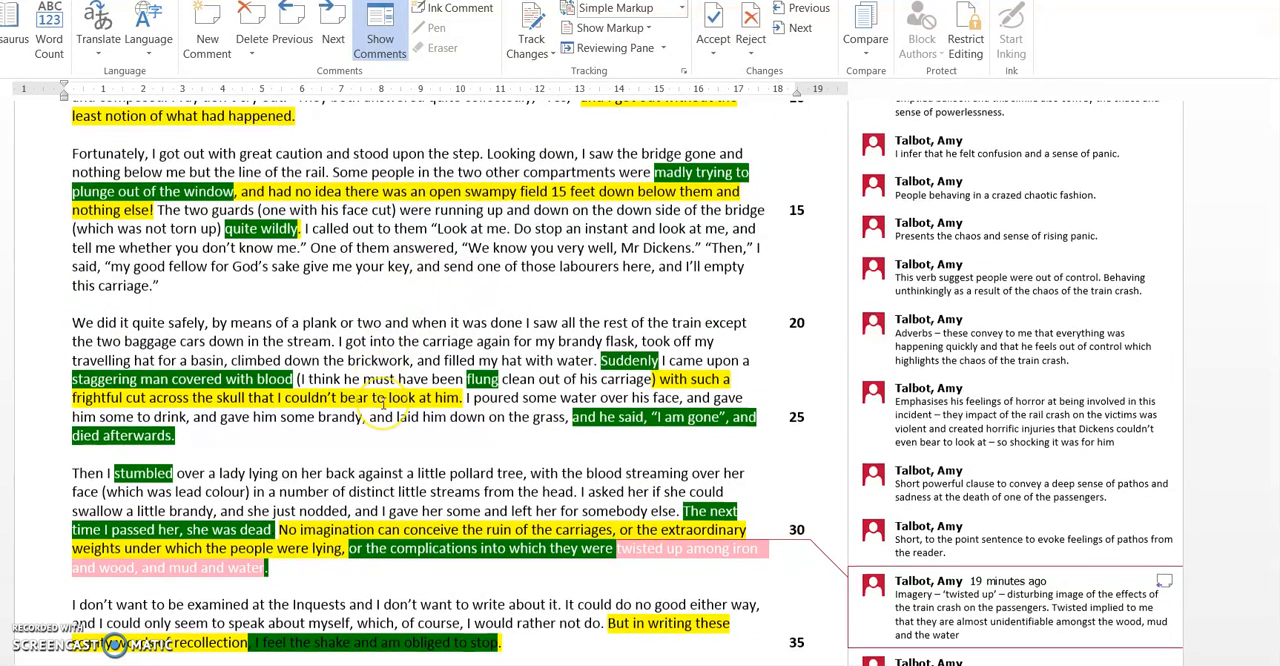
scroll("down", 3)
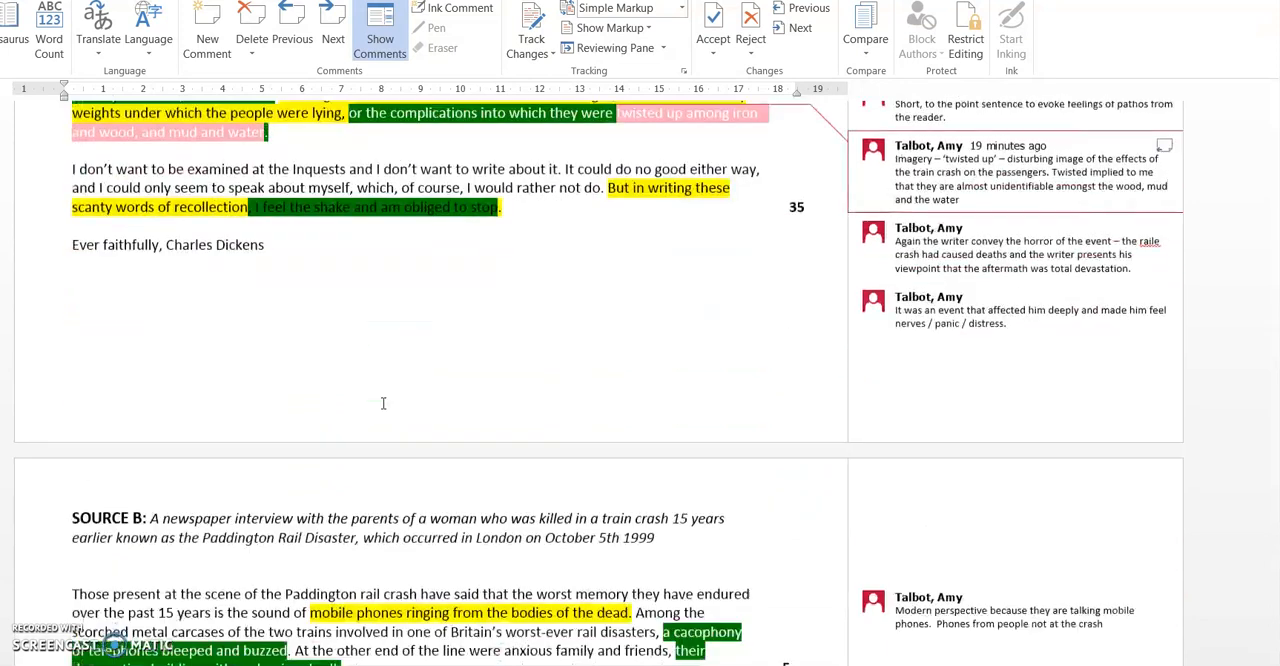
scroll("down", 3)
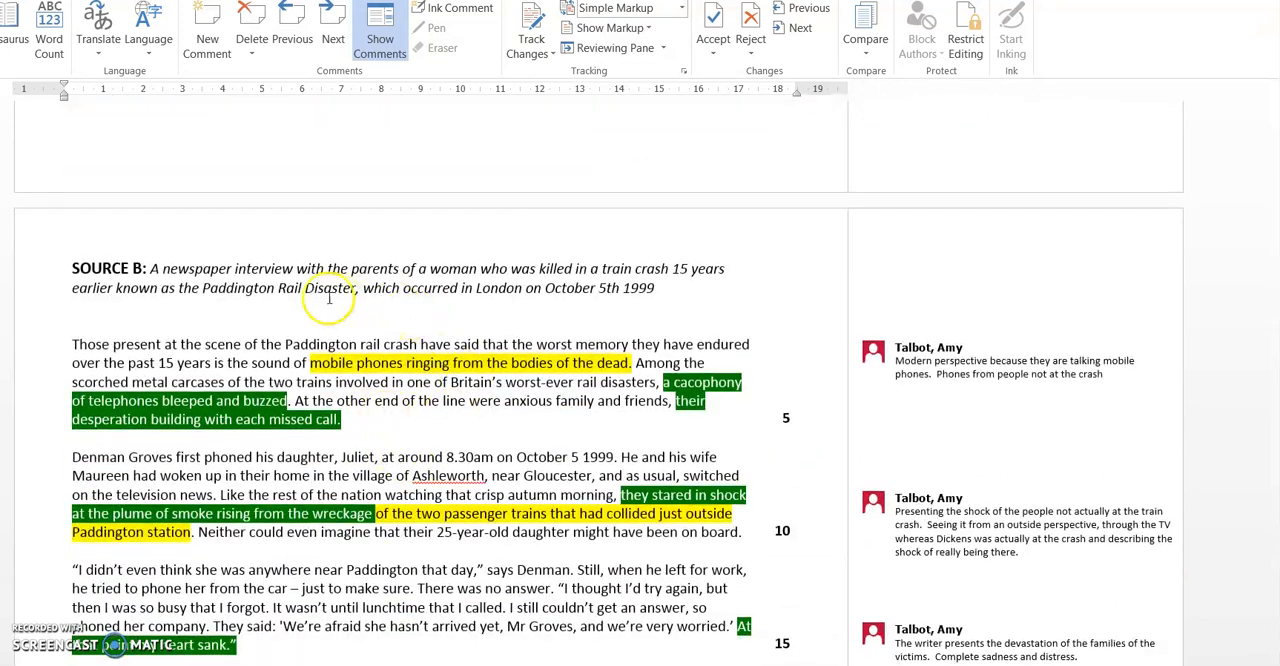
mouse_move(417, 330)
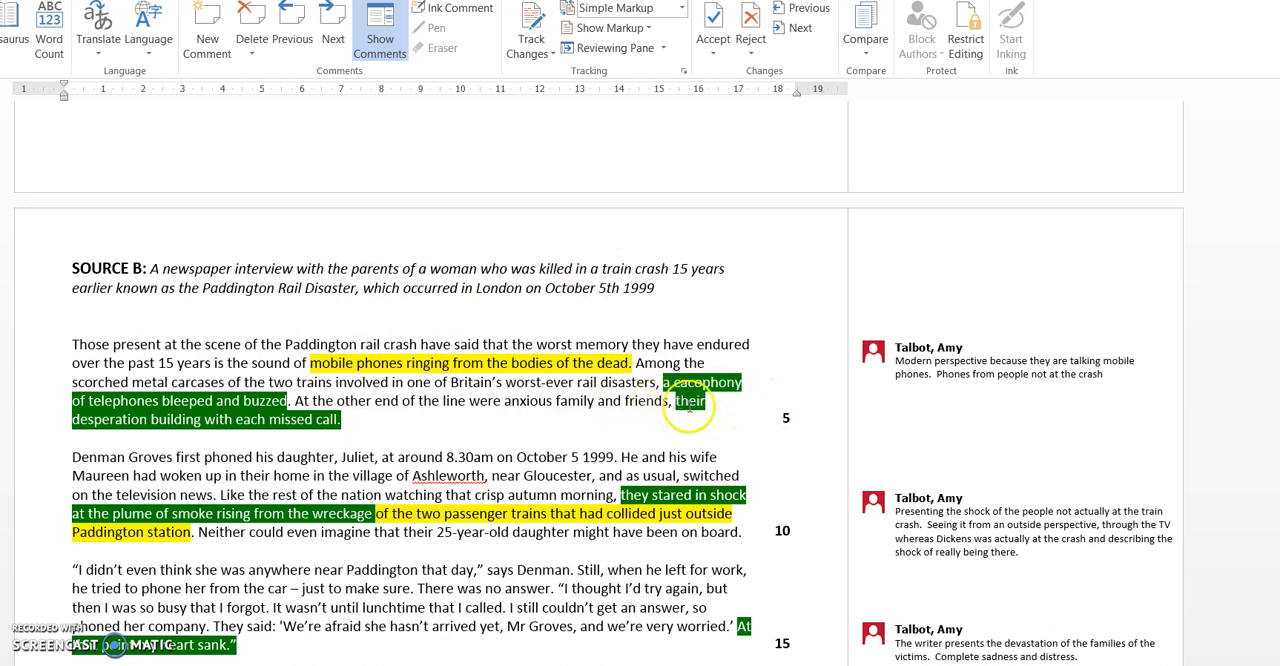
mouse_move(330, 418)
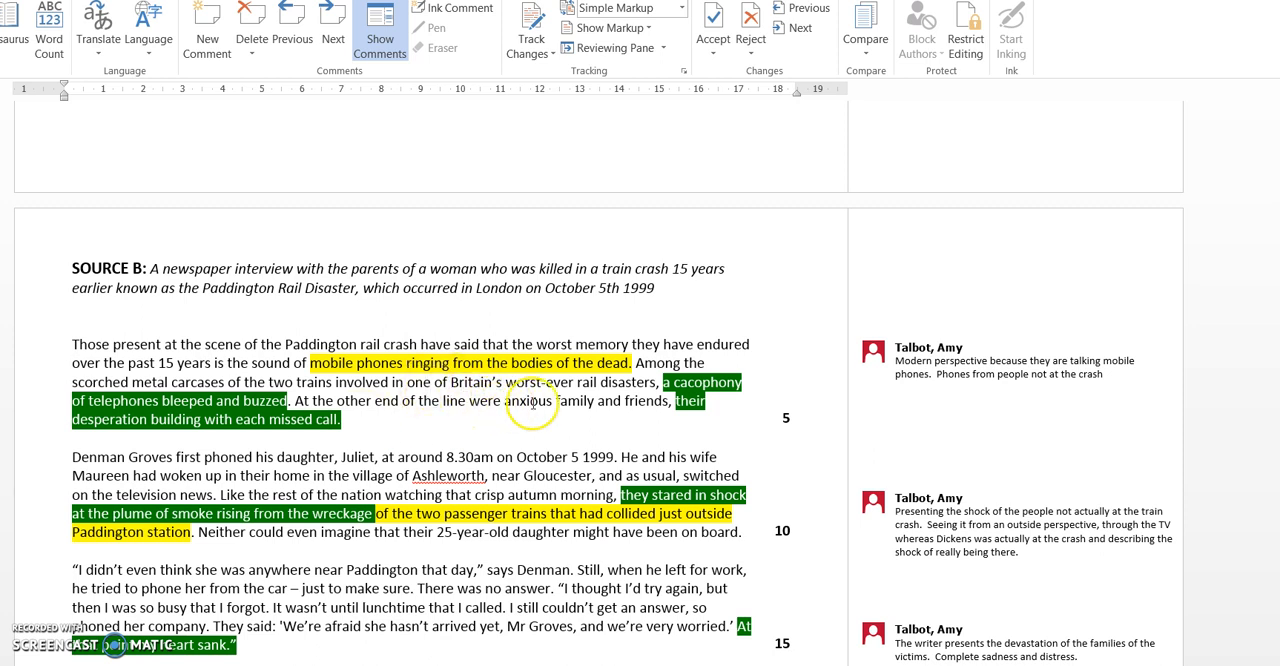
mouse_move(600, 413)
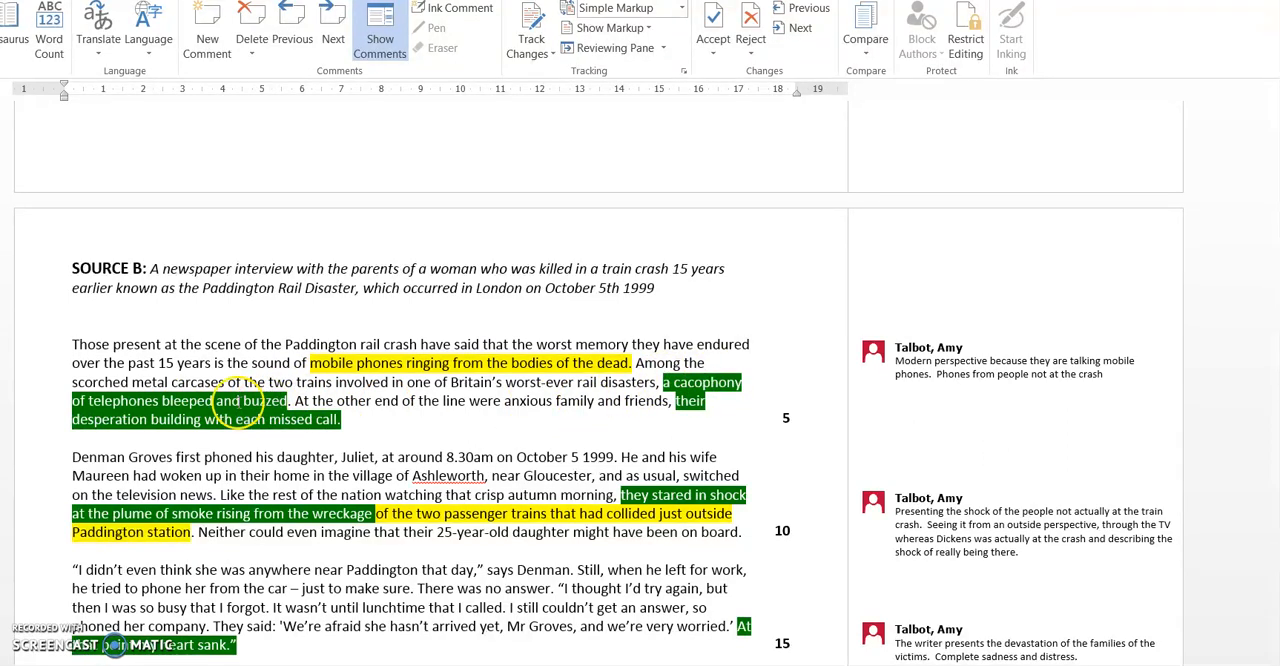
mouse_move(670, 390)
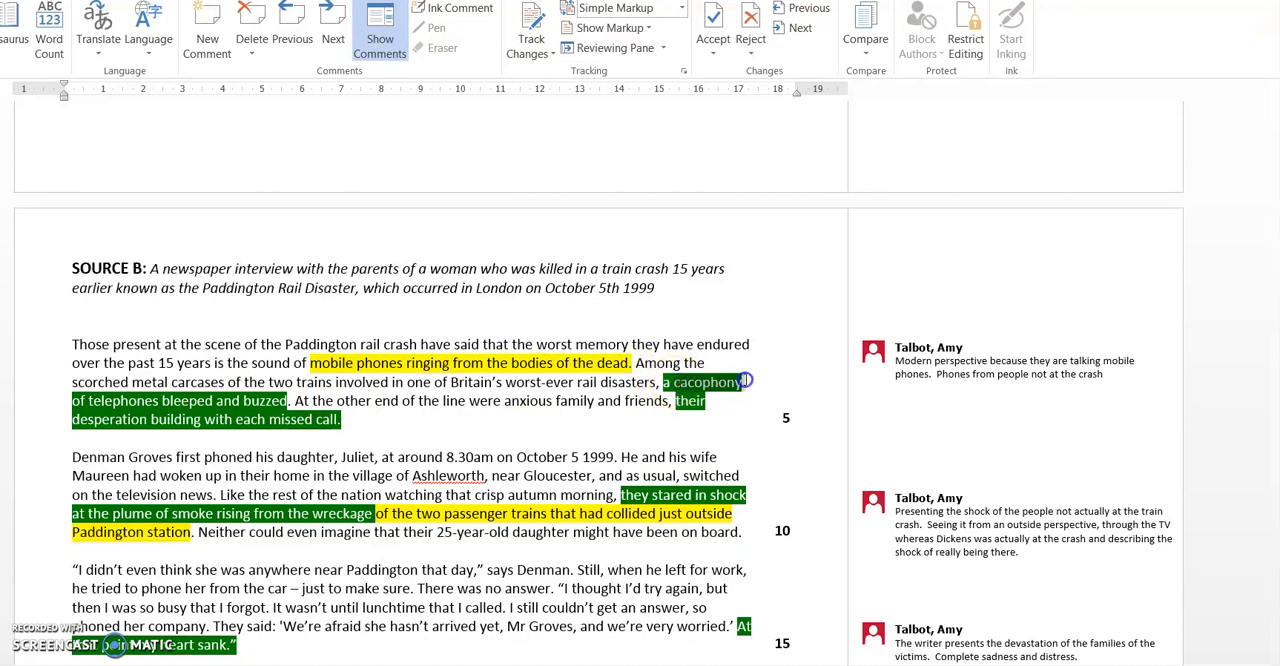
left_click(207, 28)
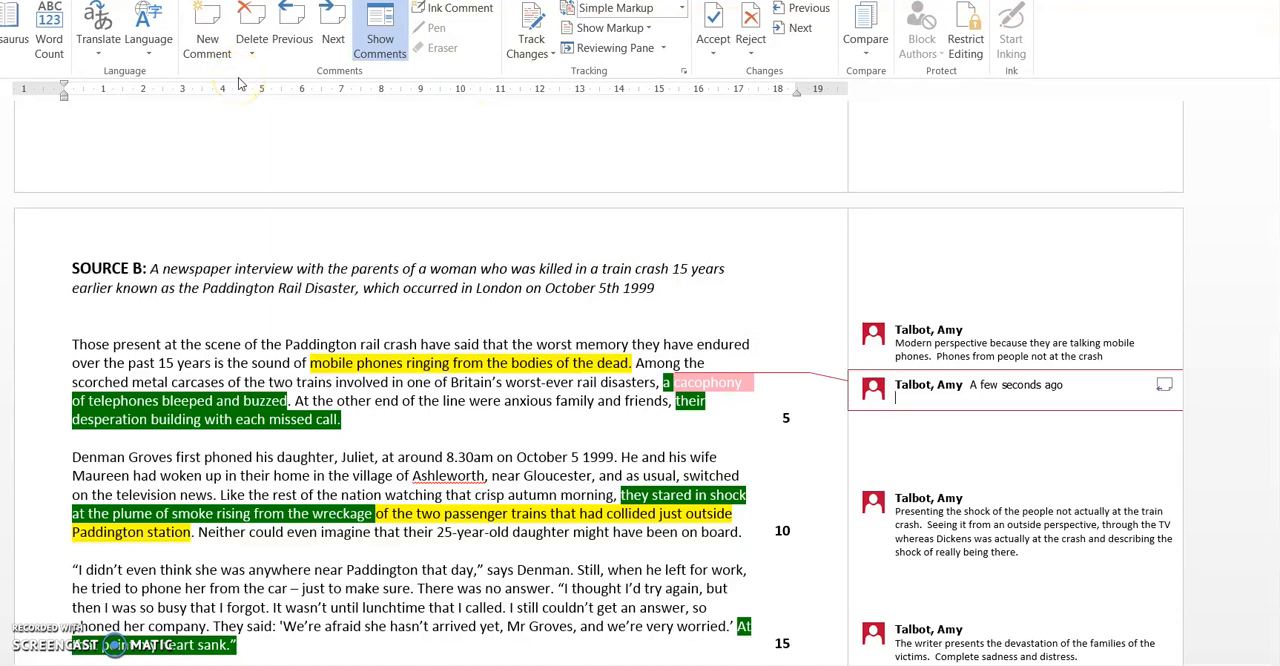
type("Harsh")
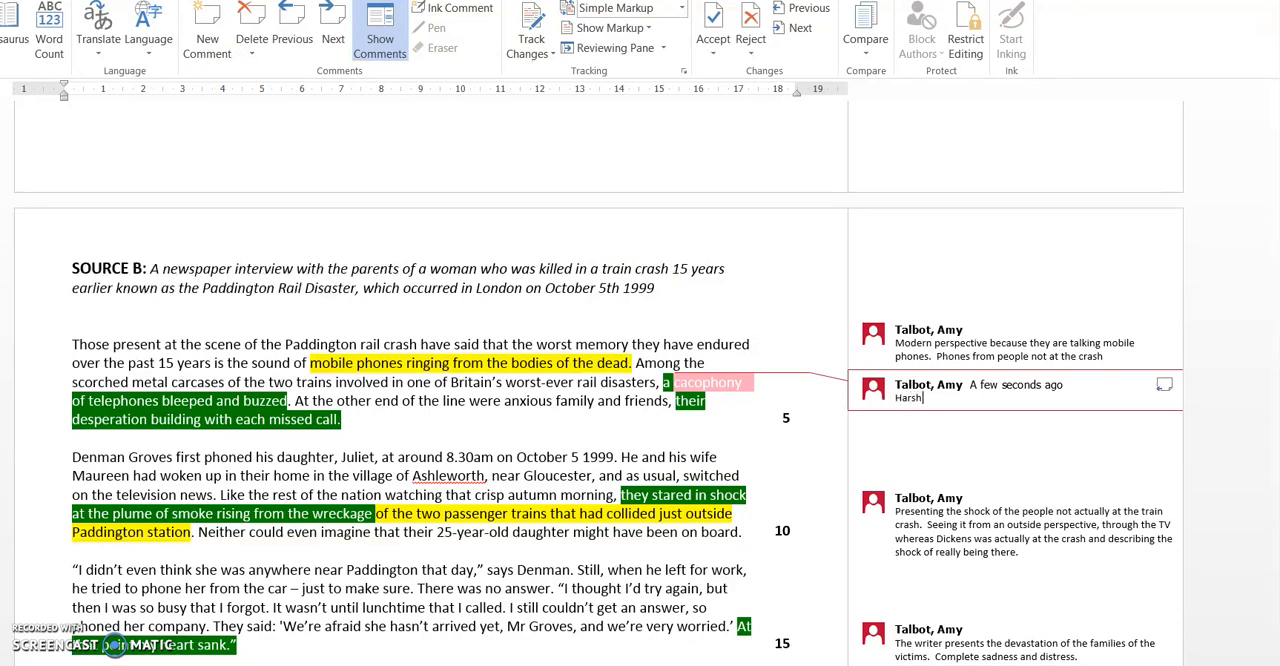
type("mix")
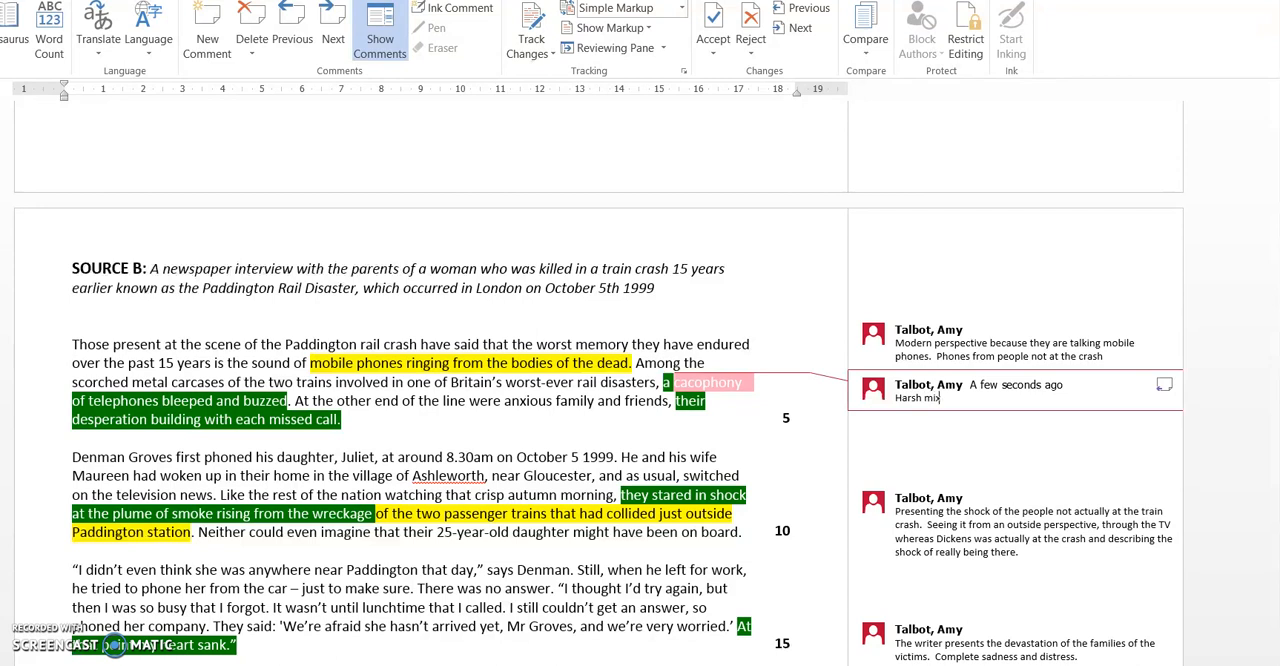
type("ture of sounds")
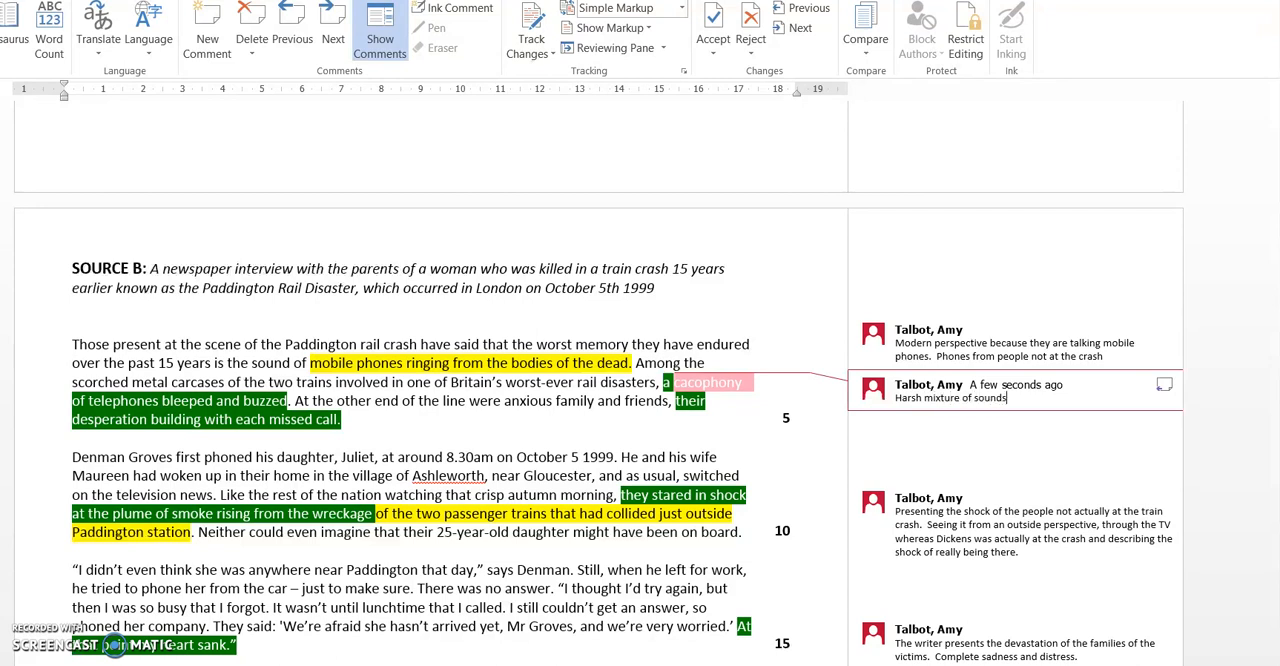
type(", sounds unplea")
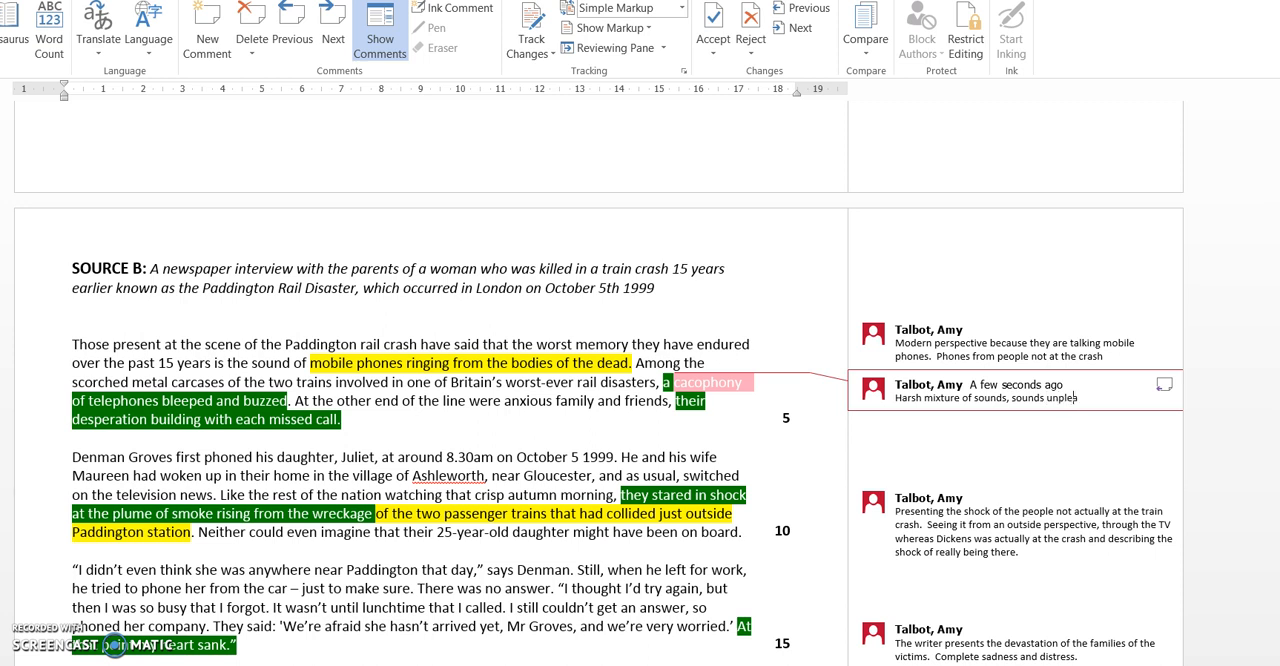
type("sant.")
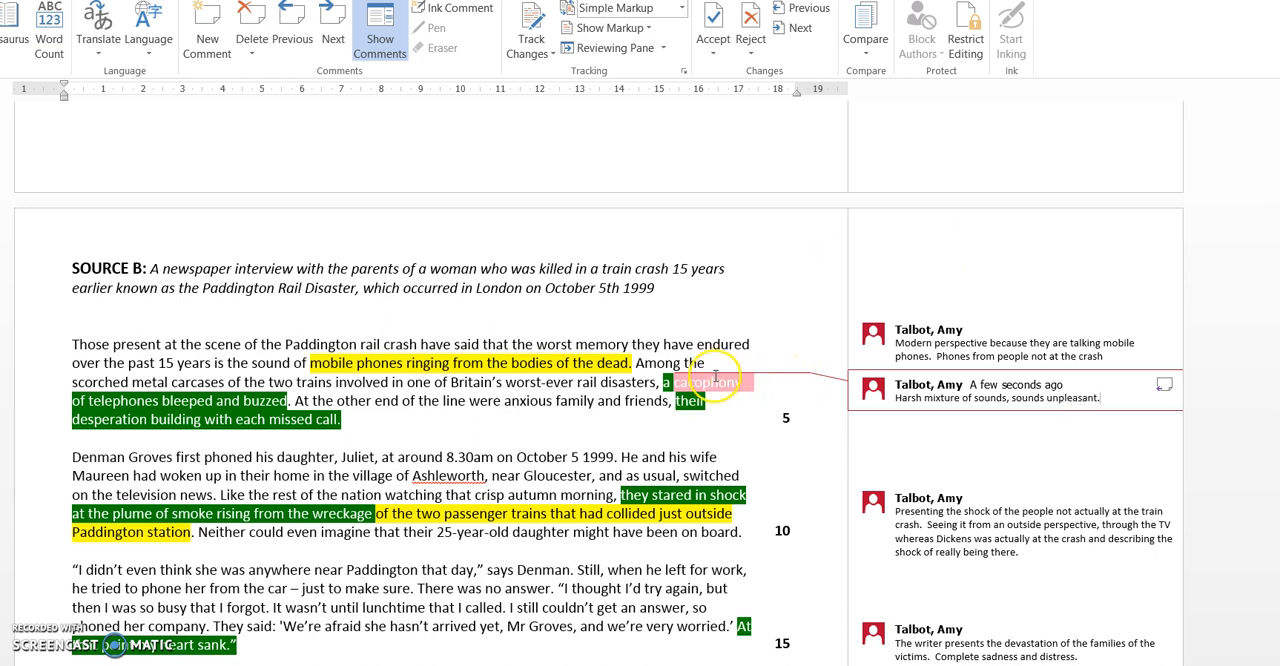
mouse_move(235, 413)
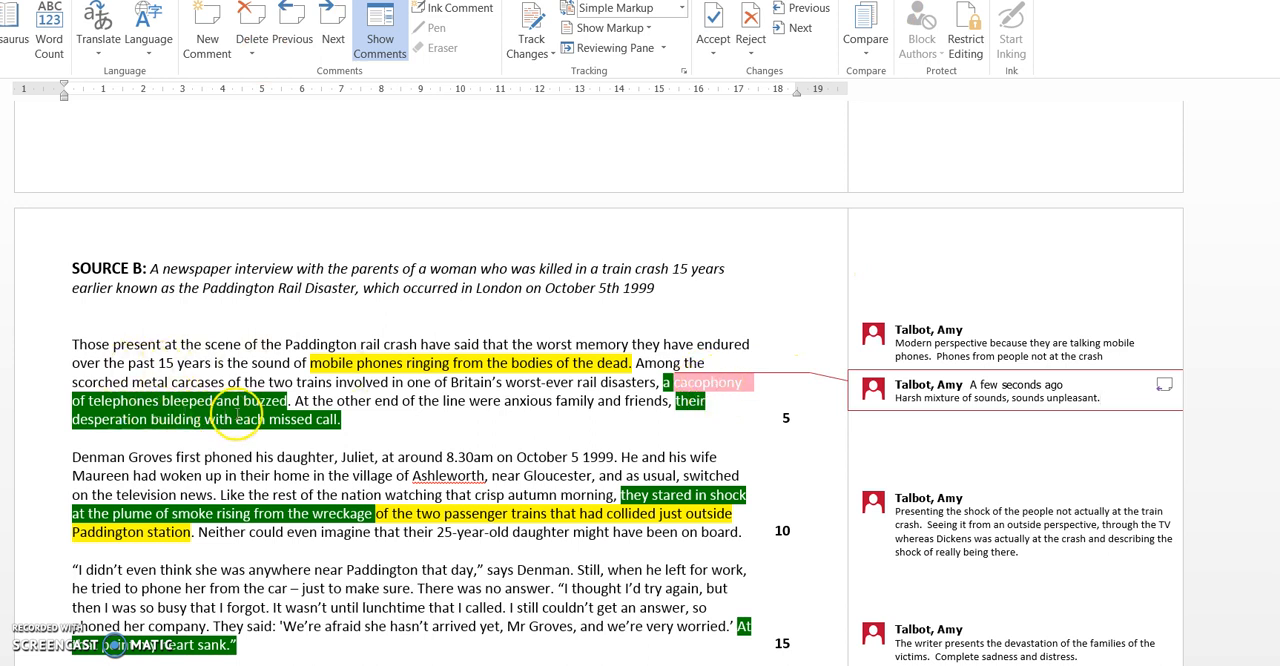
mouse_move(1124, 415)
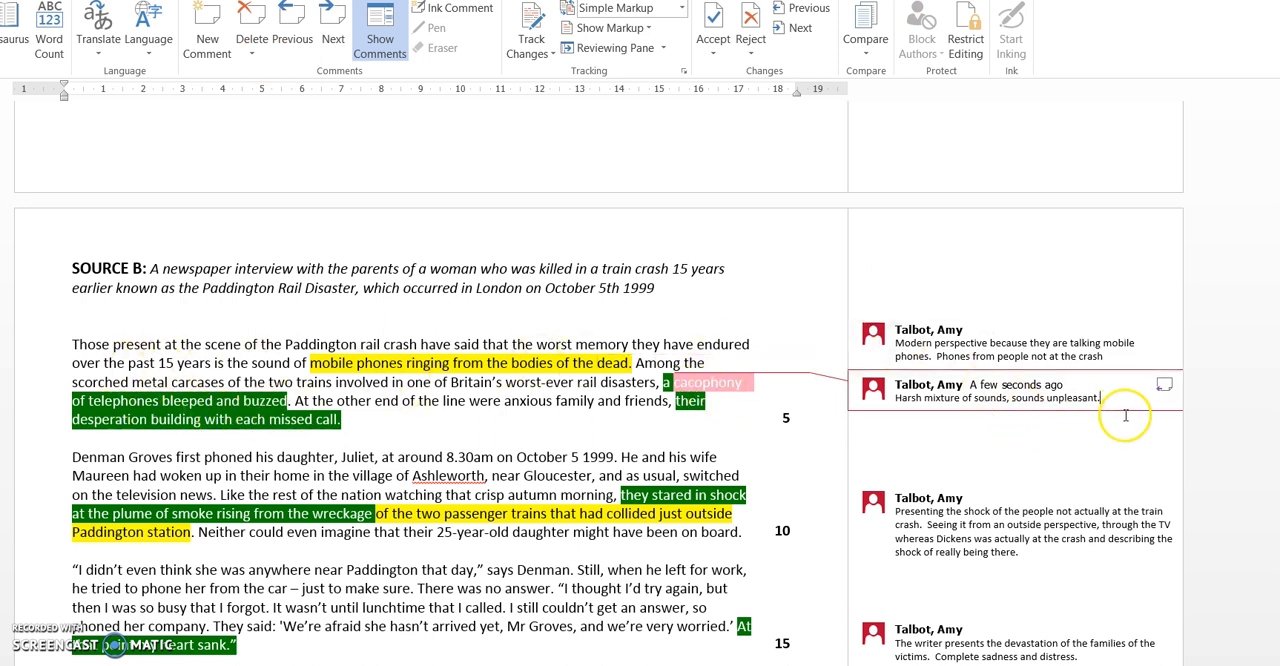
mouse_move(1125, 415)
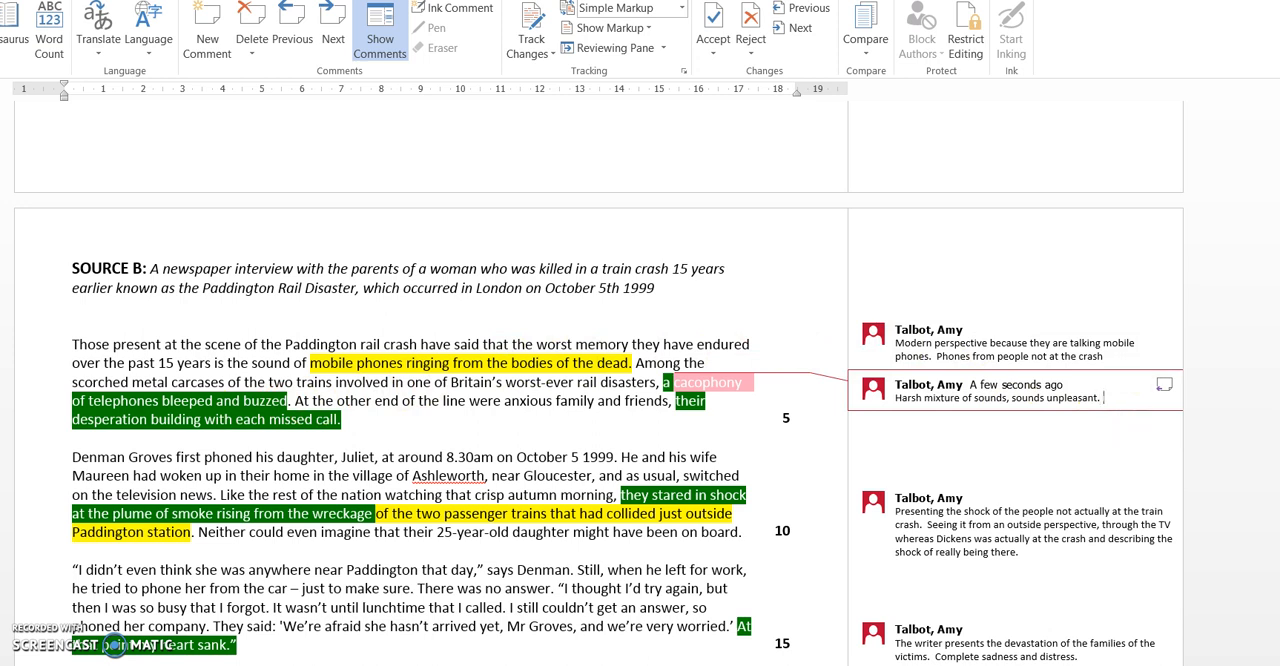
Add that it immediately conveys a sense of the awful situation for the families.
type("Immediately")
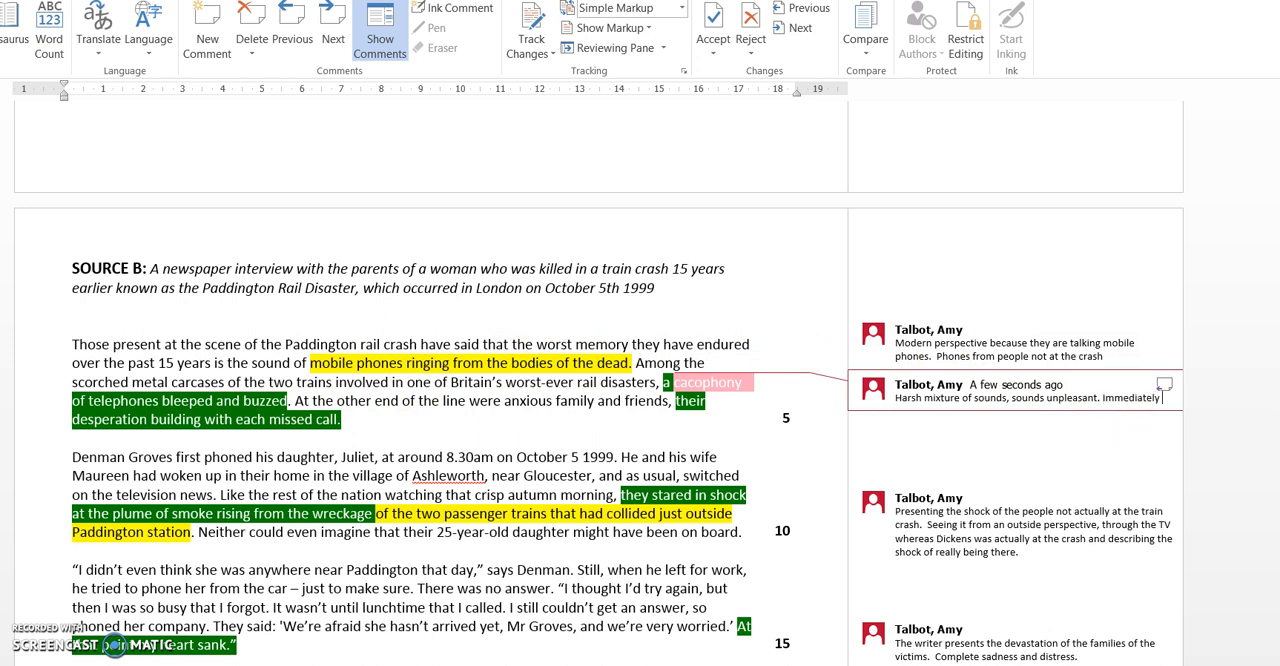
type("conveys to us the")
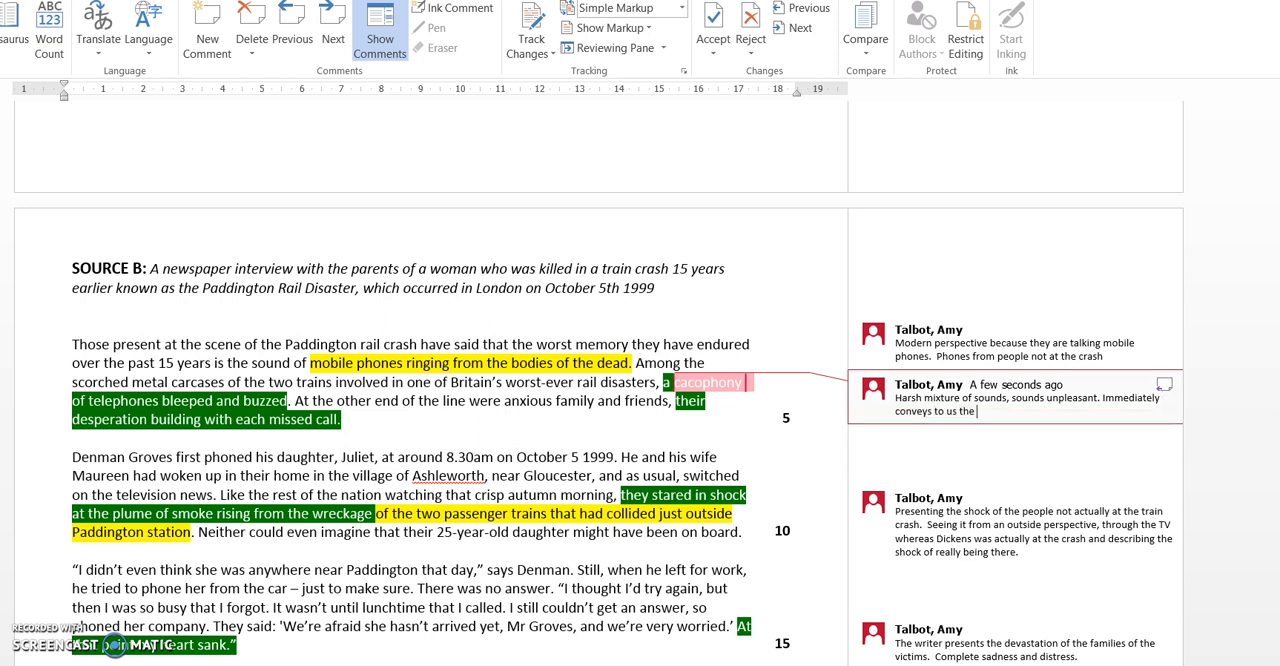
type("sense of")
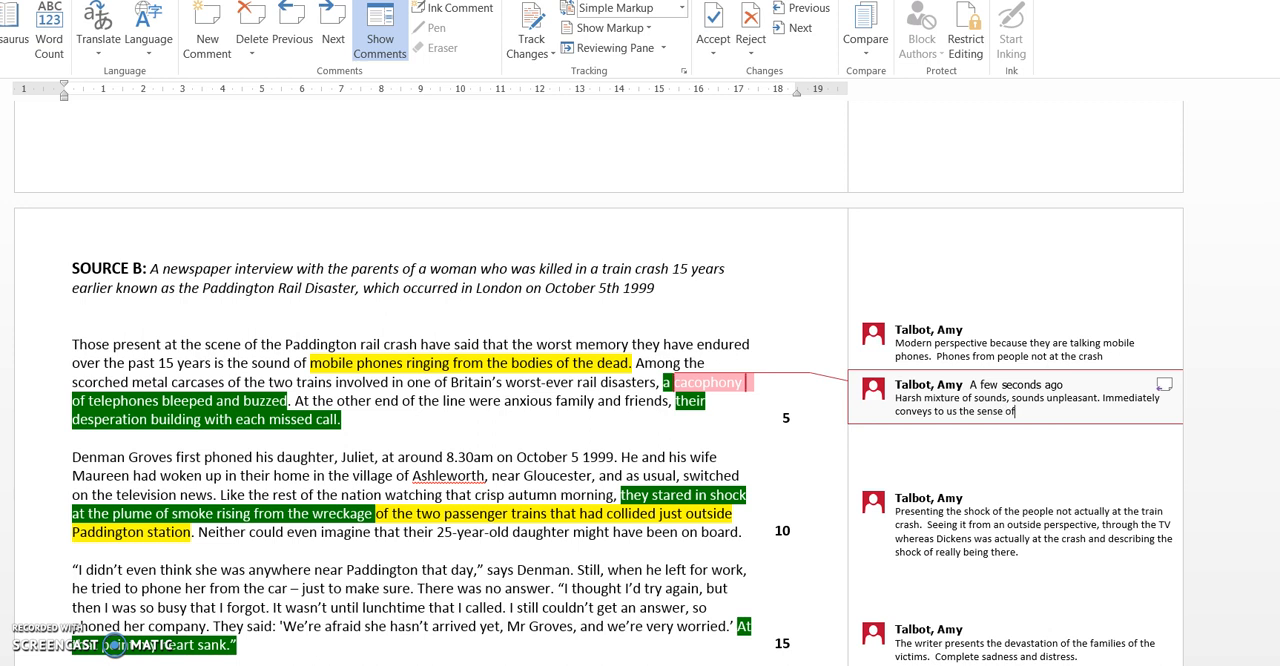
type("the")
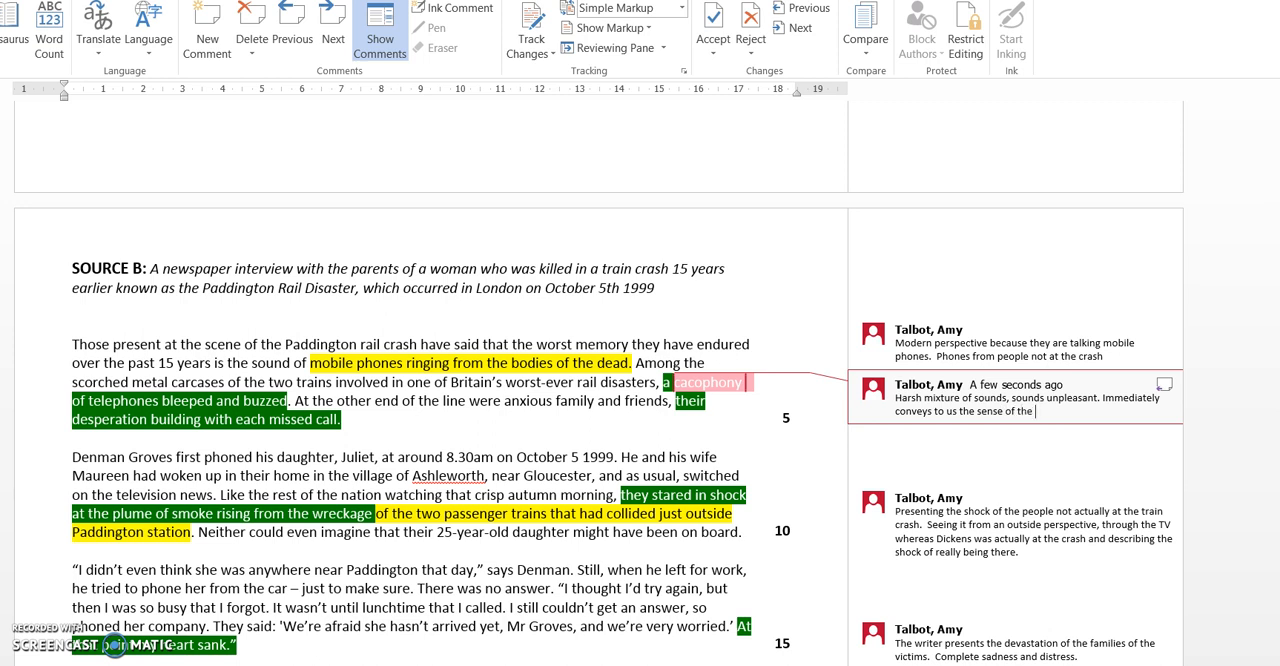
type("awful implicat")
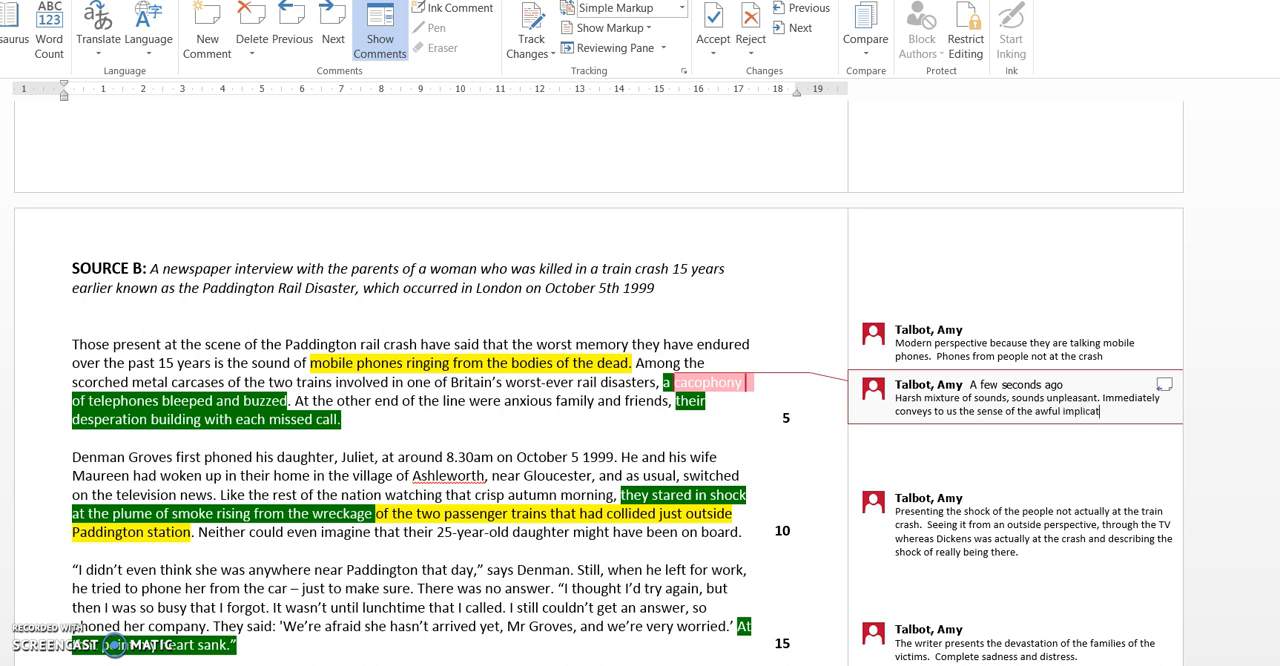
type("ions o")
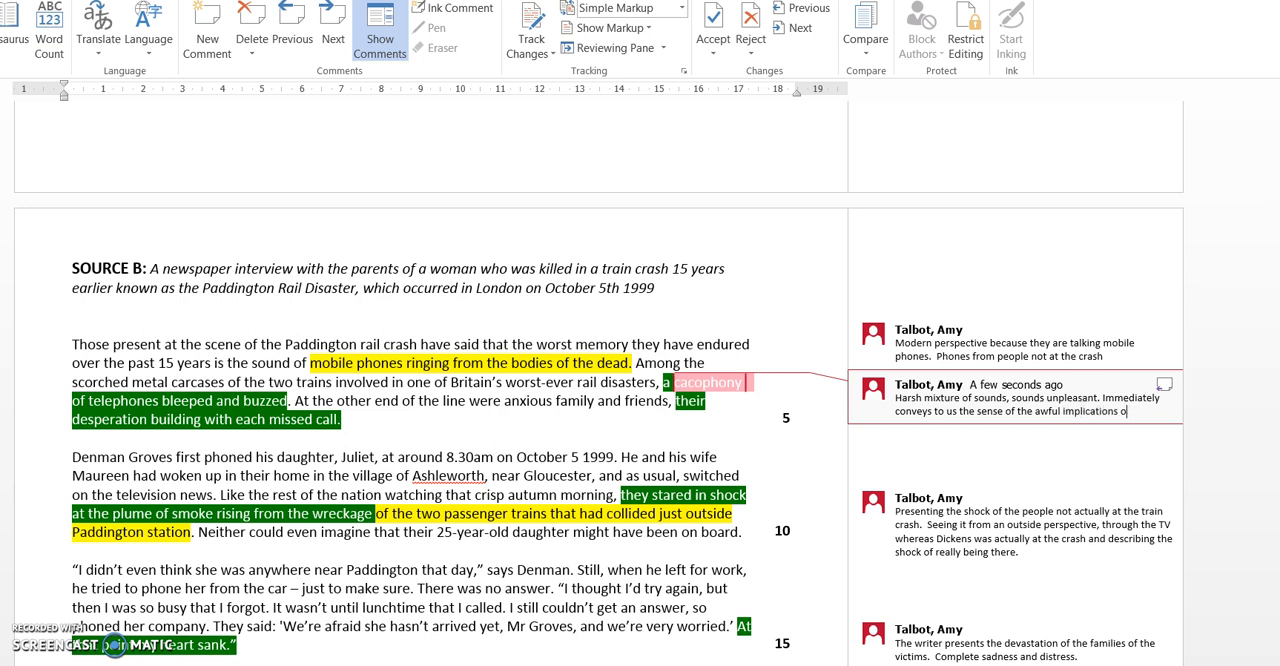
type("for the families of the victims.")
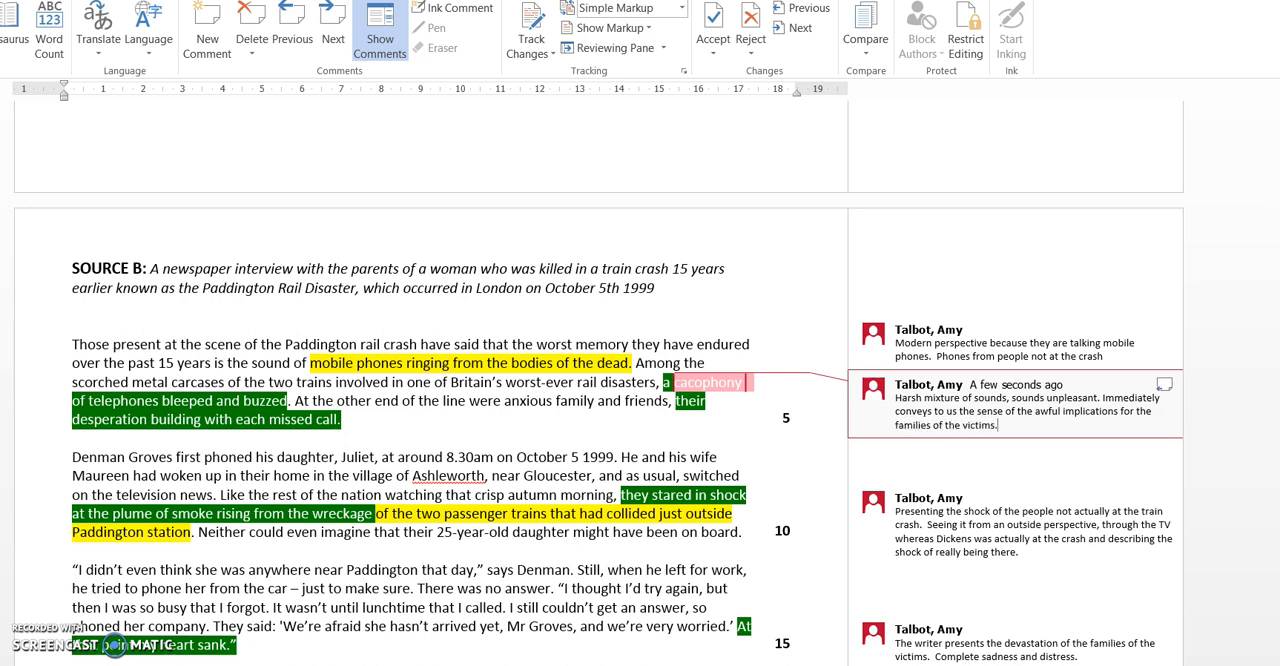
mouse_move(1120, 375)
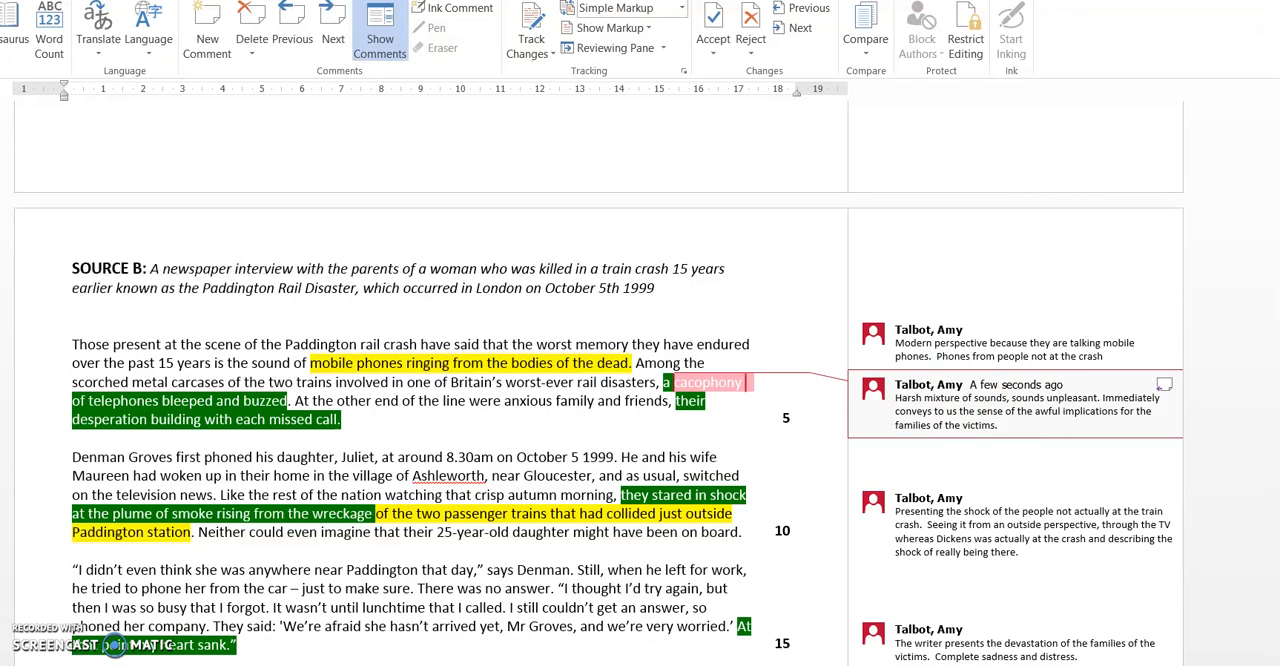
Note the families' desperation and the building sense of doom and disaster.
type("Their")
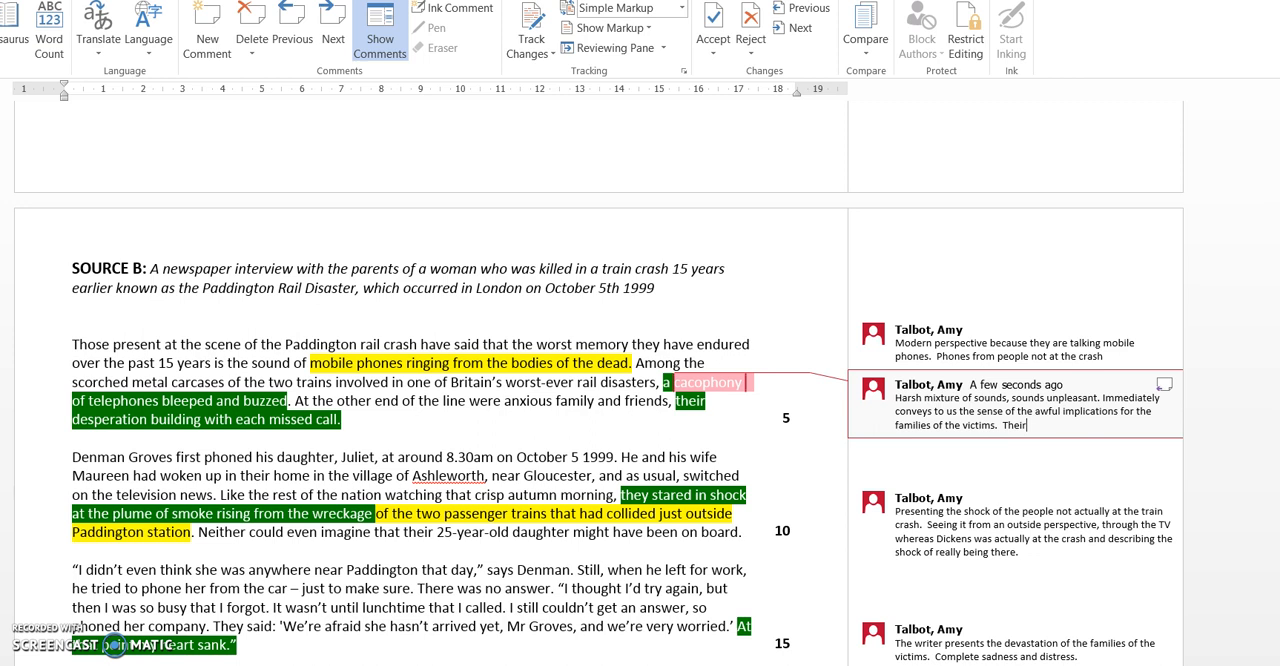
type("'the")
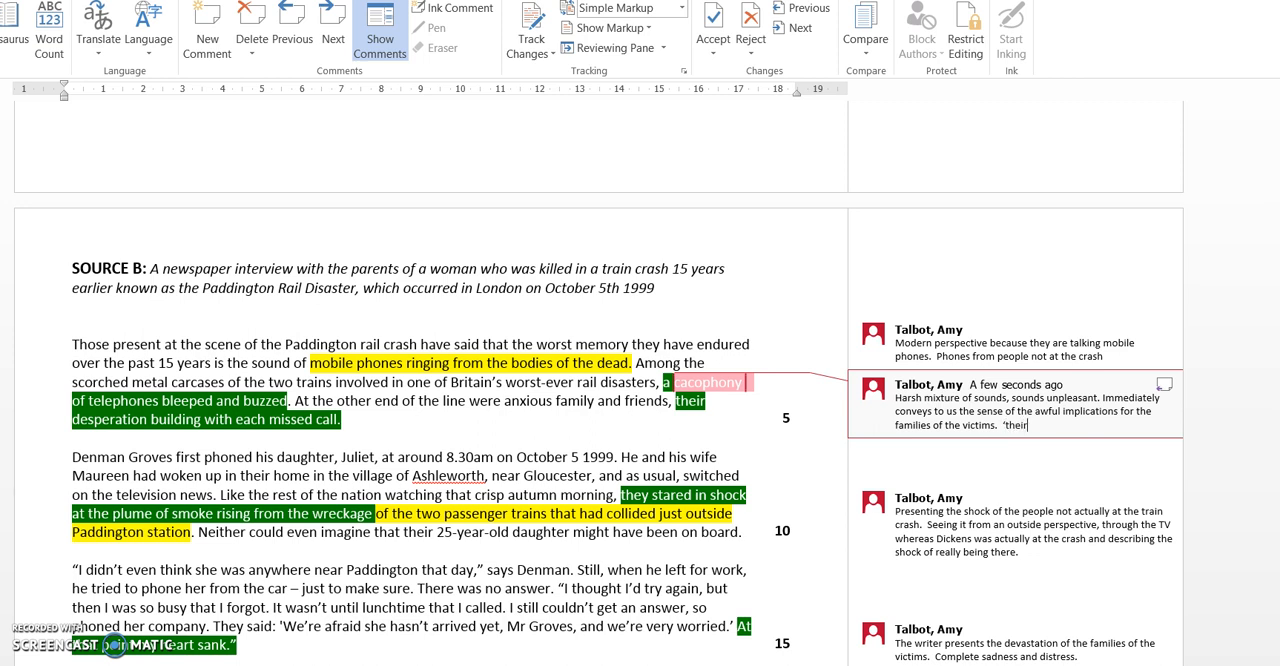
type("desperation’")
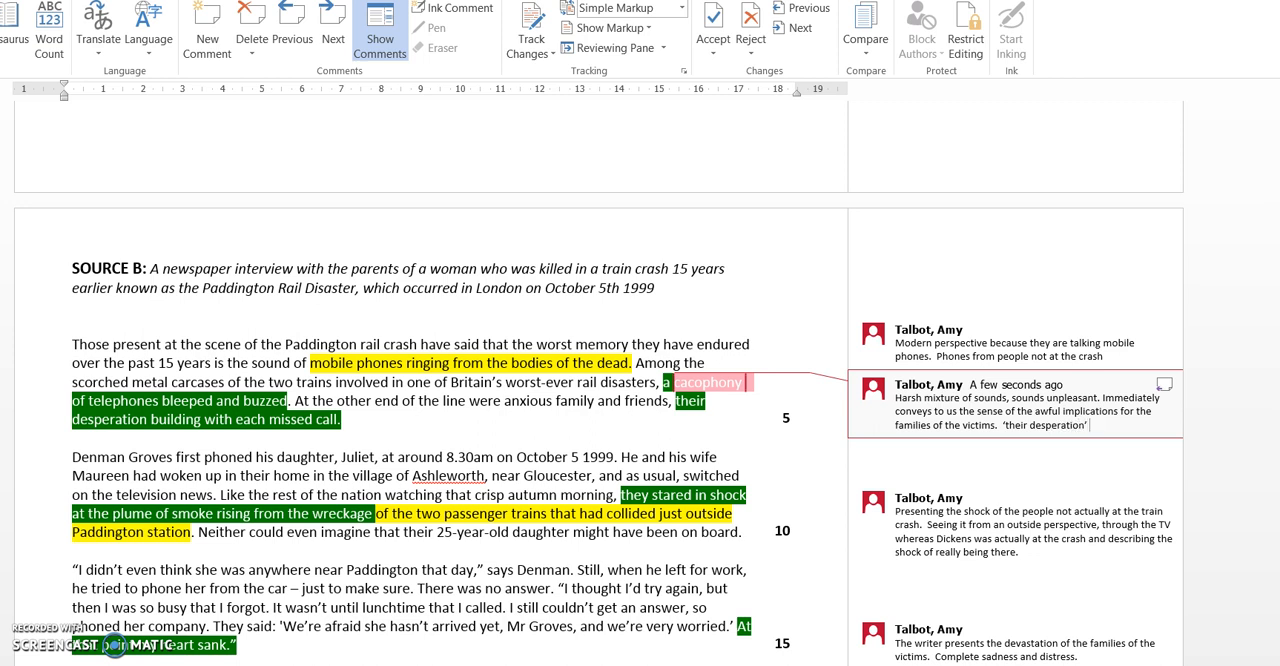
type("and ho")
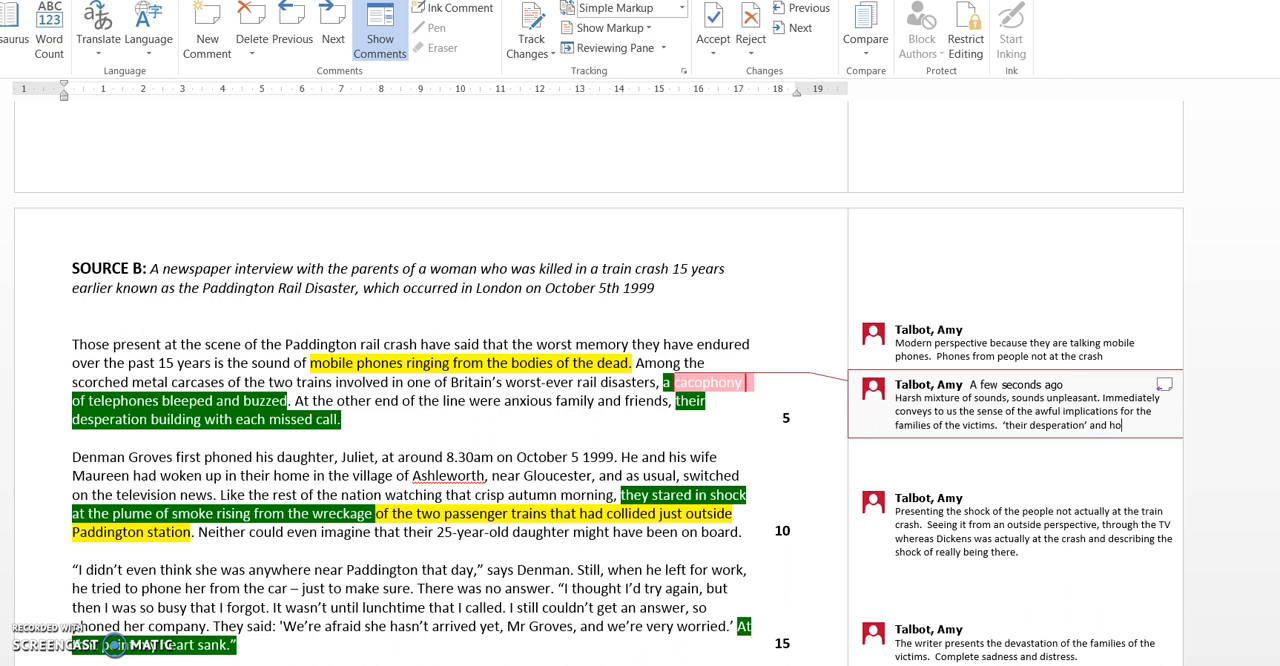
type("how it wa")
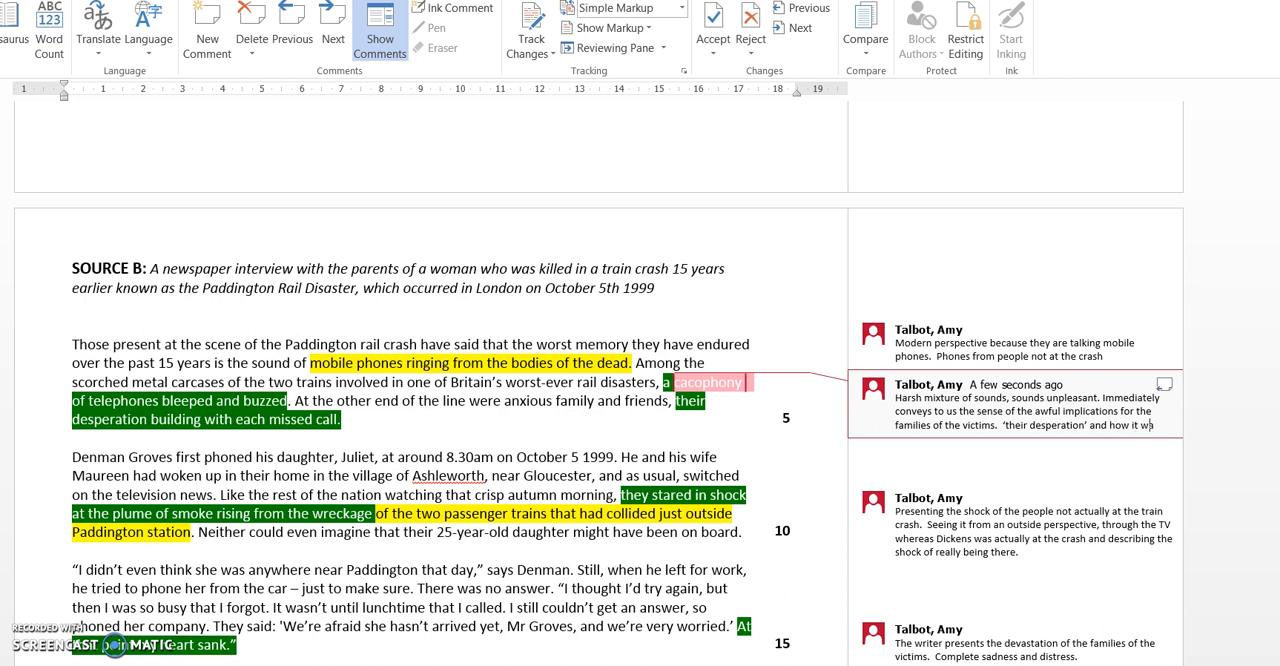
type("'building' – sense of impendin")
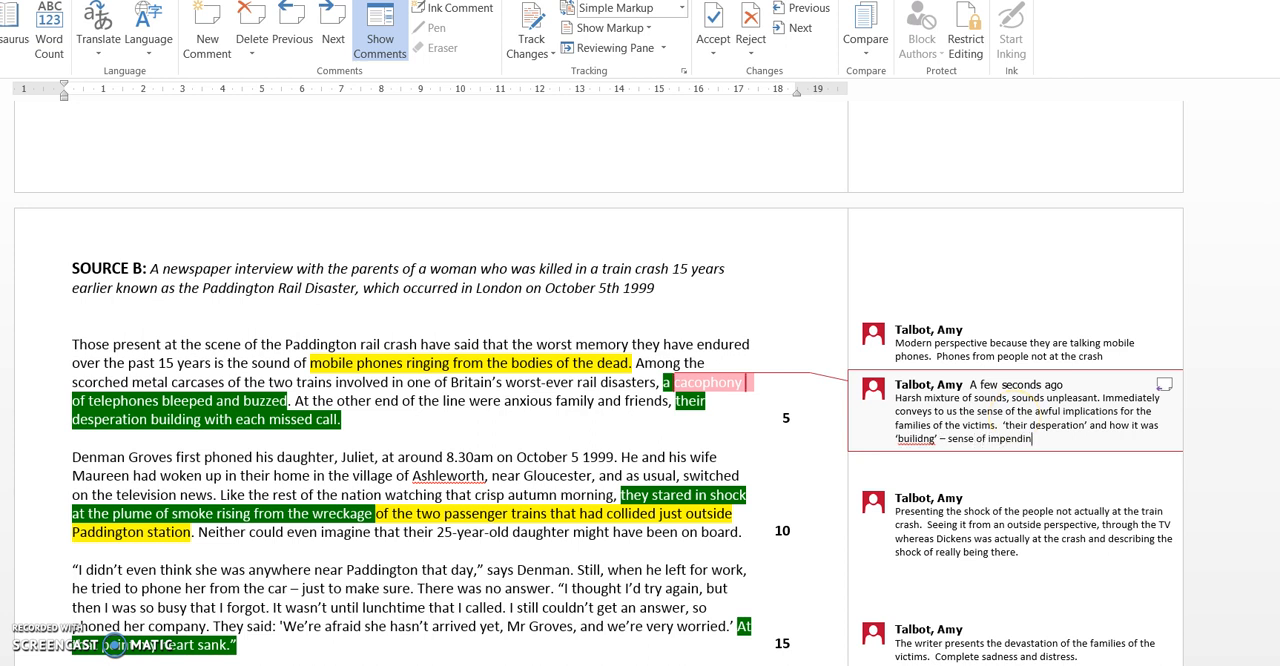
type("doom and")
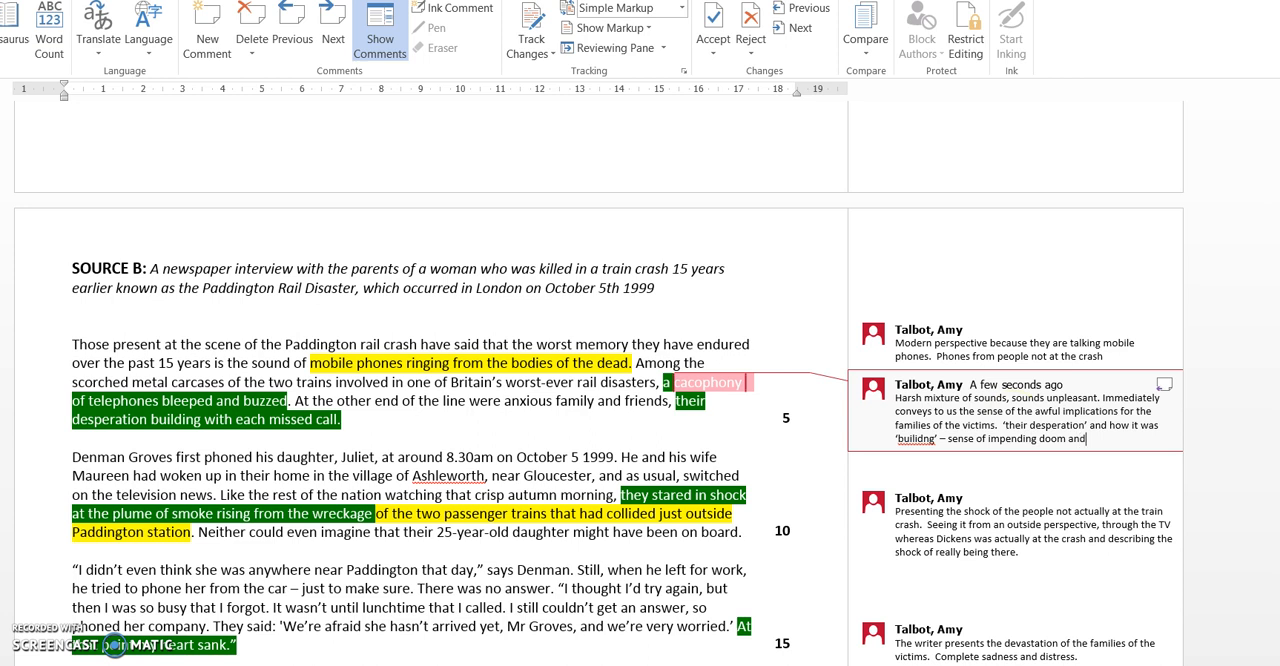
type("disaster.")
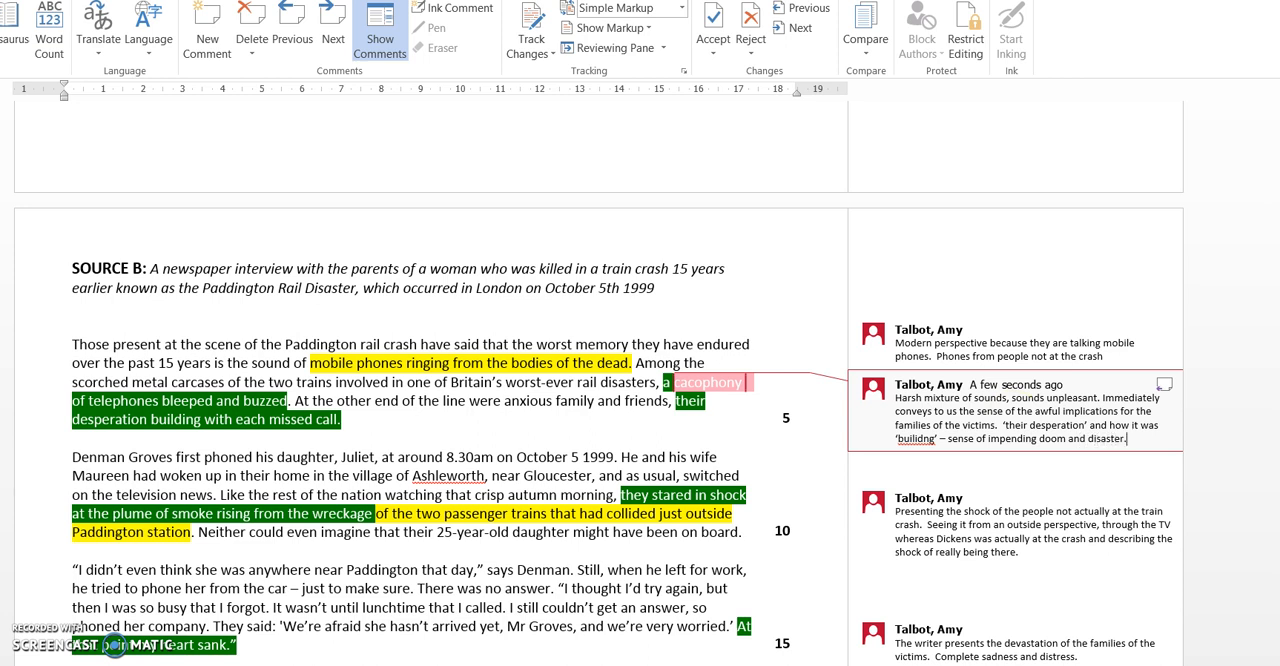
right_click(916, 439)
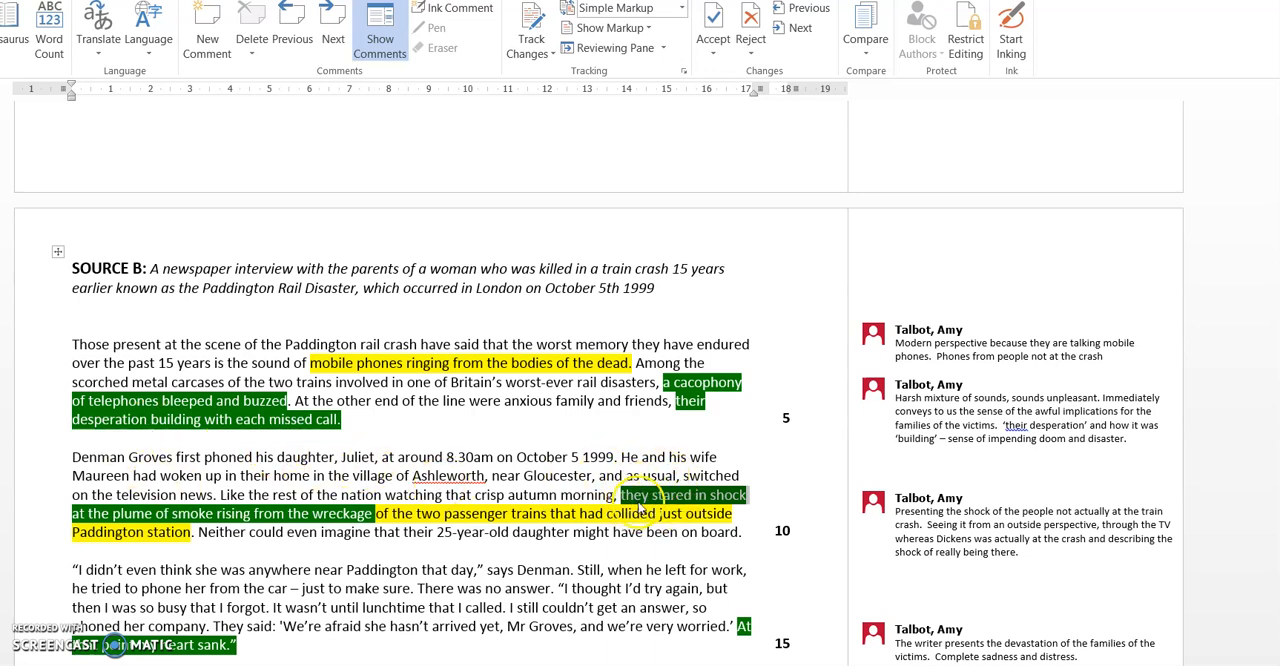
scroll("down", 3)
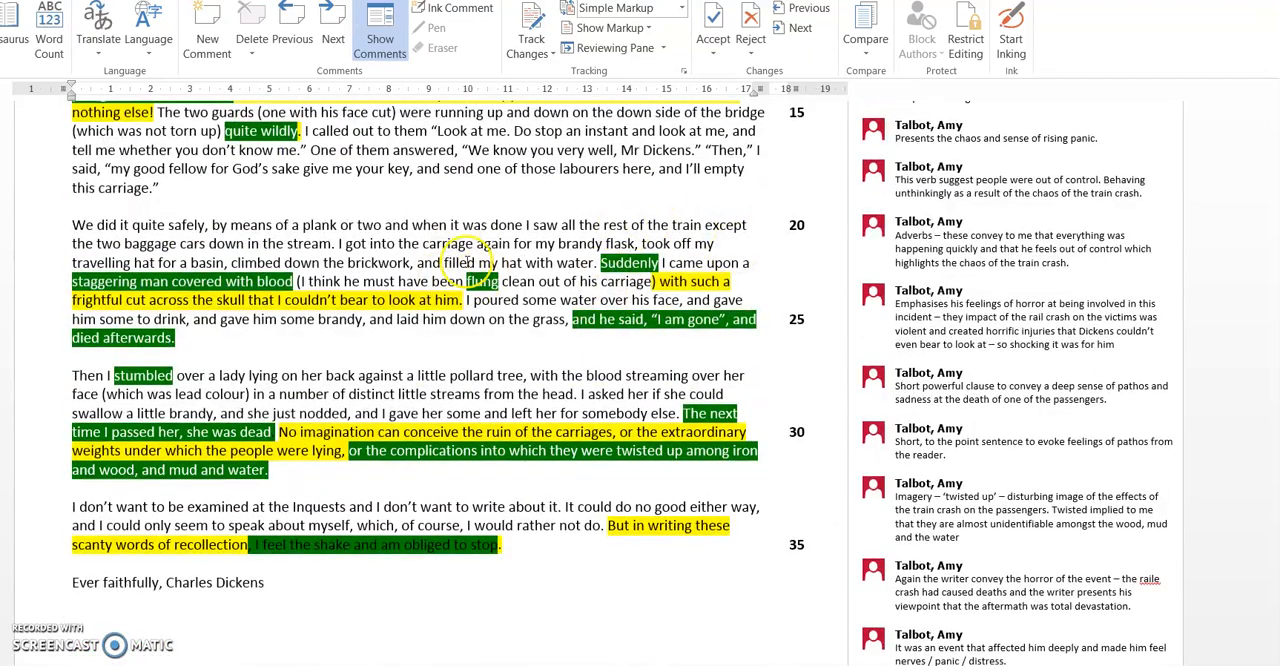
scroll("down", 3)
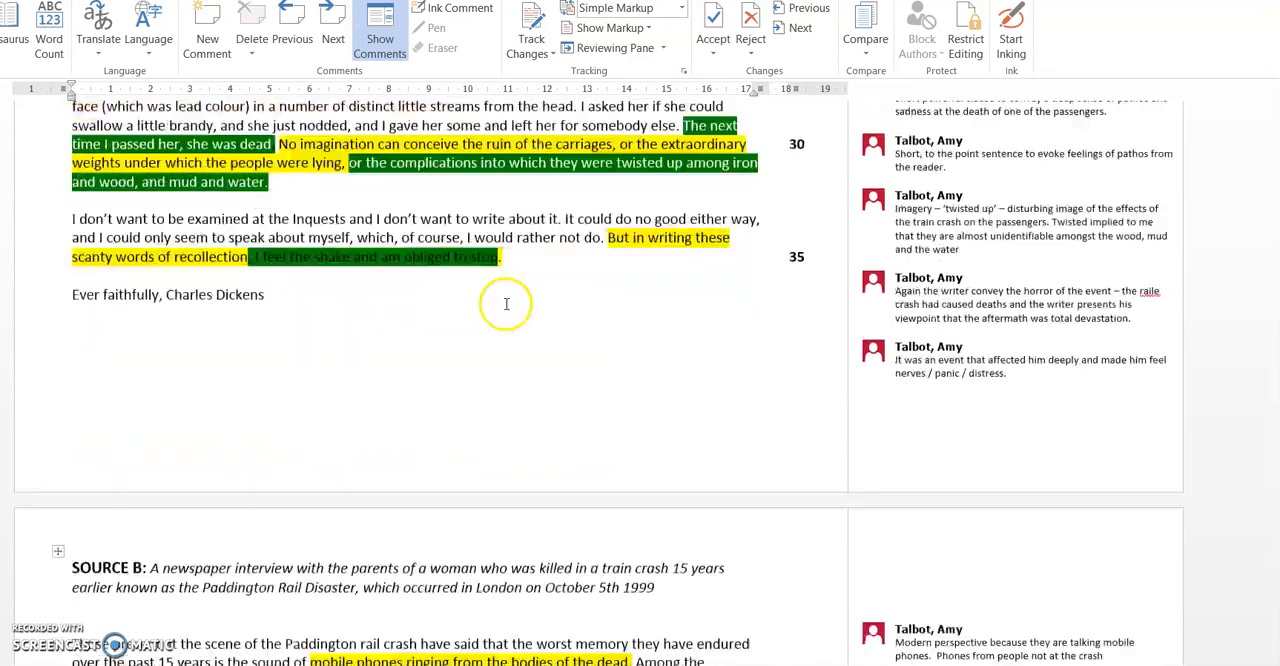
scroll("down", 3)
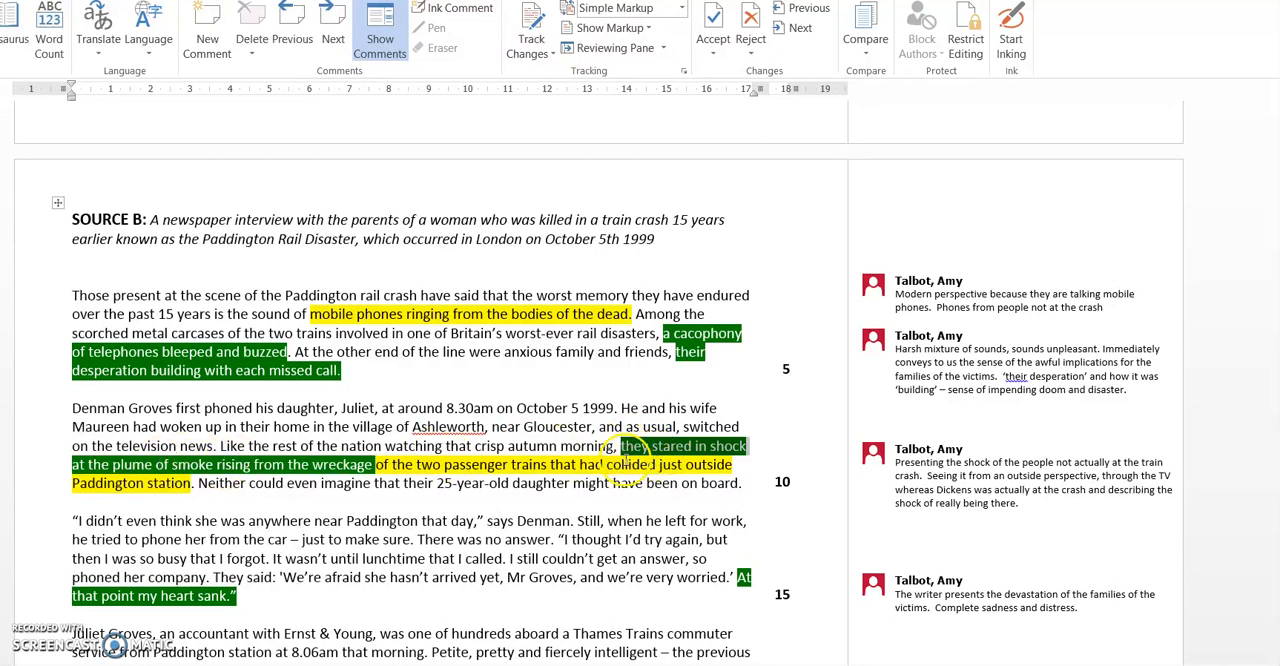
scroll("down", 3)
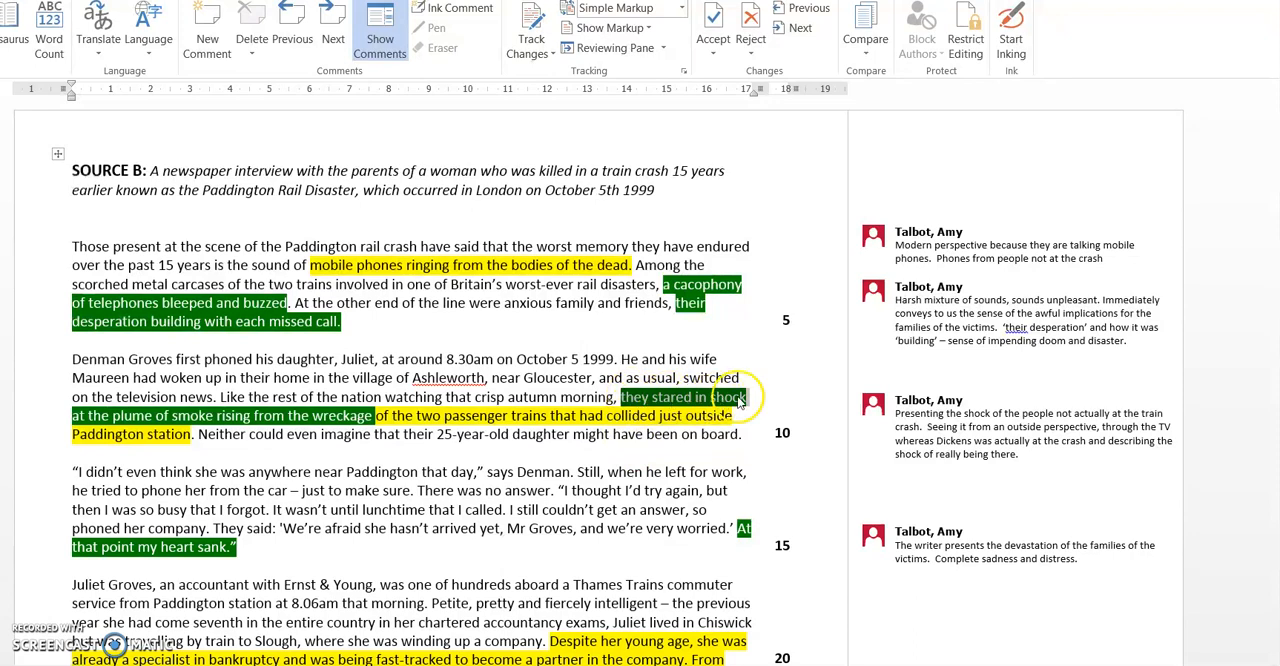
mouse_move(680, 370)
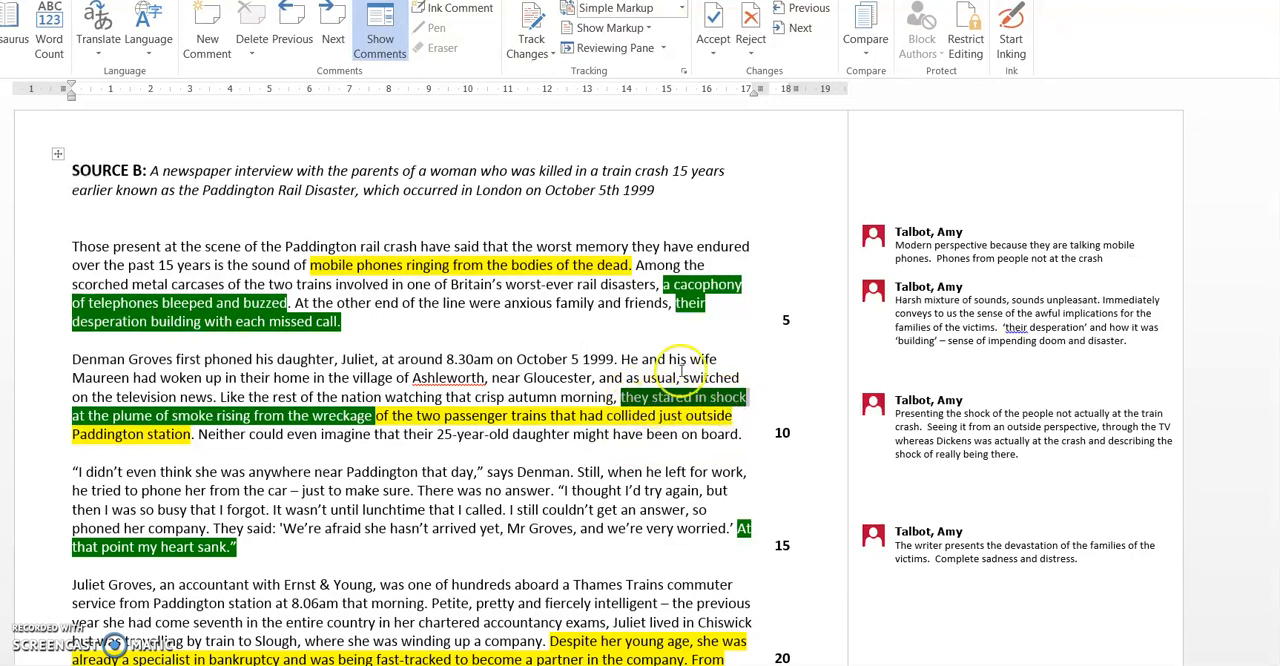
scroll("down", 3)
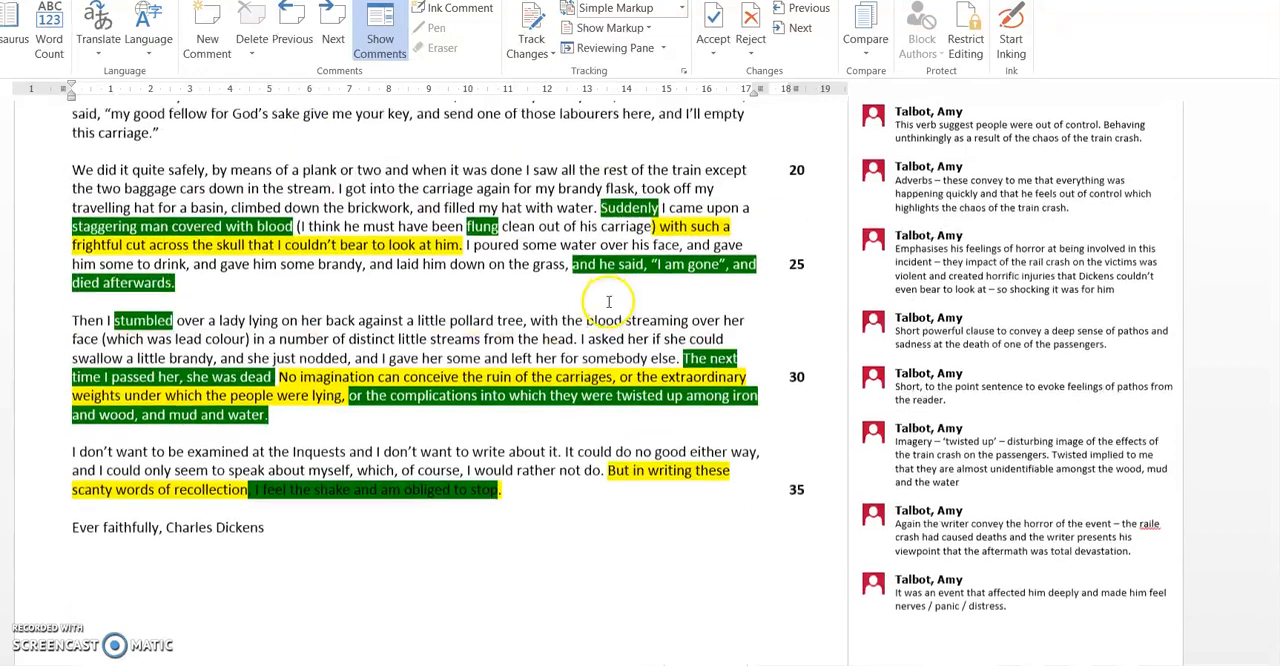
scroll("up", 3)
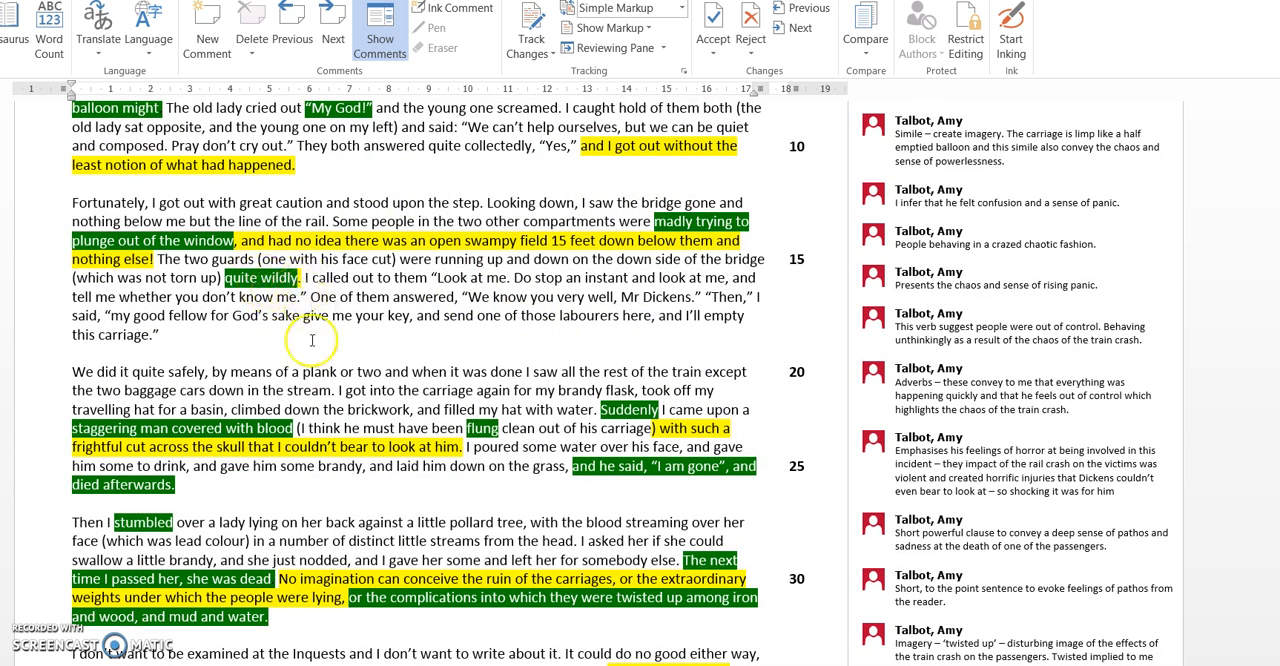
scroll("down", 3)
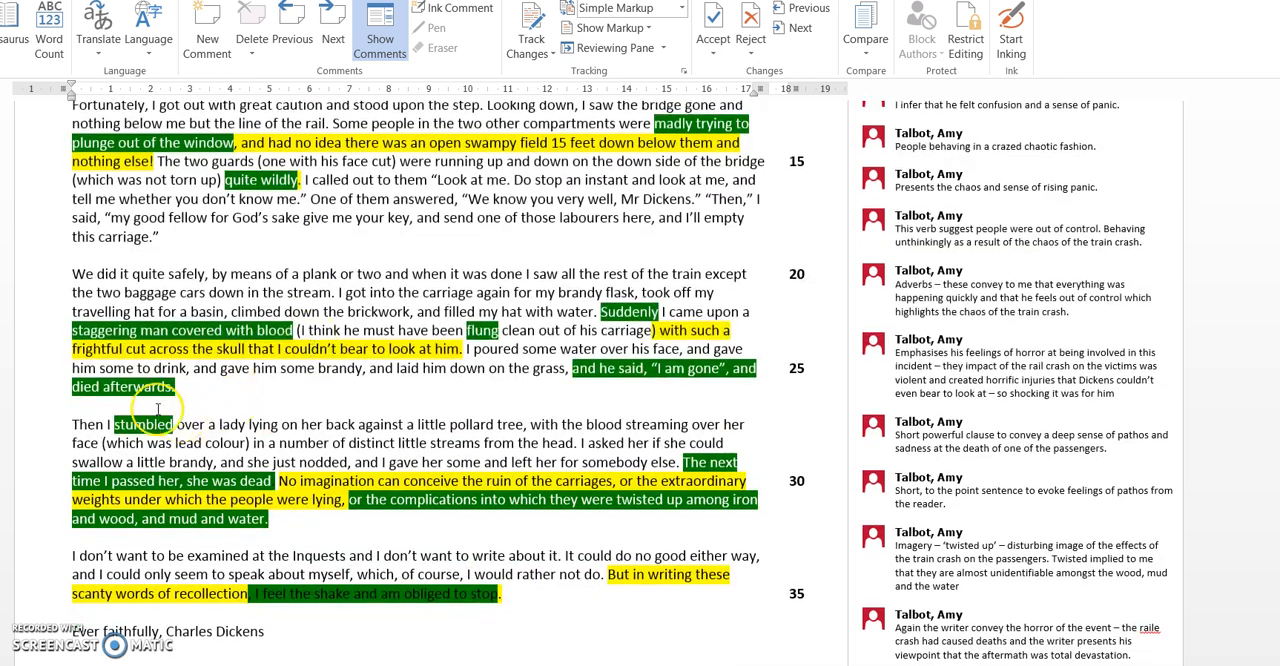
scroll("down", 3)
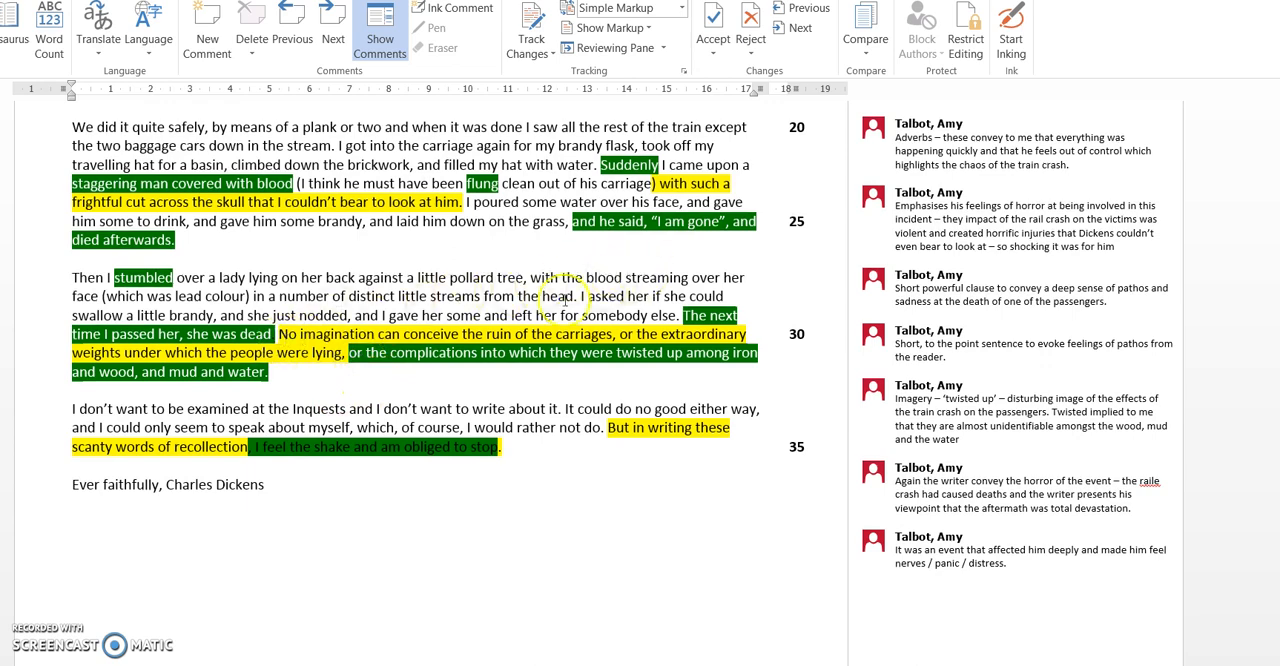
scroll("down", 3)
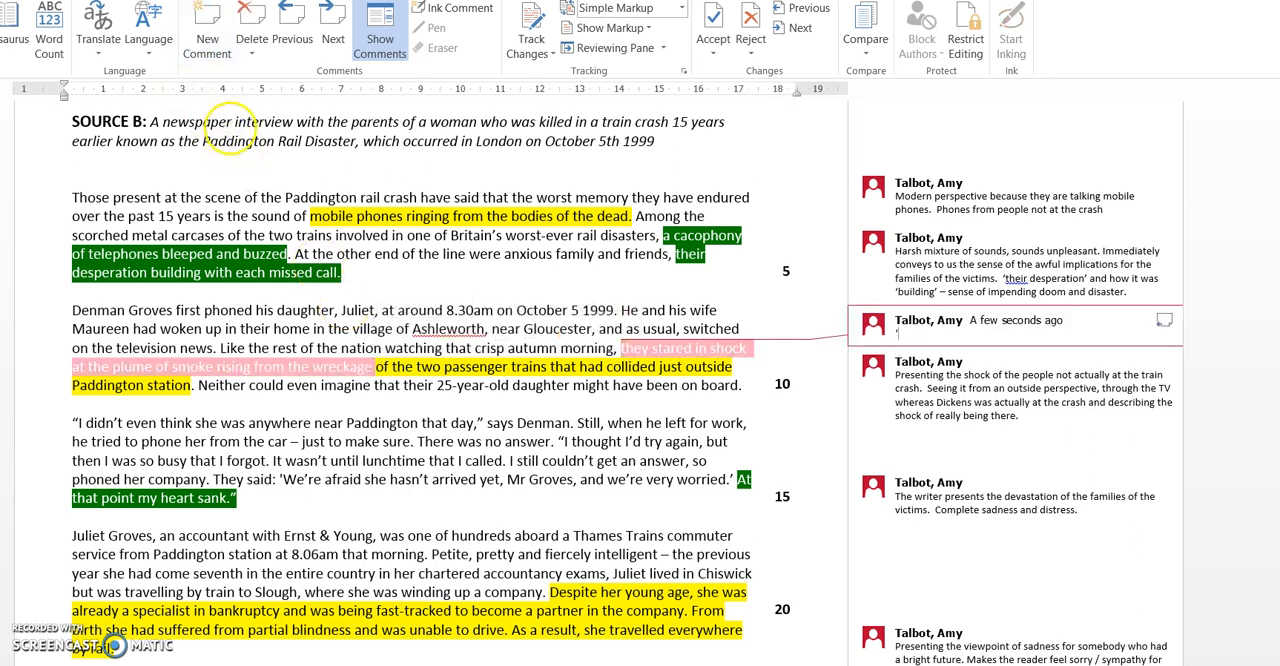
Describe 'stared' as a verb implying frozen shock, with outside onlookers only able to watch.
type("'stared’")
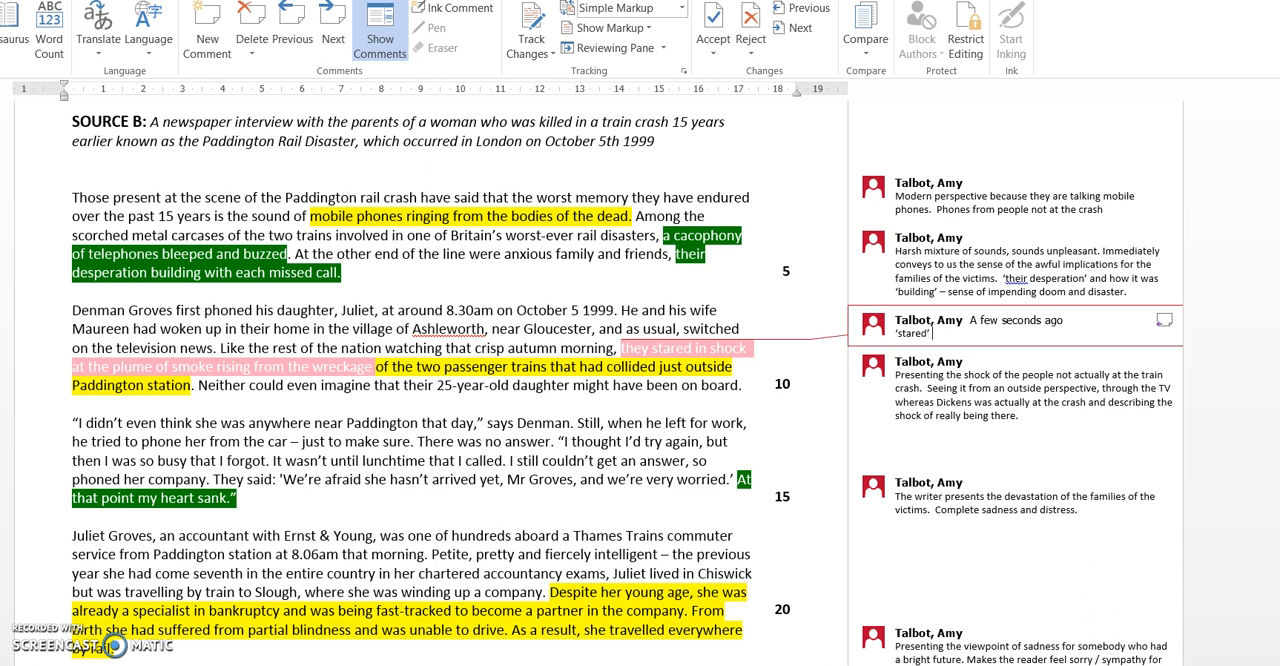
type("verb implies f")
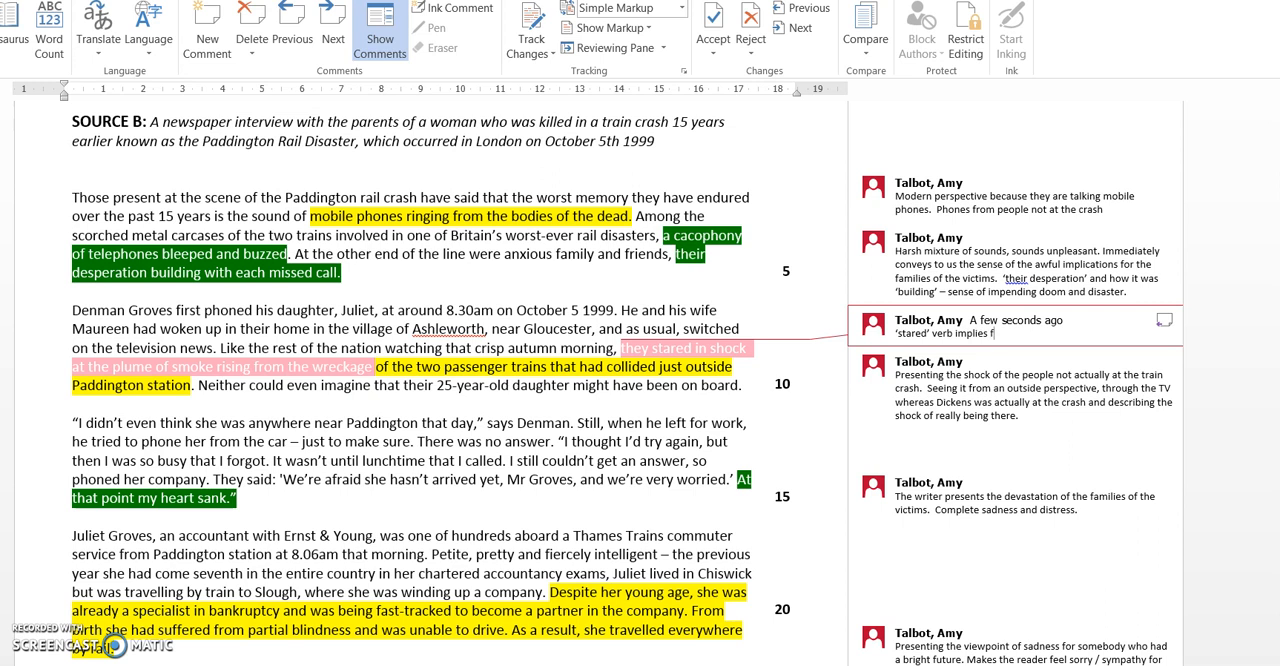
type("roxen in sho")
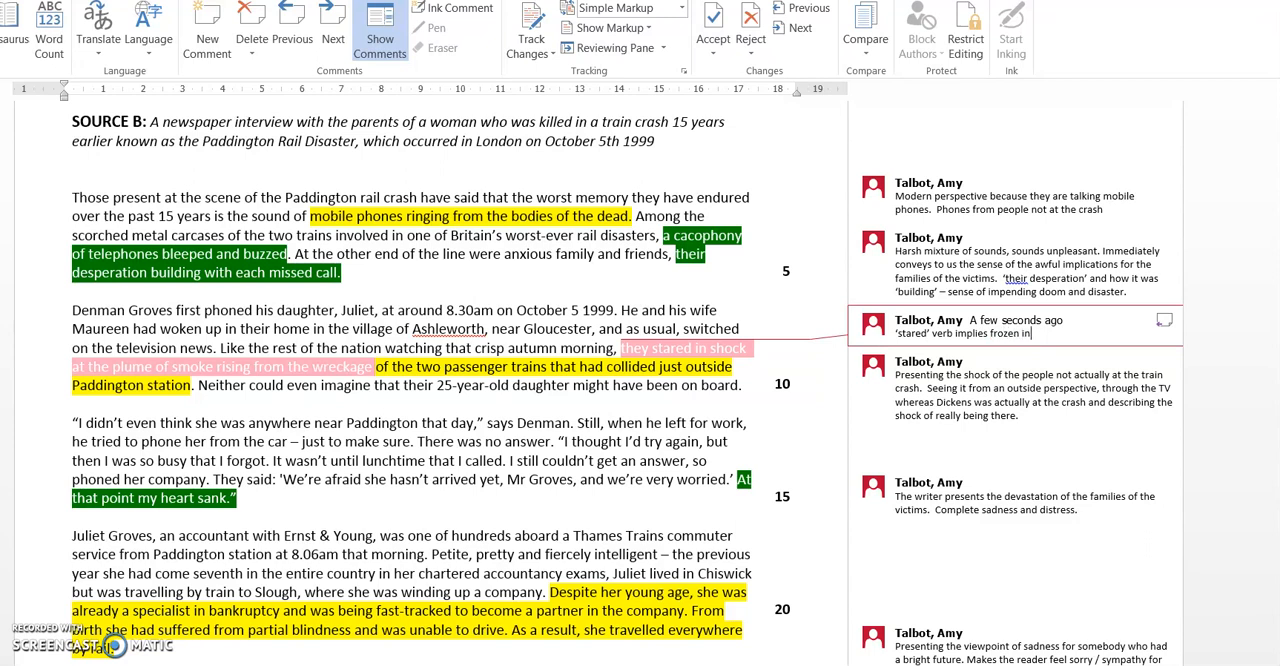
type("shock. n")
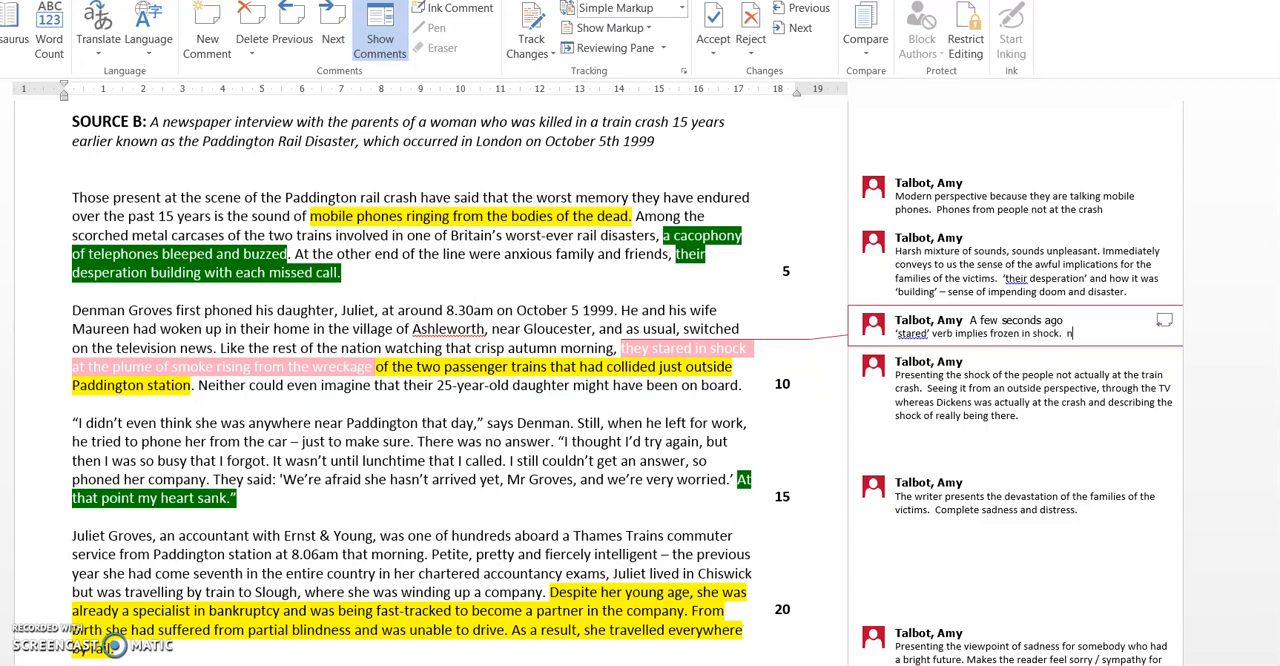
type("The")
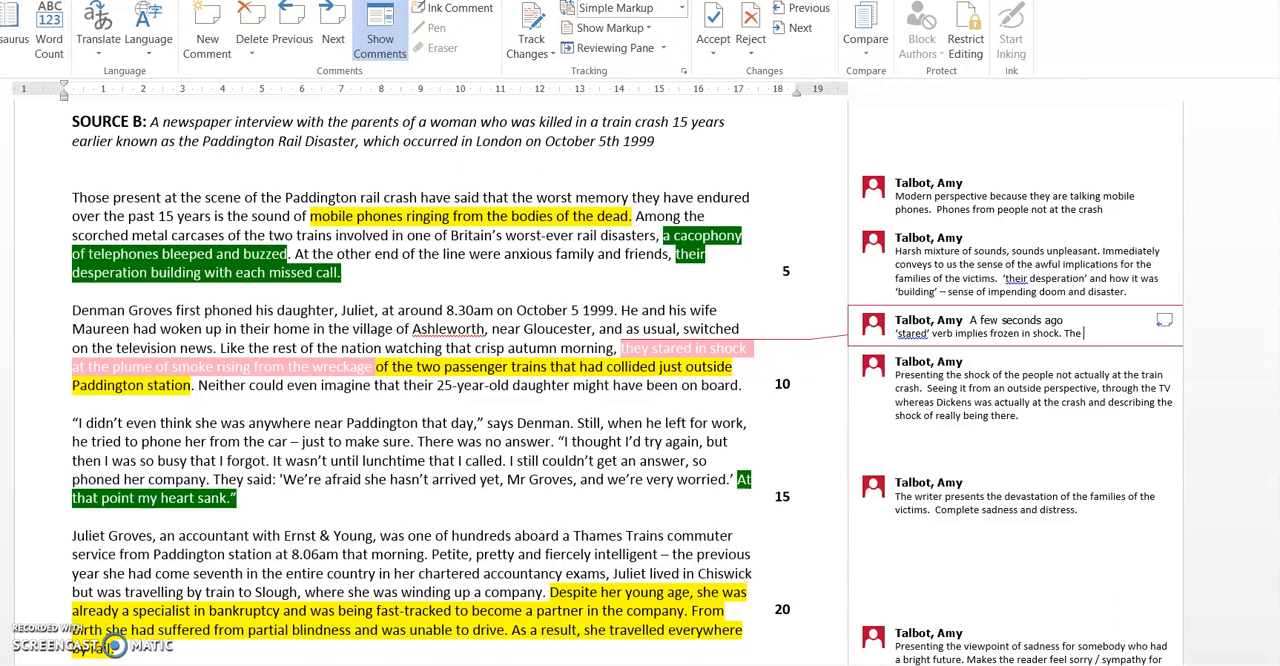
type("people on")
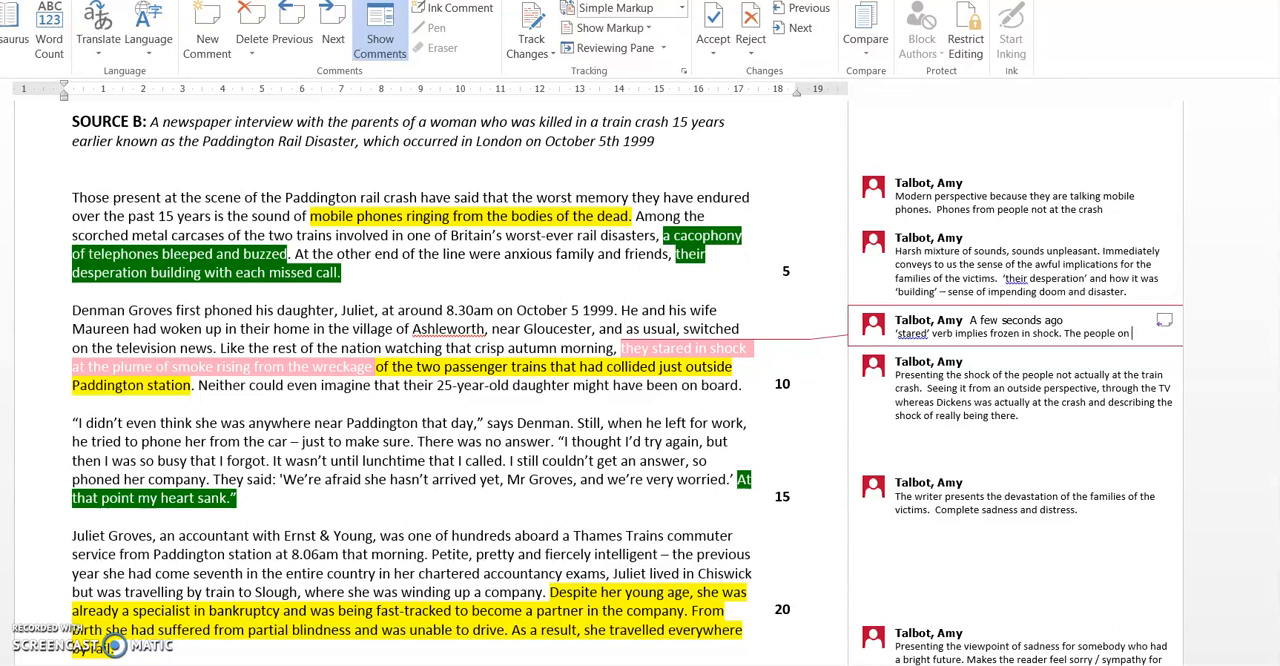
type("outside")
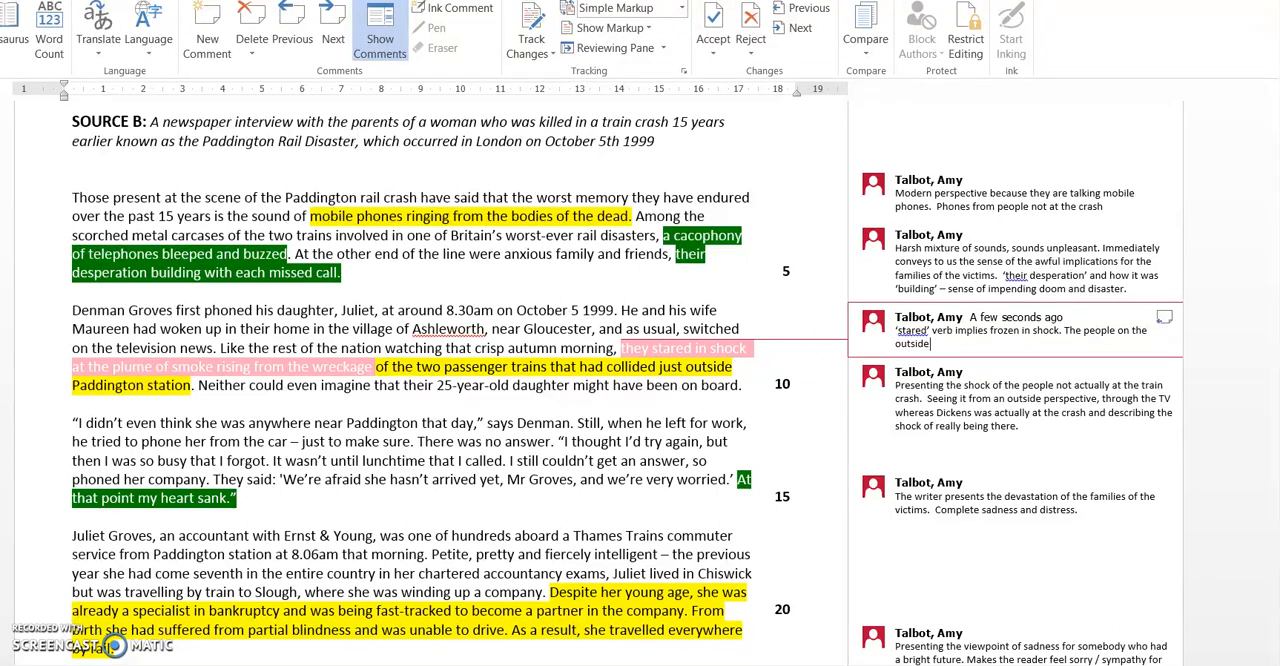
type("were only")
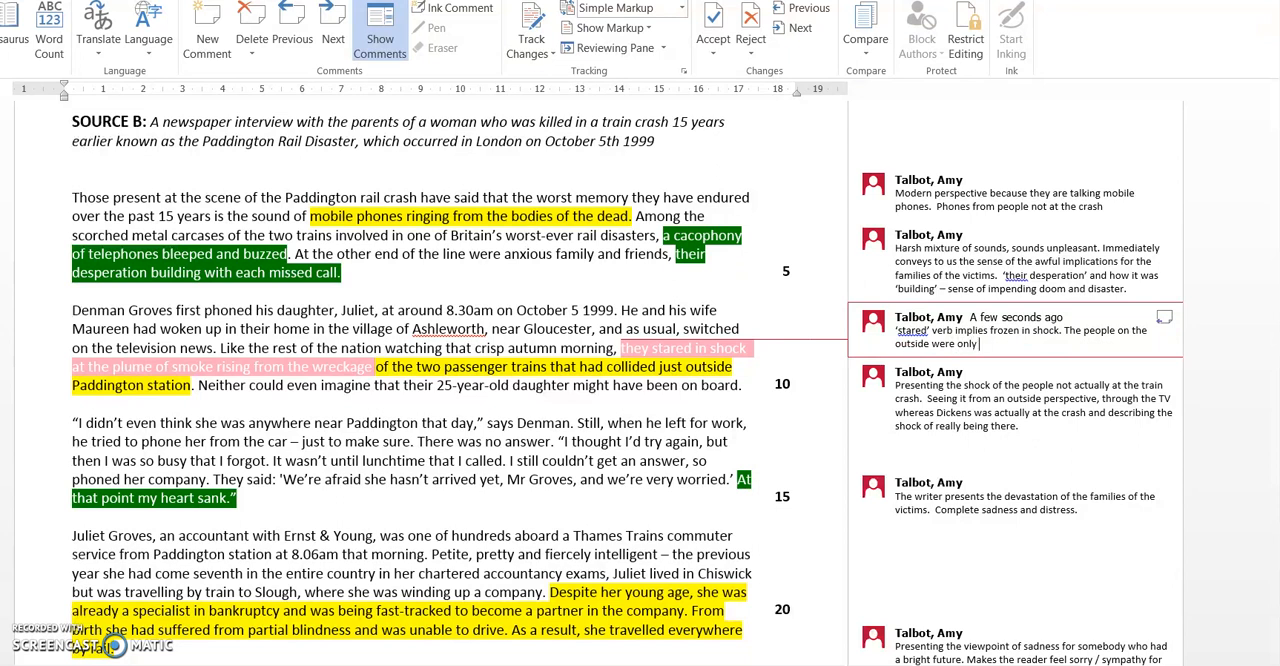
type("able to watch")
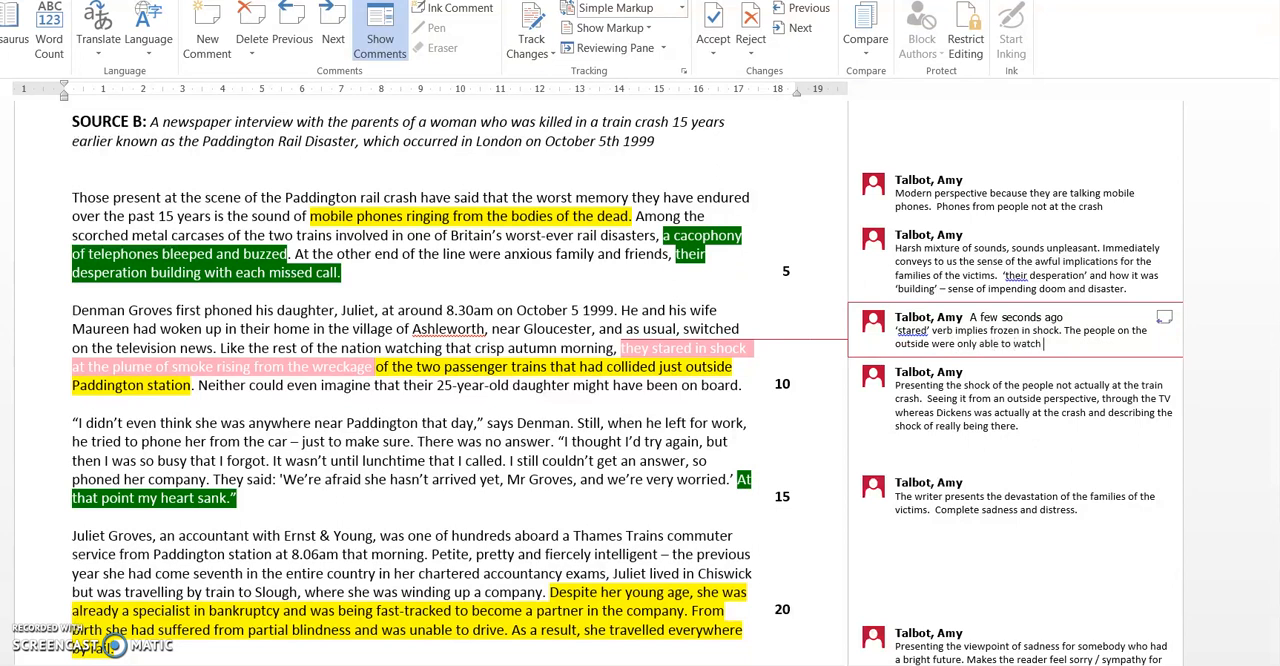
type("on, unable to")
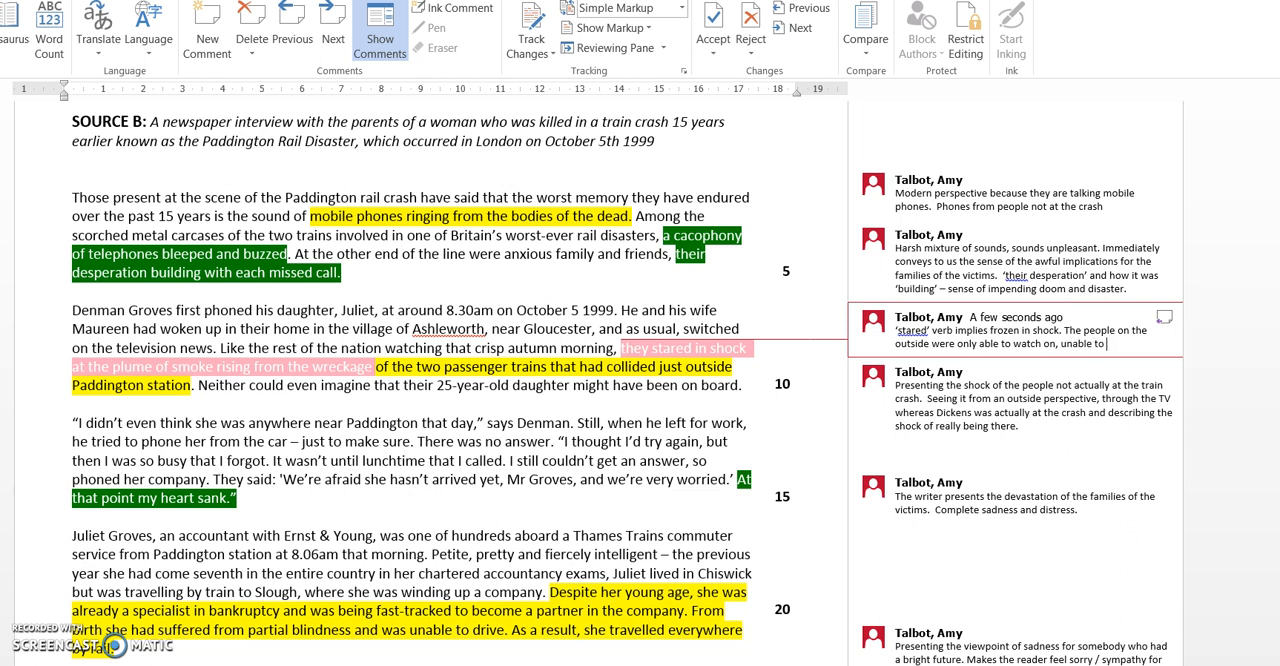
Contrast with Dickens' account, which gives a sense of fast action and chaos around the crash.
type("act whereas in")
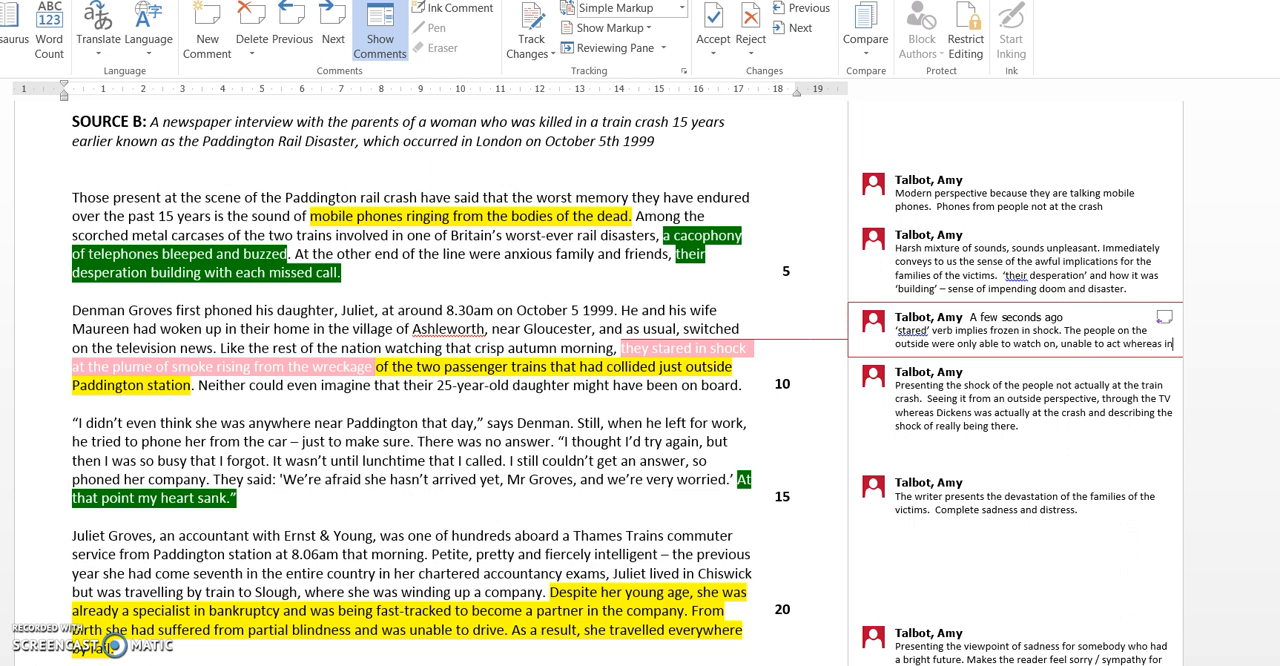
type("Dikens' a")
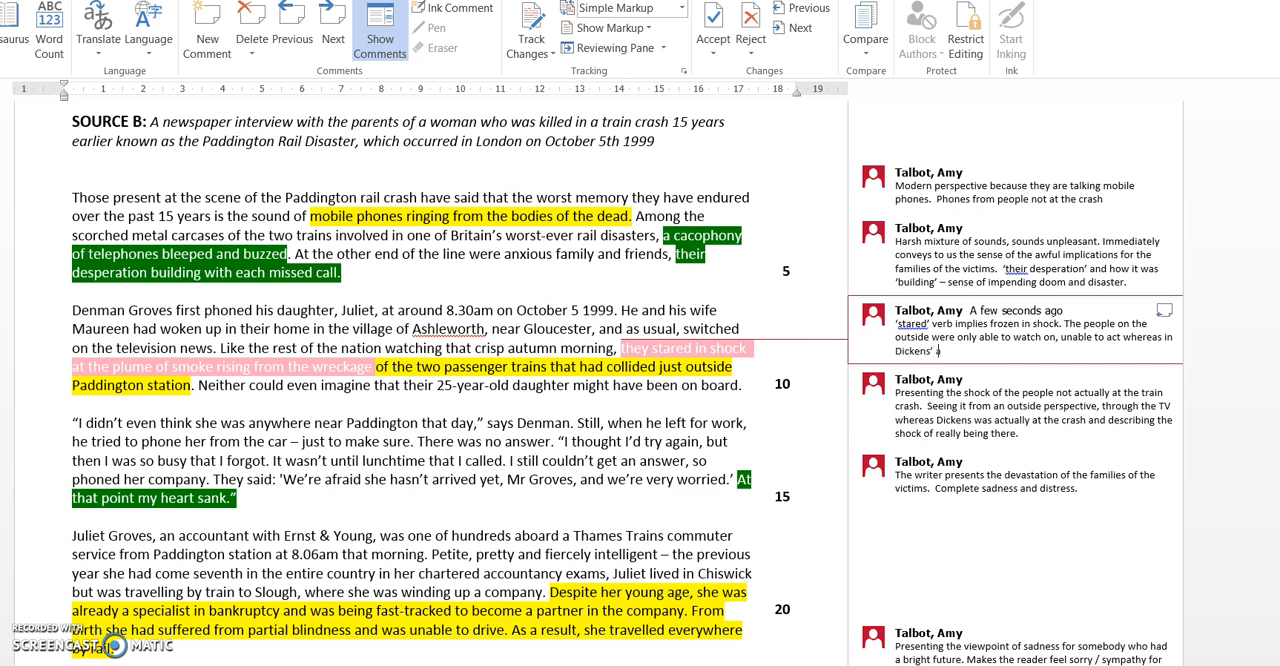
type("ccount")
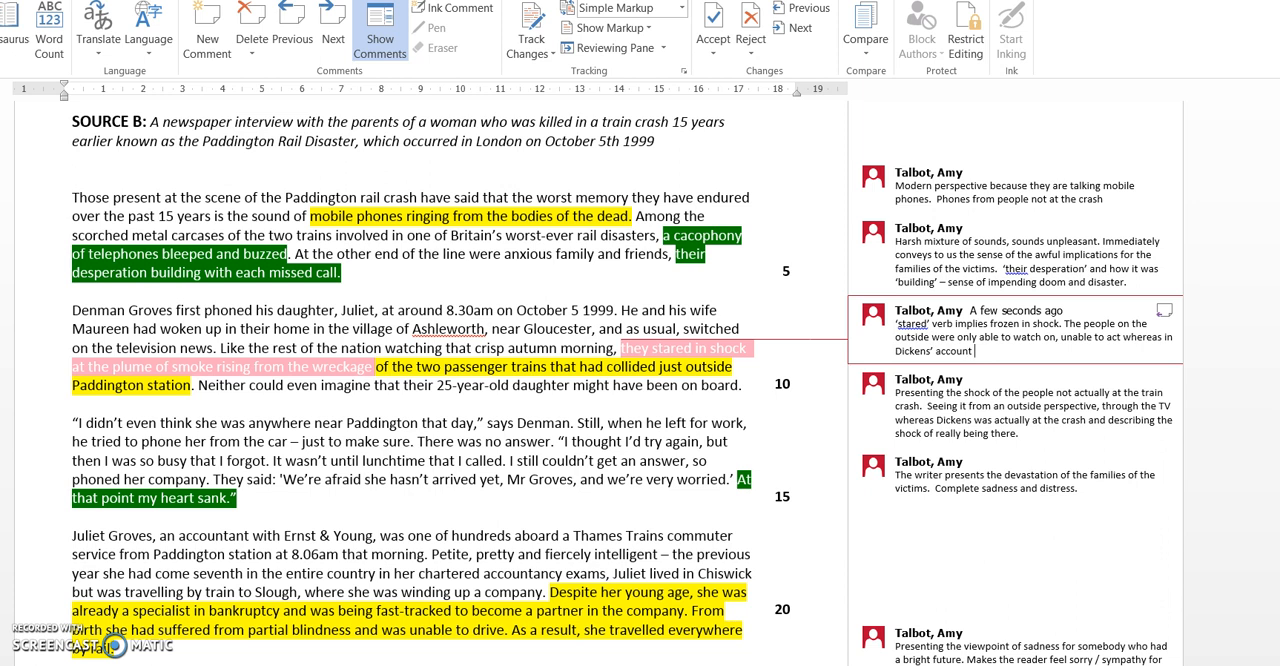
type("we get the ses")
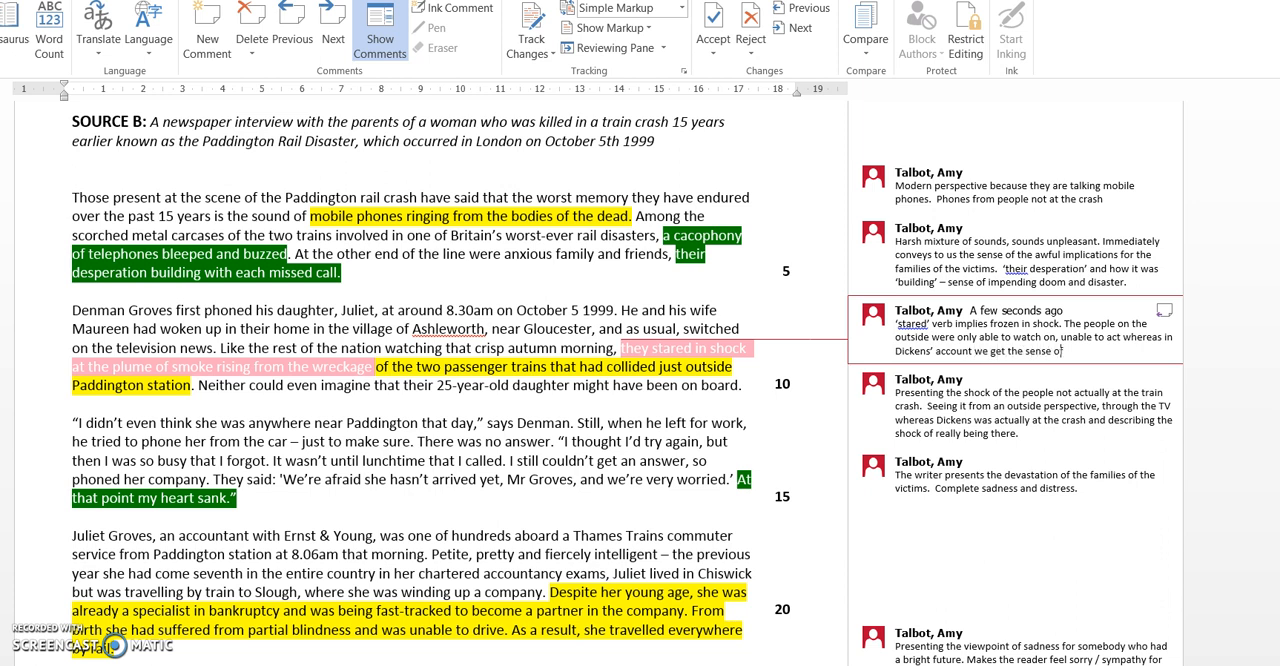
type("fast action / chaos.")
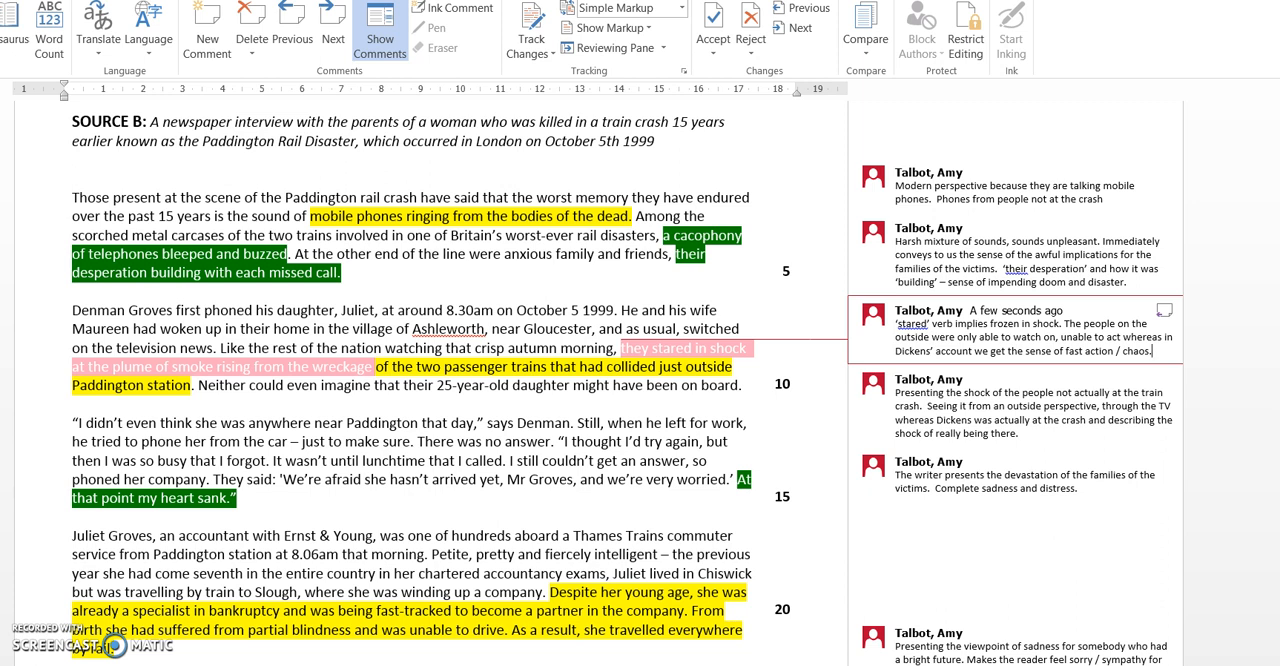
type("surround the train cr")
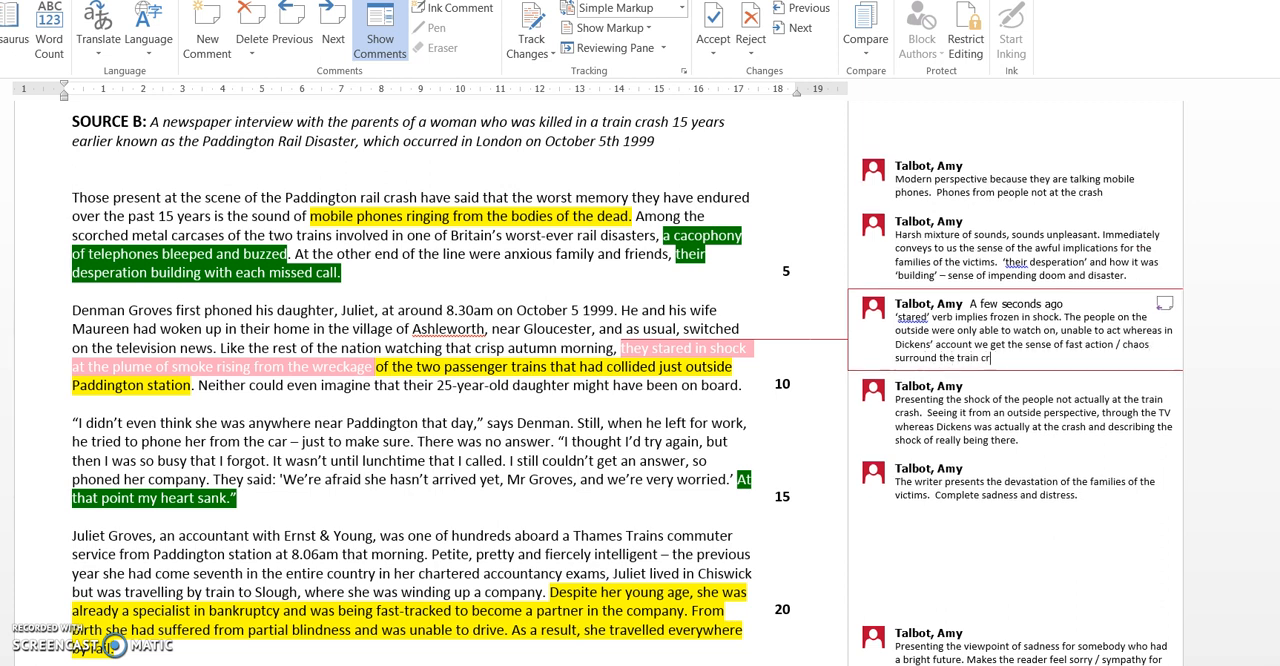
type("ash.")
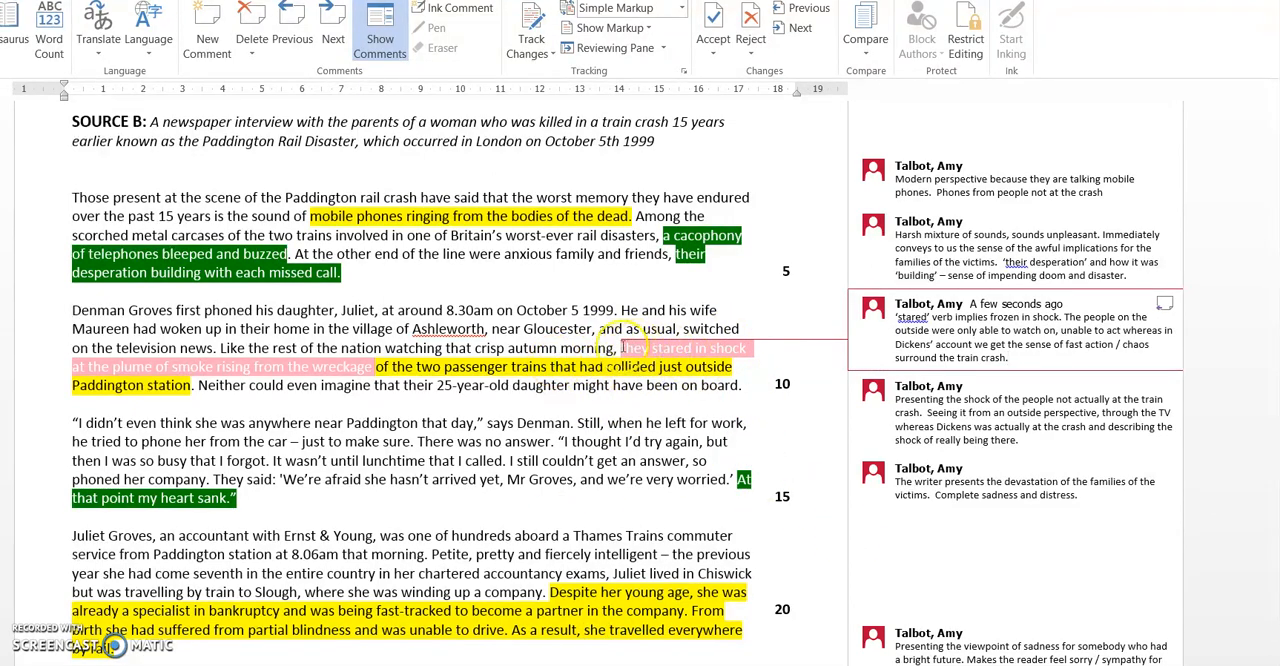
Leave the finished 'stared' comment and return to the article text.
left_click(1010, 358)
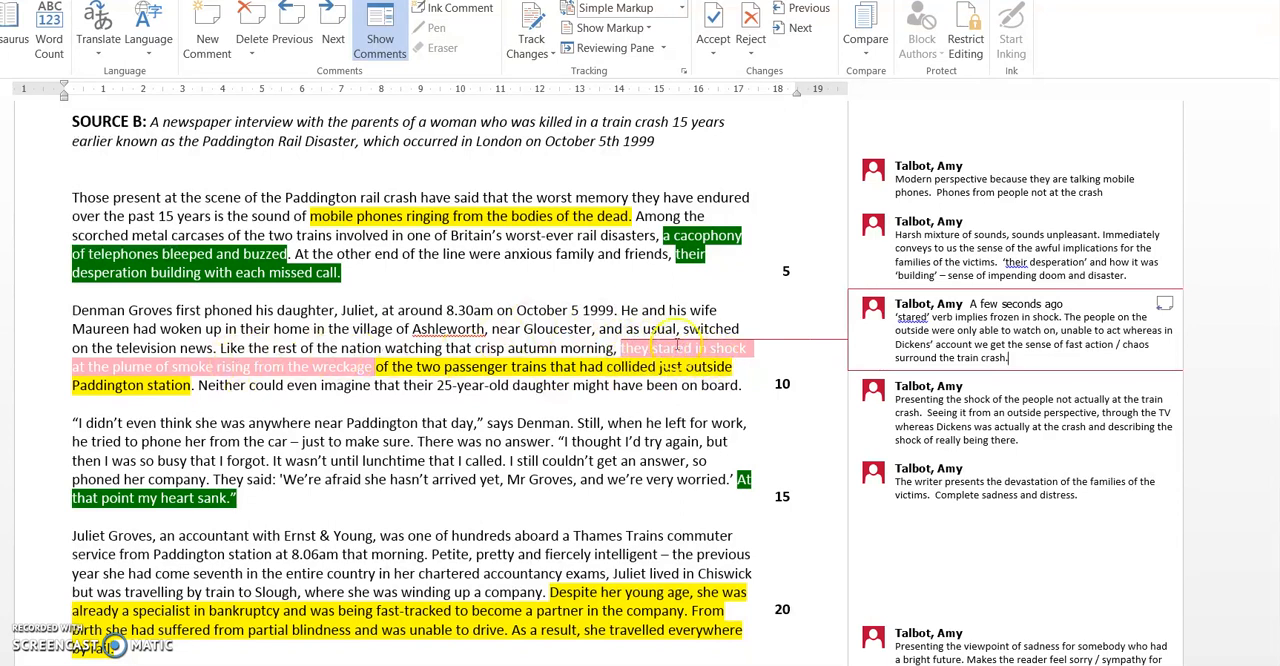
mouse_move(700, 347)
type("Metaphor")
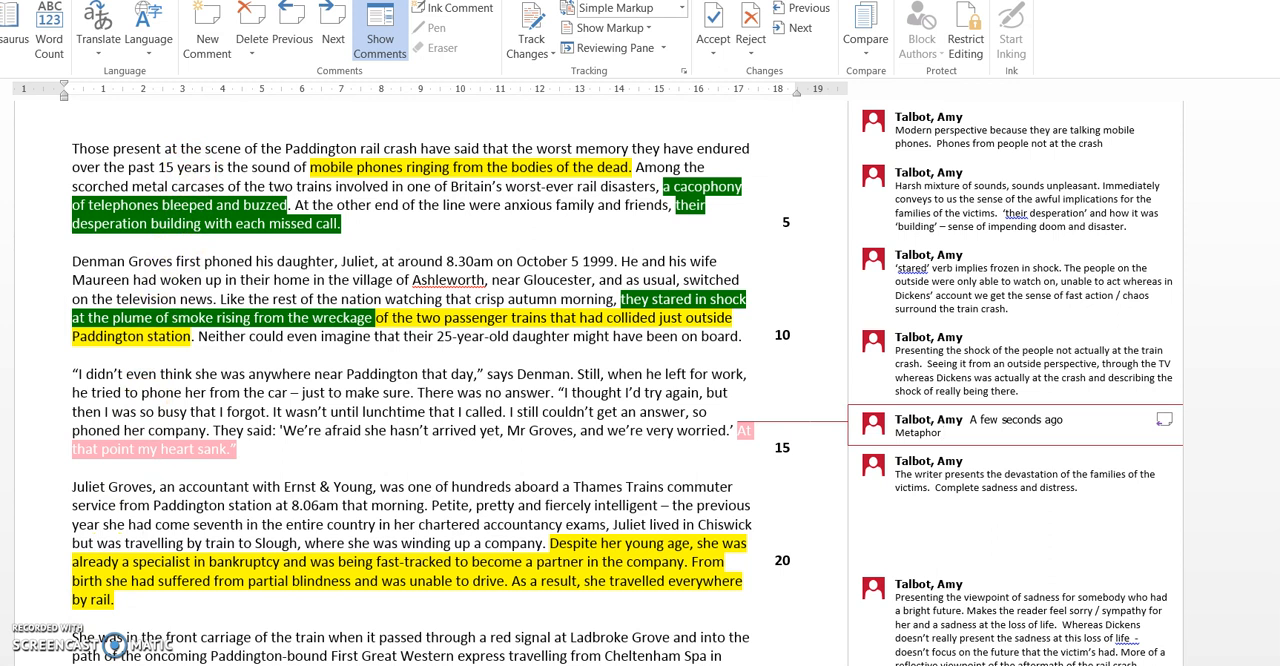
Add '– conveys the sadness and evoke a sense of pathos for the families' to the Metaphor comment.
type("- convey")
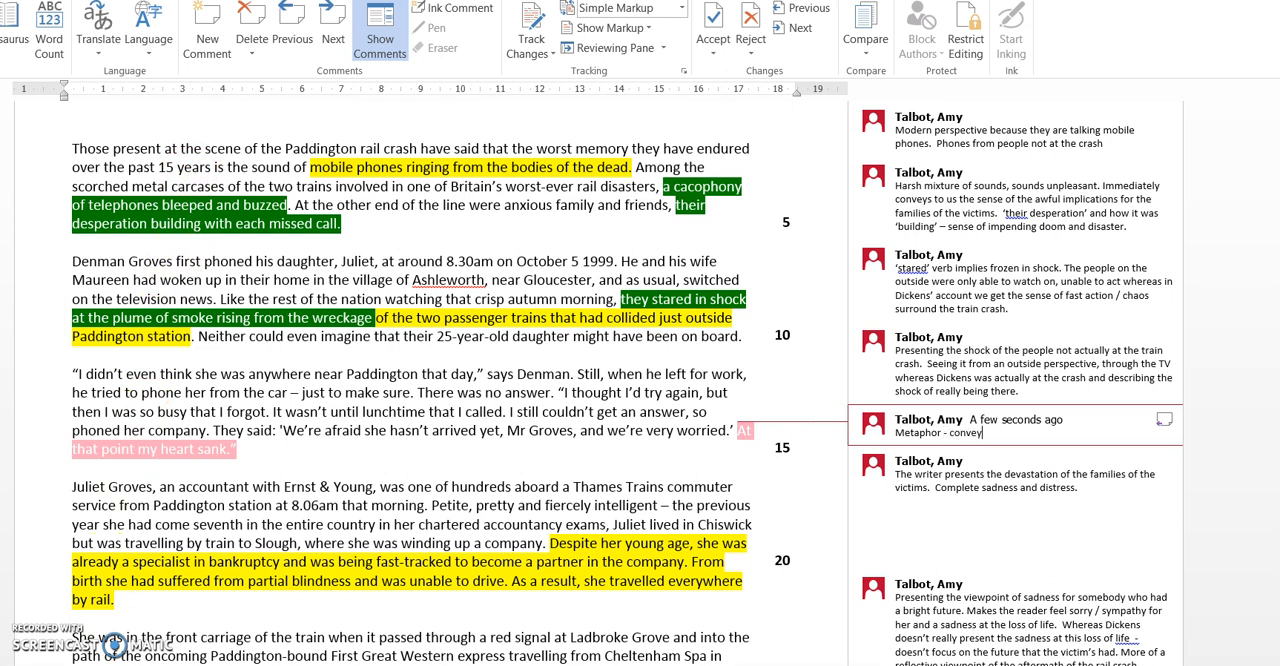
type("s the saness and")
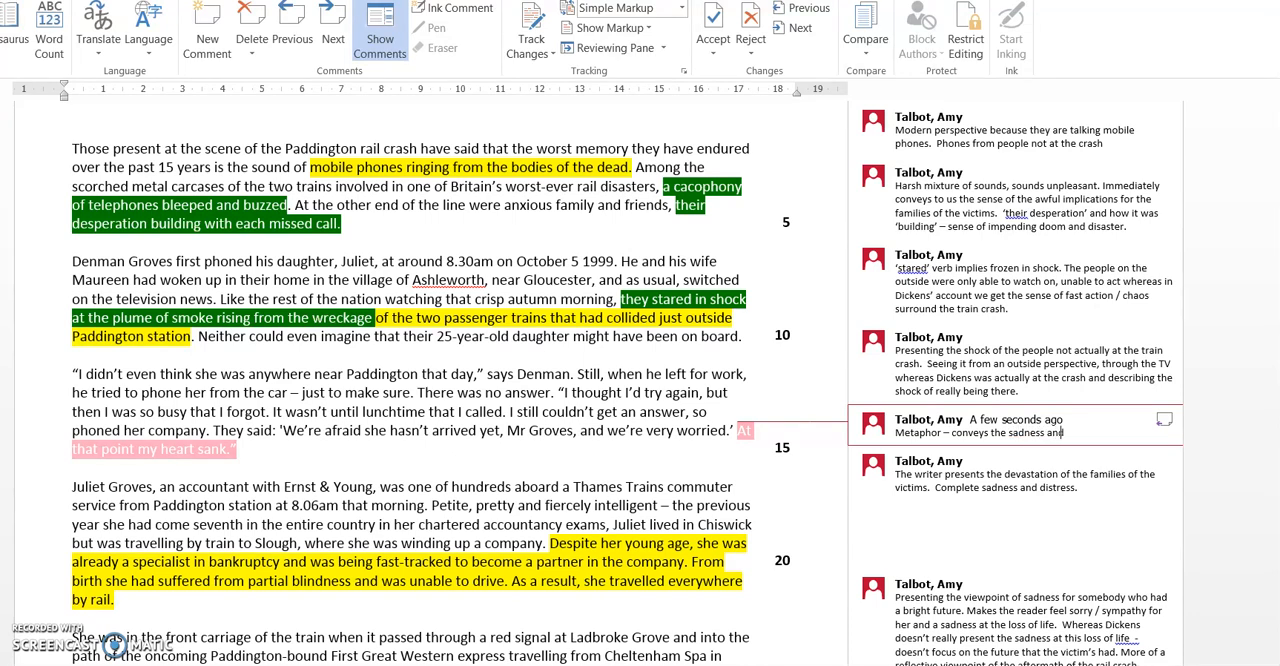
type("evoke a sense of pathos for the families of the victims.")
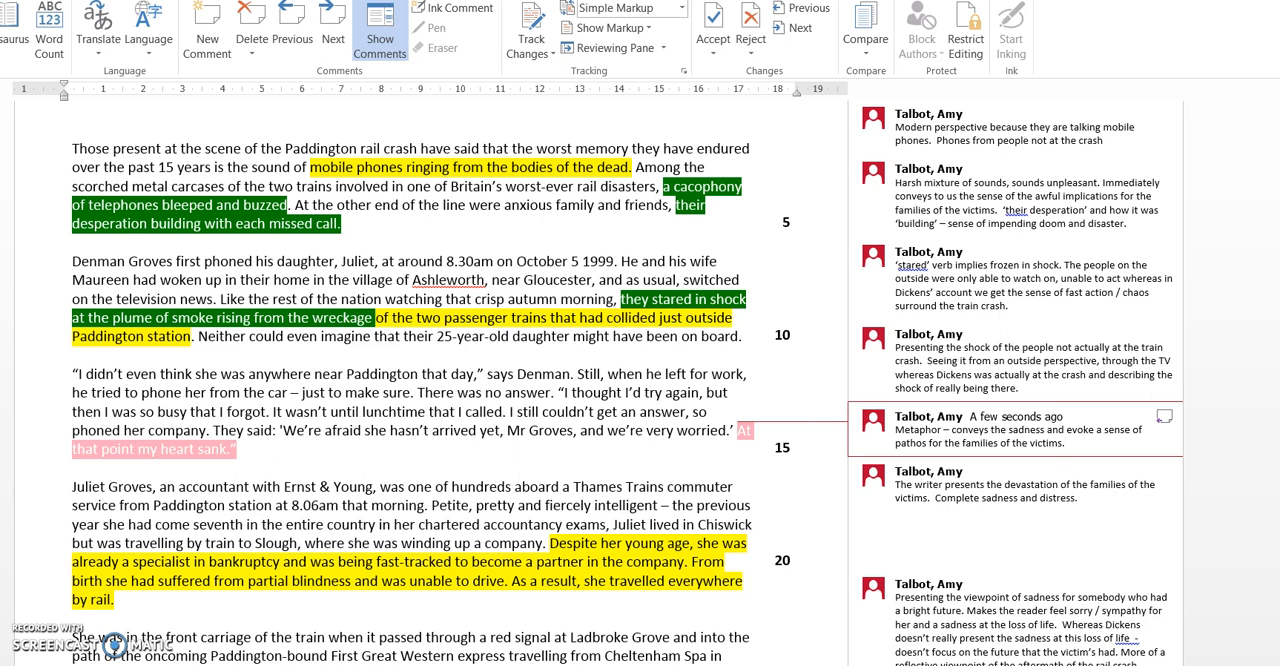
mouse_move(529, 434)
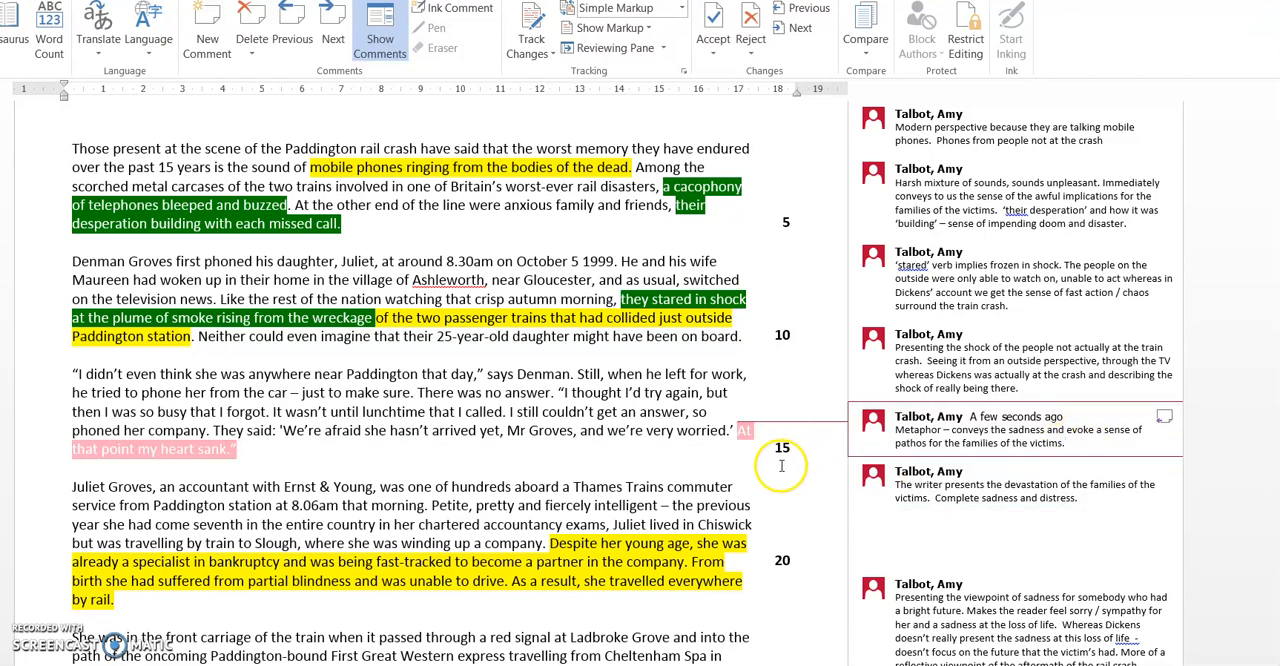
Scroll to the passage about both drivers being killed and Juliet's body being found.
scroll("down", 3)
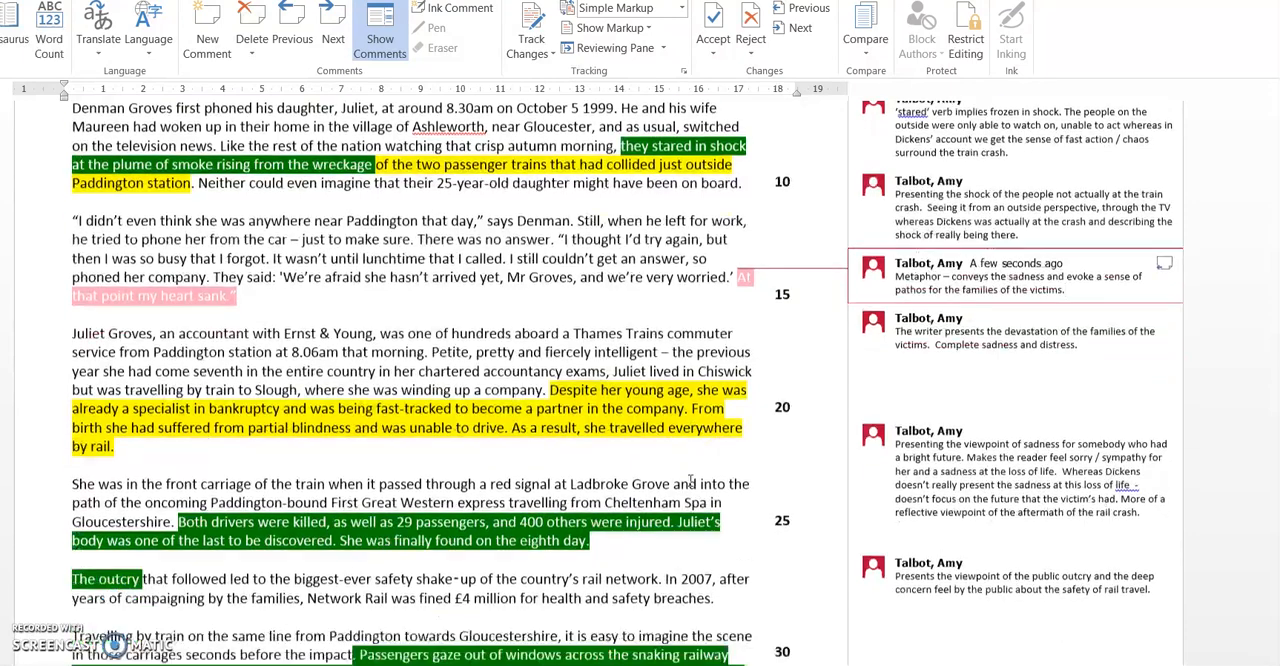
scroll("down", 3)
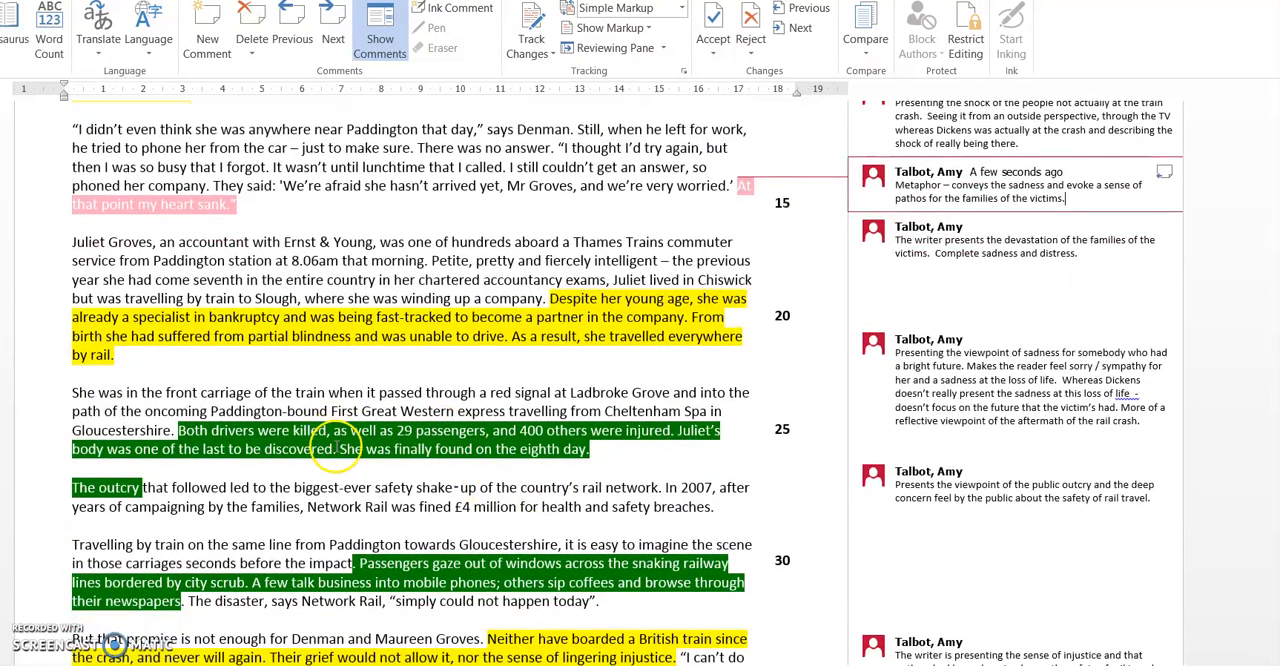
scroll("up", 3)
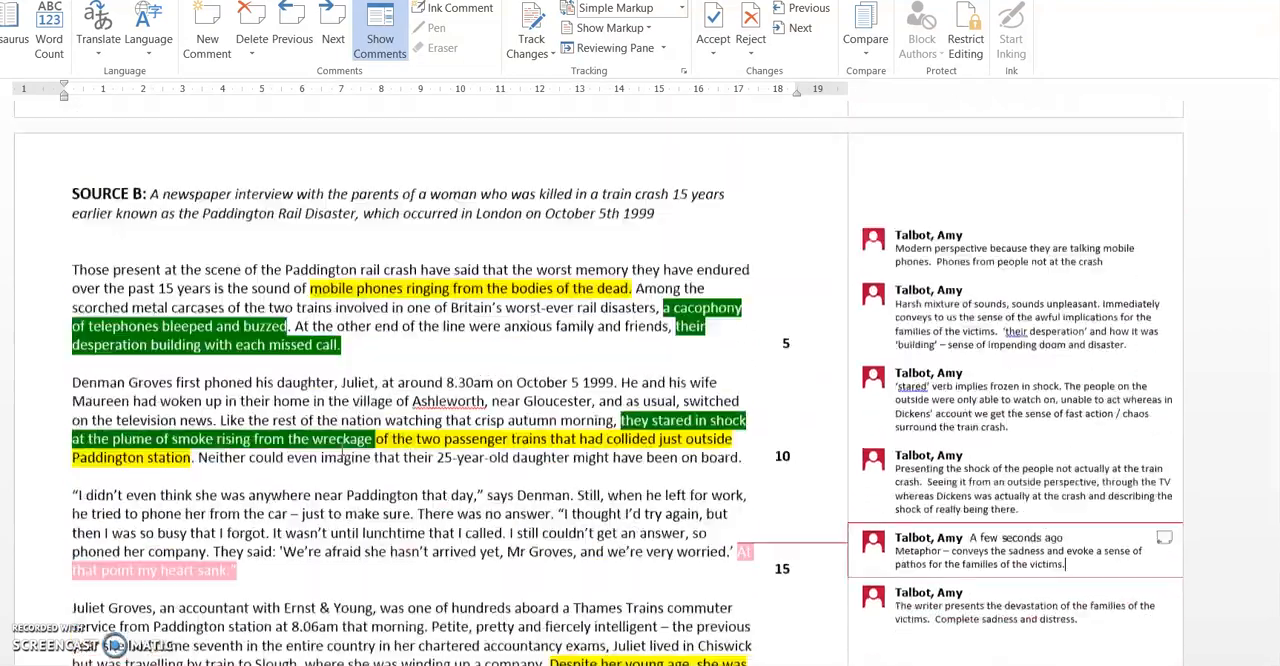
scroll("down", 3)
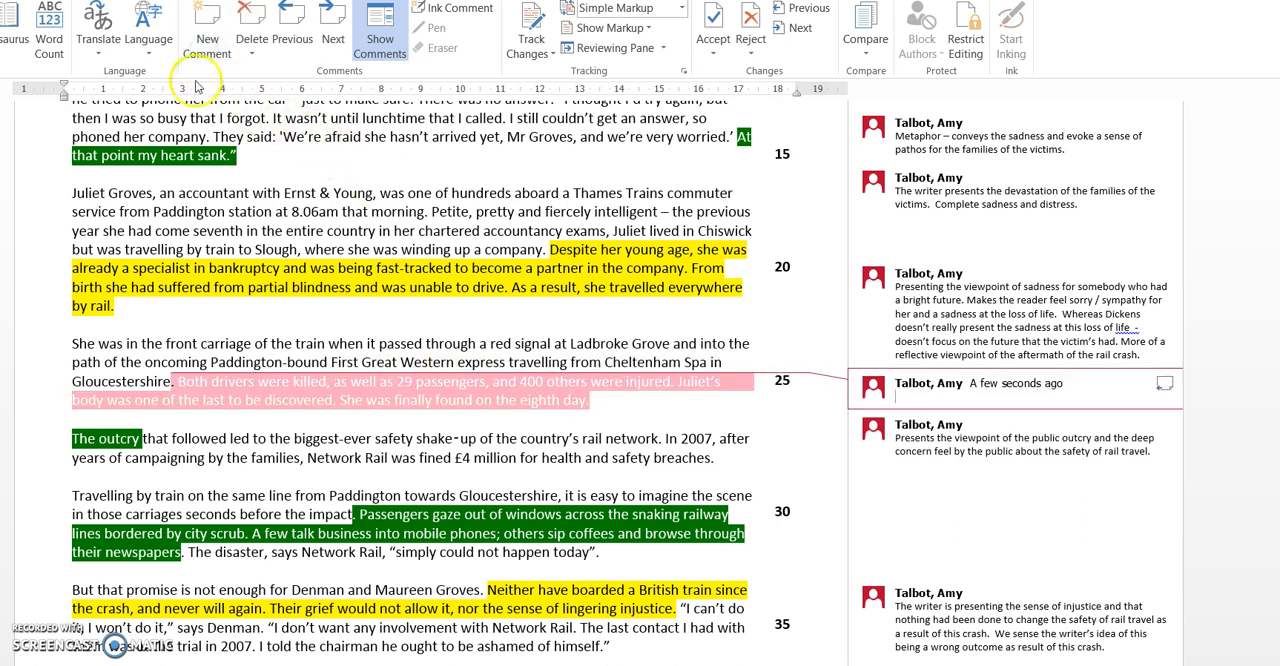
Note factual language, contrasting Dickens' descriptive imagery of the crash's horror with this writer.
type("Factual")
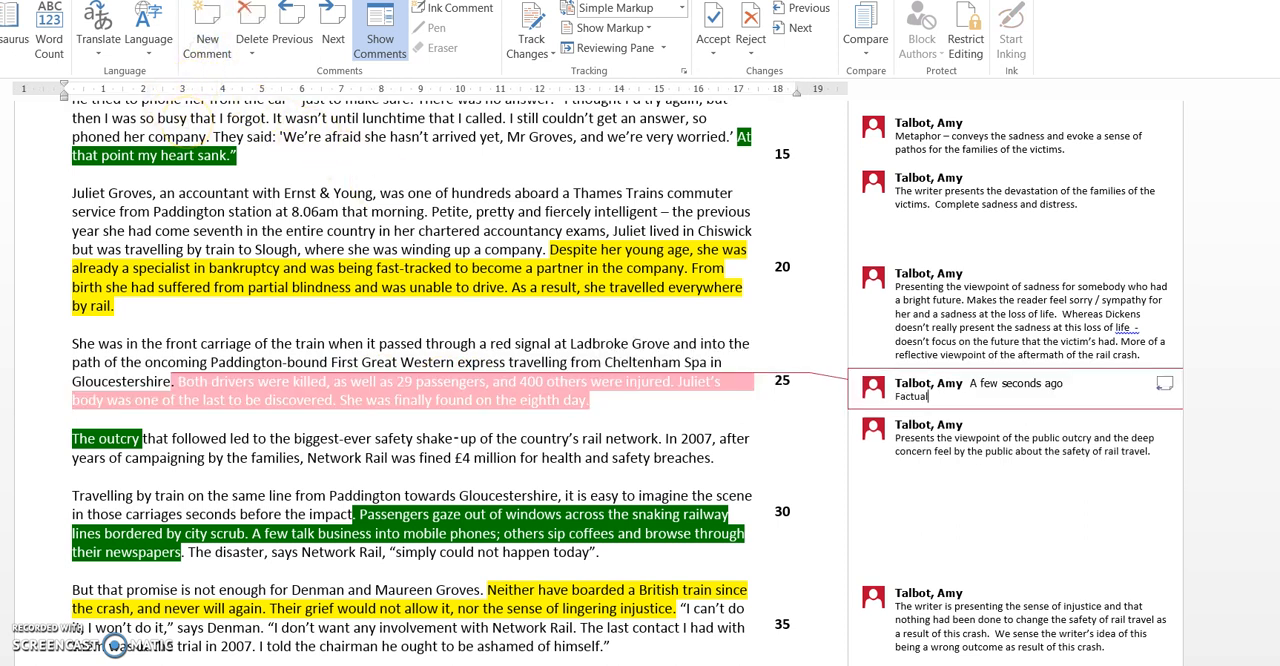
type("language")
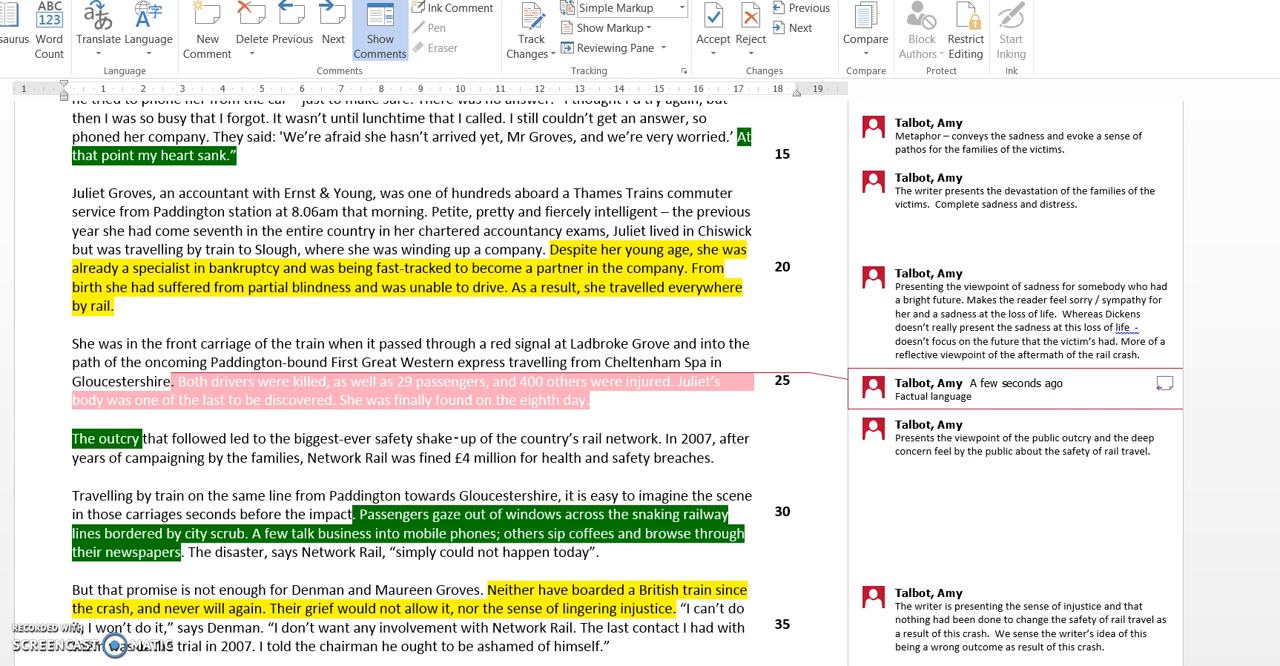
type("- Dickens uses")
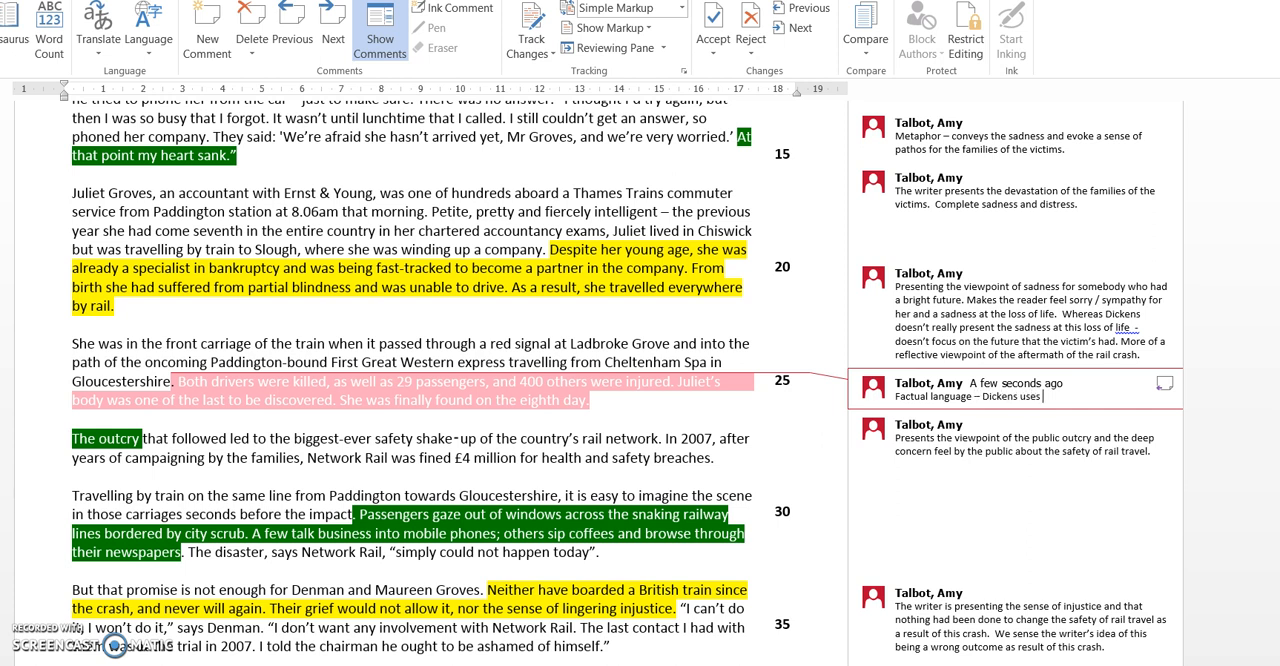
type("more description nd")
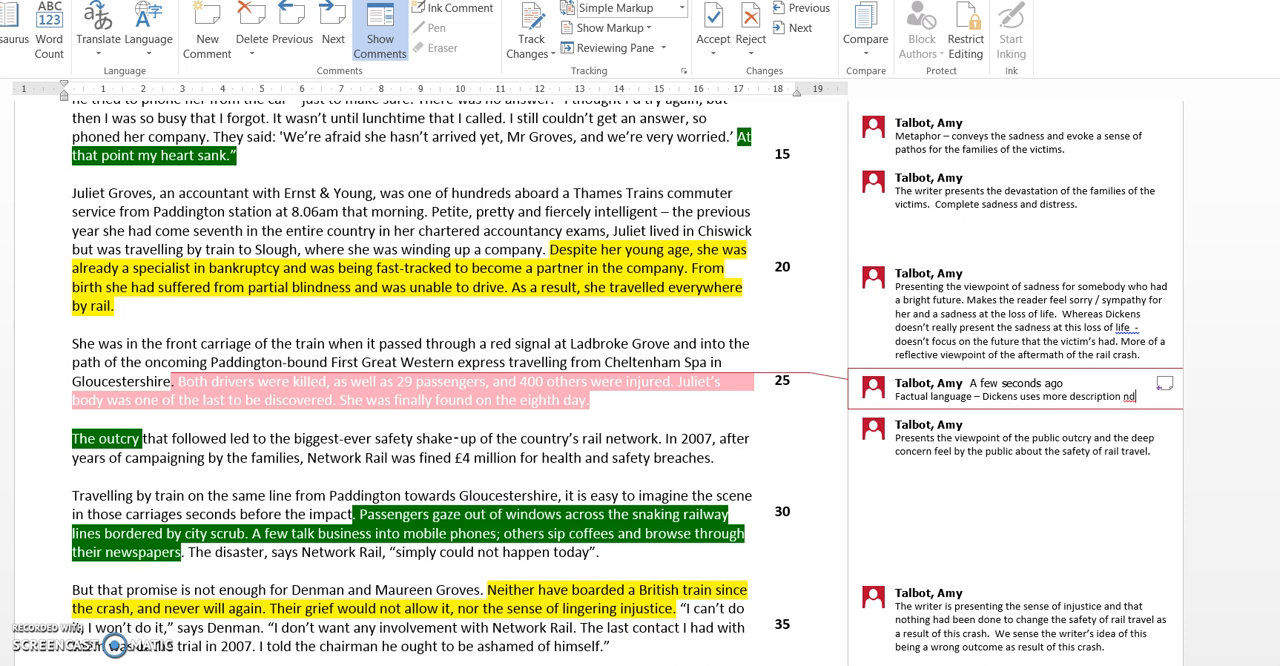
type("and imagery to convey the")
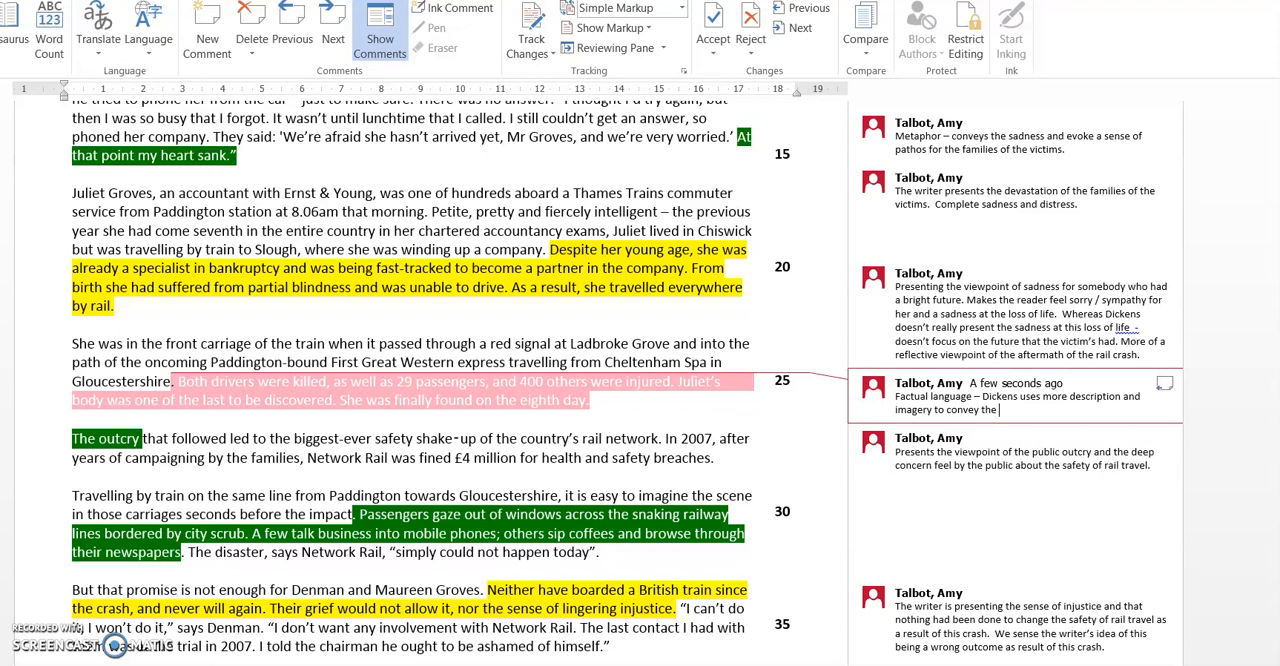
type("h")
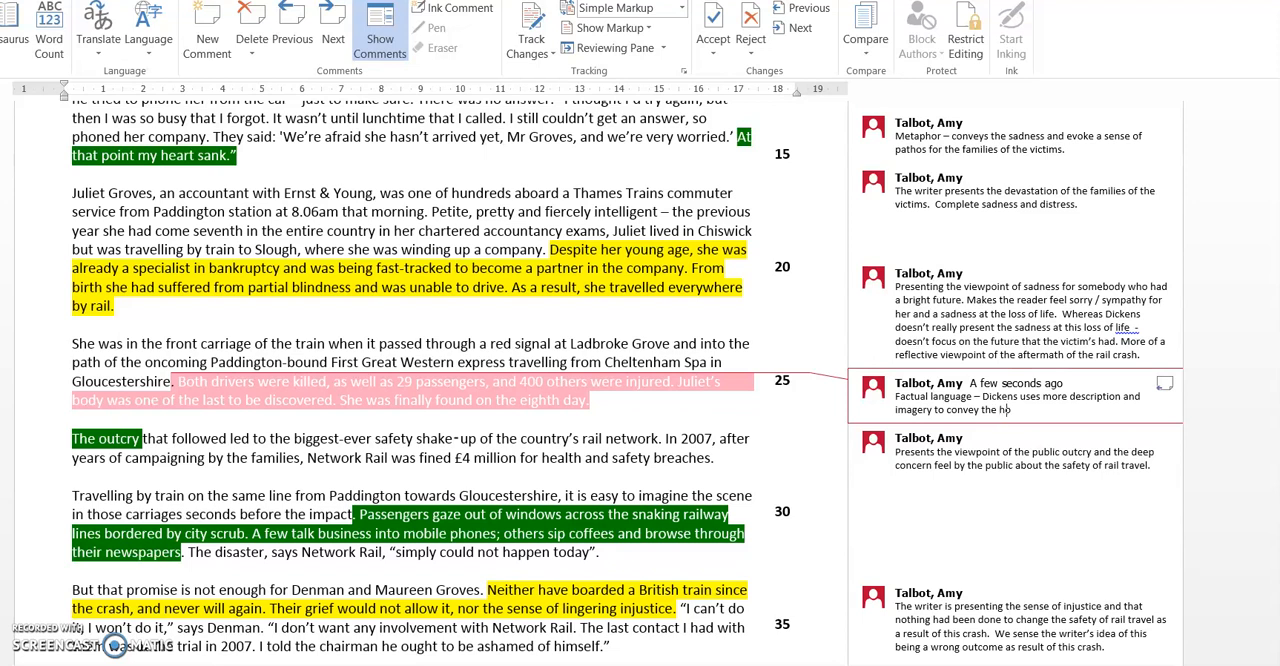
type("orror of what had happened in the")
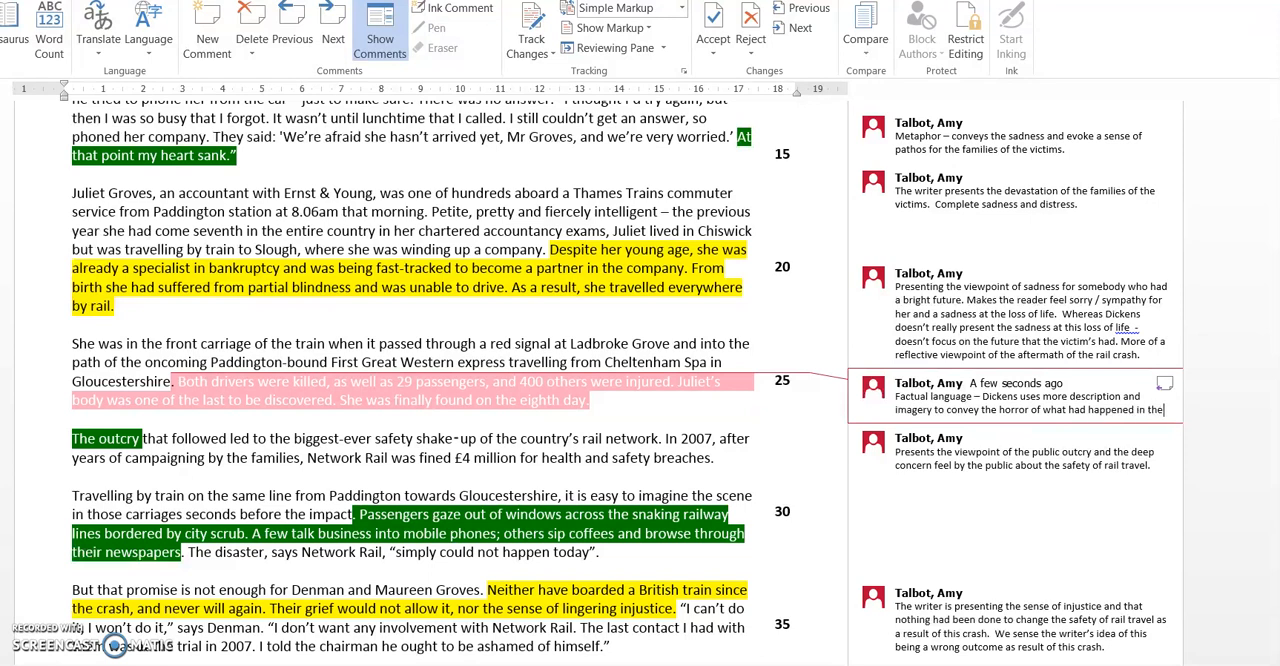
type("train c")
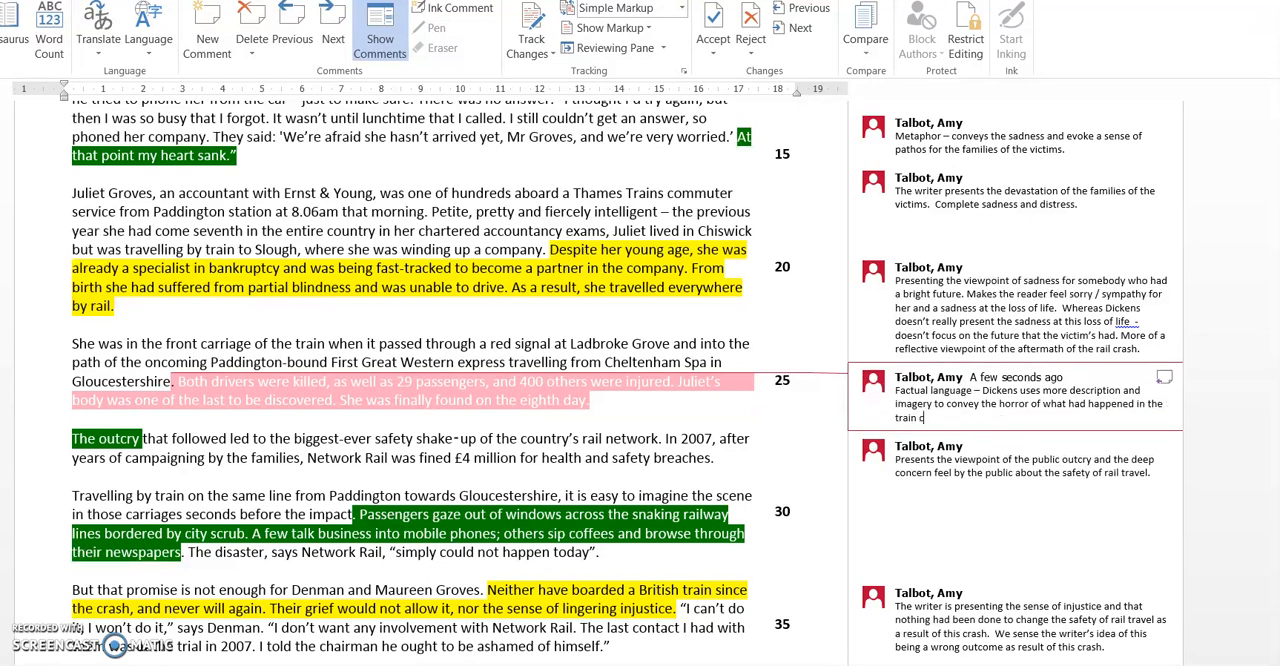
type("rash -")
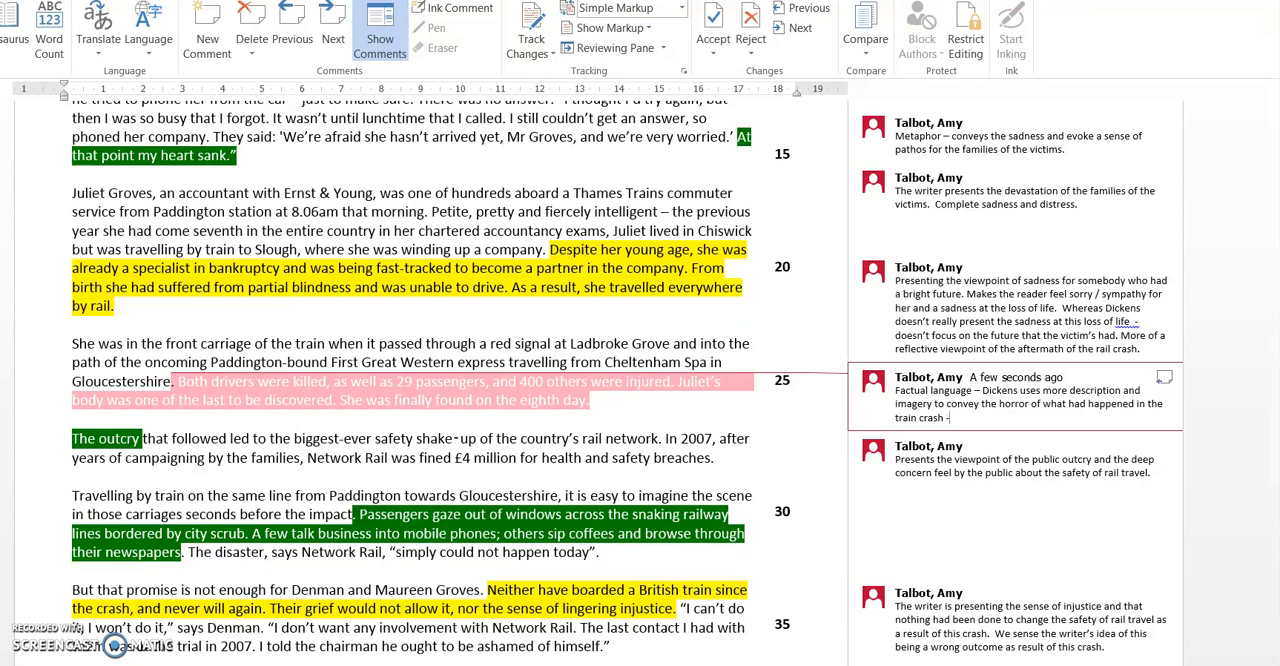
type("whereas he")
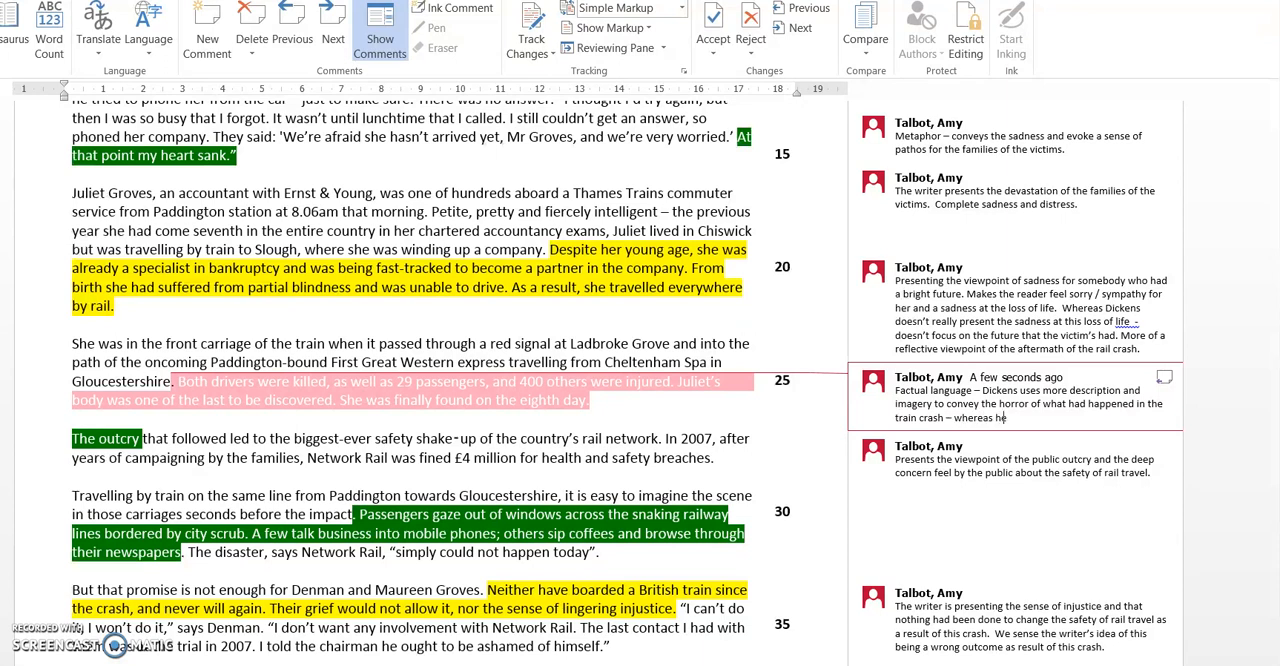
type("here the writer")
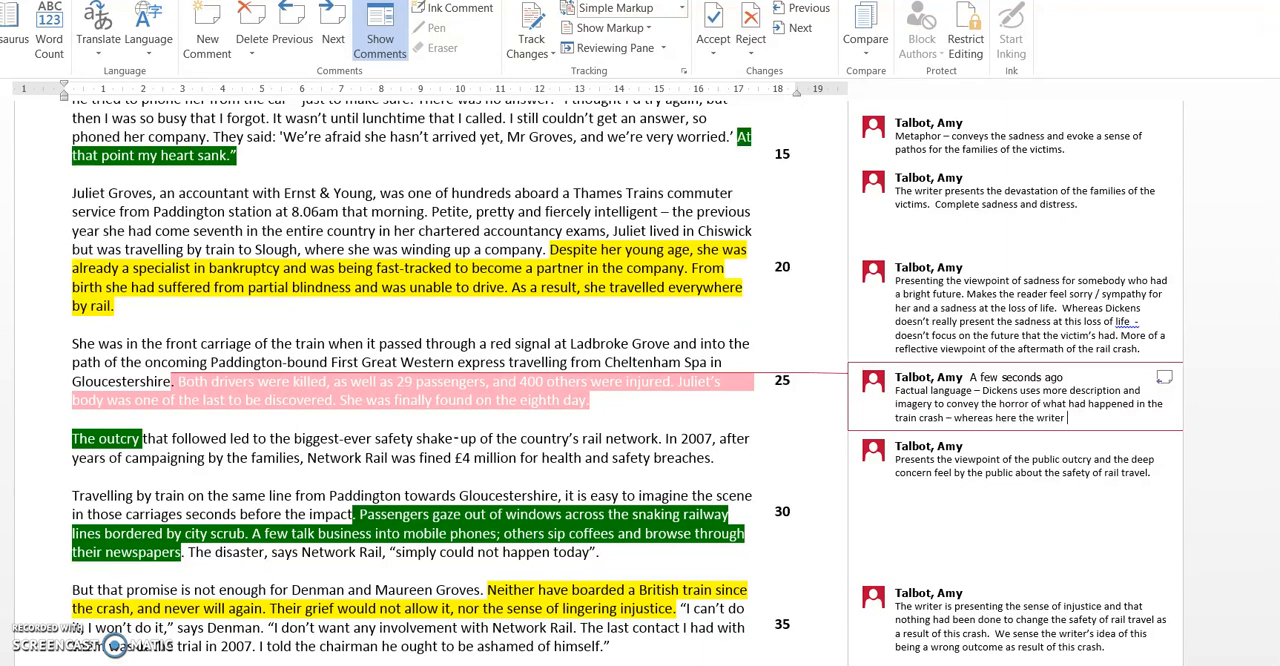
type("is using more stark, factua")
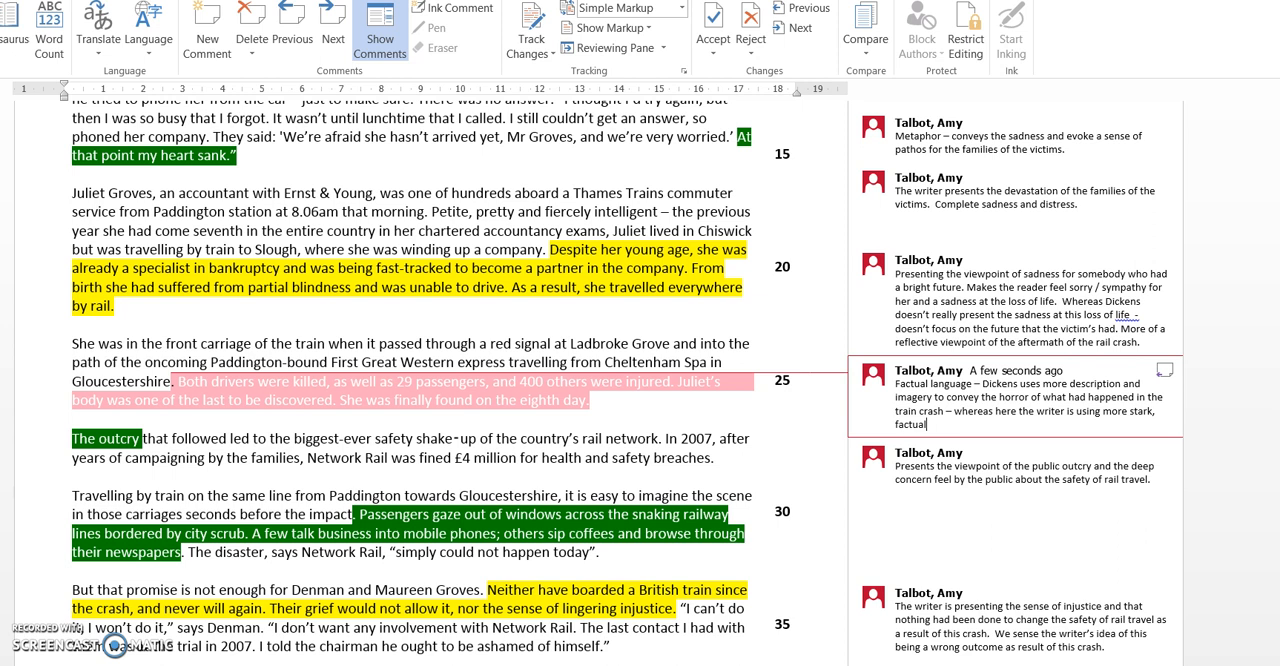
type("language e")
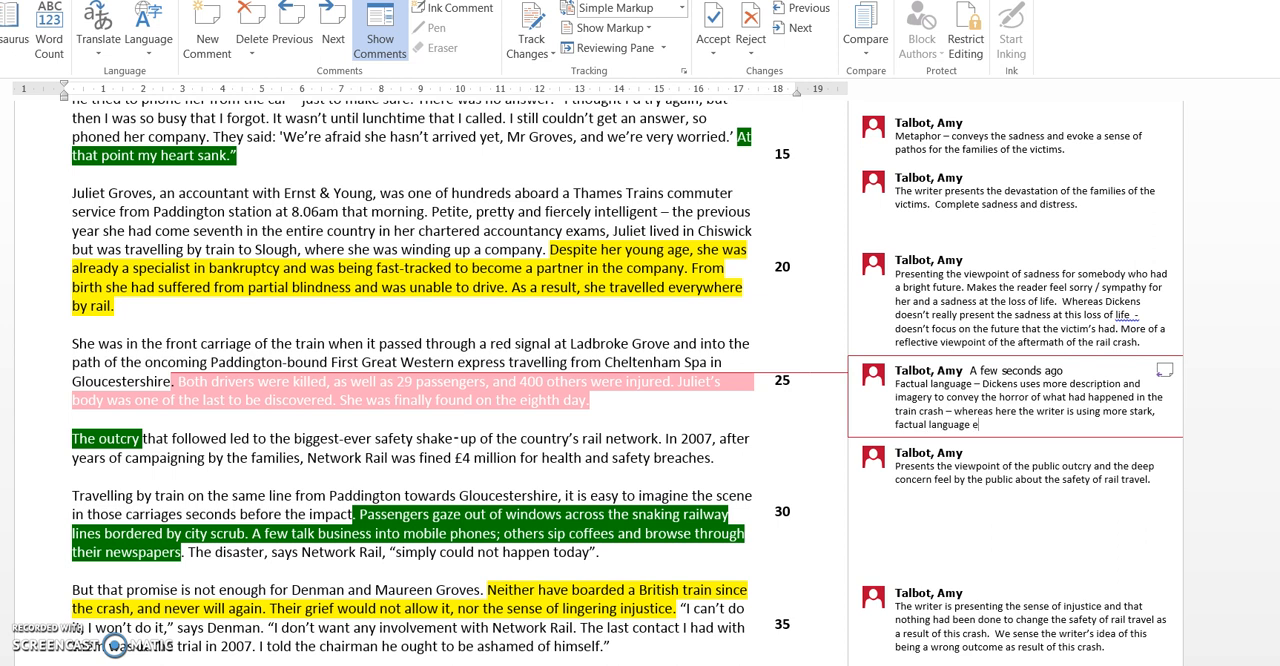
Add 'Blunt delivery of the facts' about the deaths that occurred.
key("Backspace")
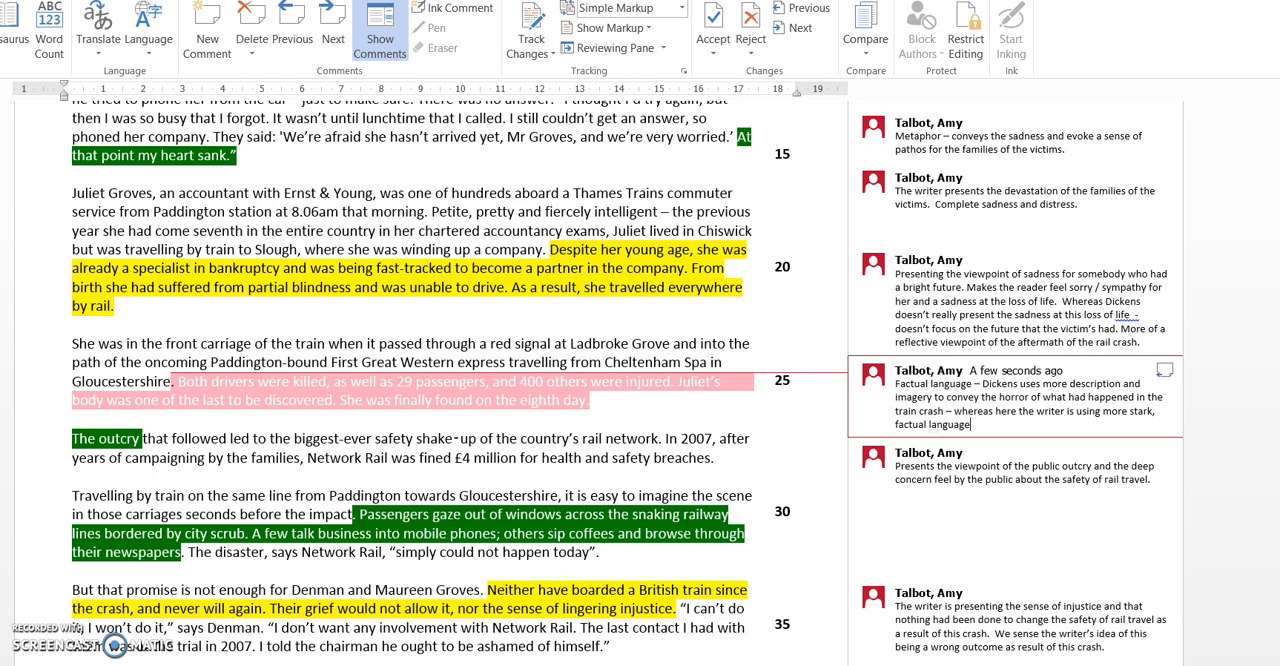
type("Blunt")
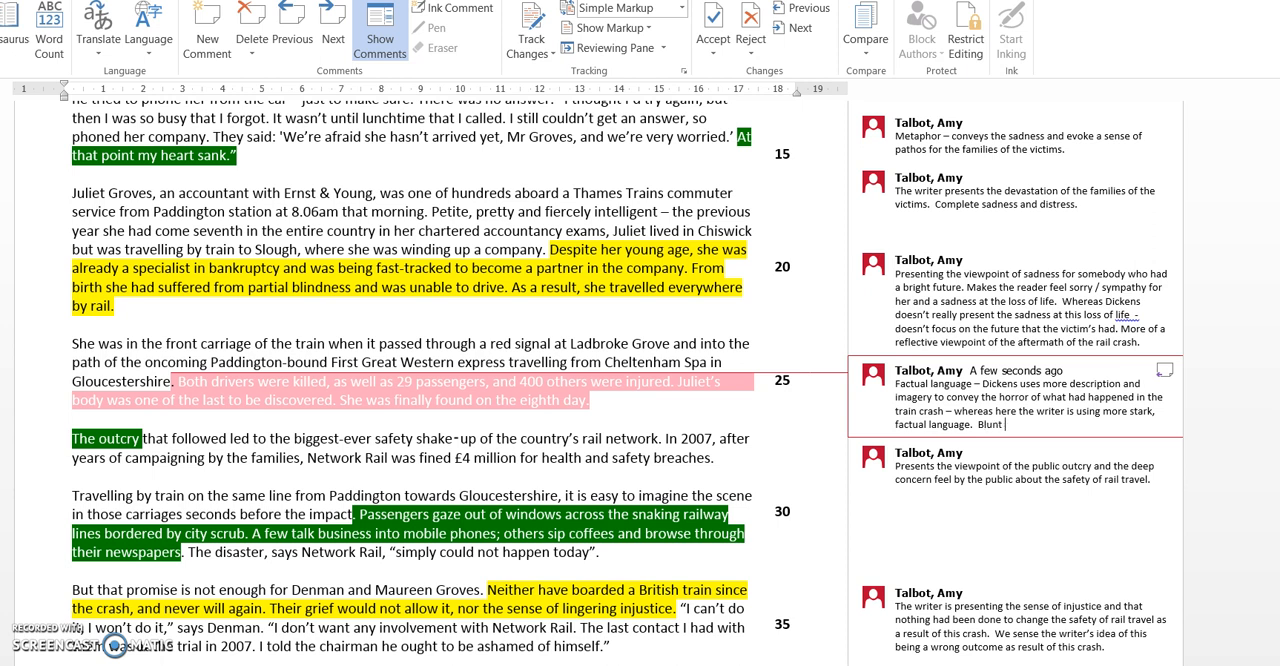
type("delivery of the")
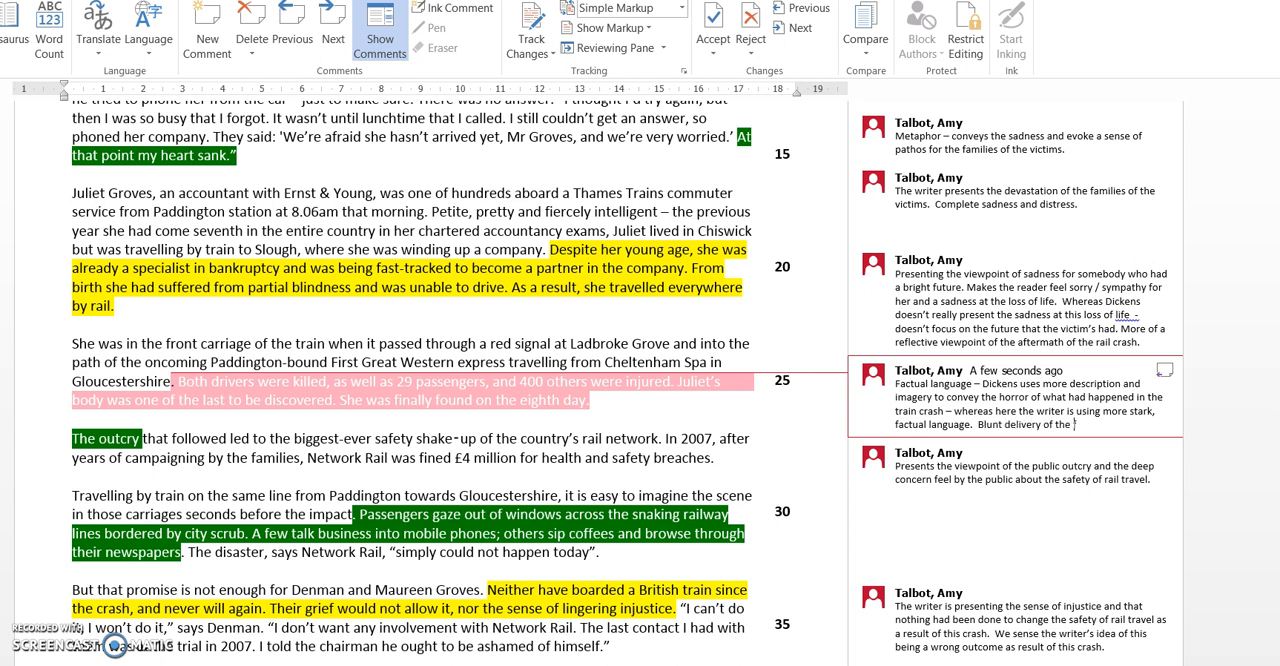
type("facts of the")
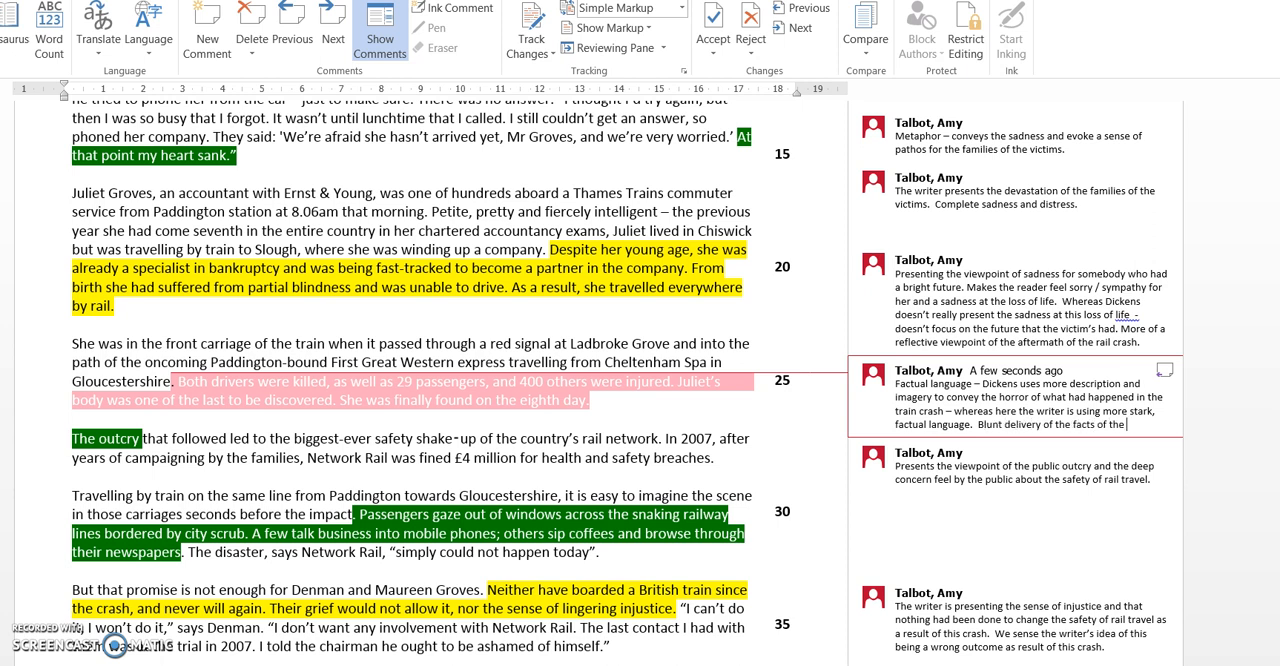
type("rail crash")
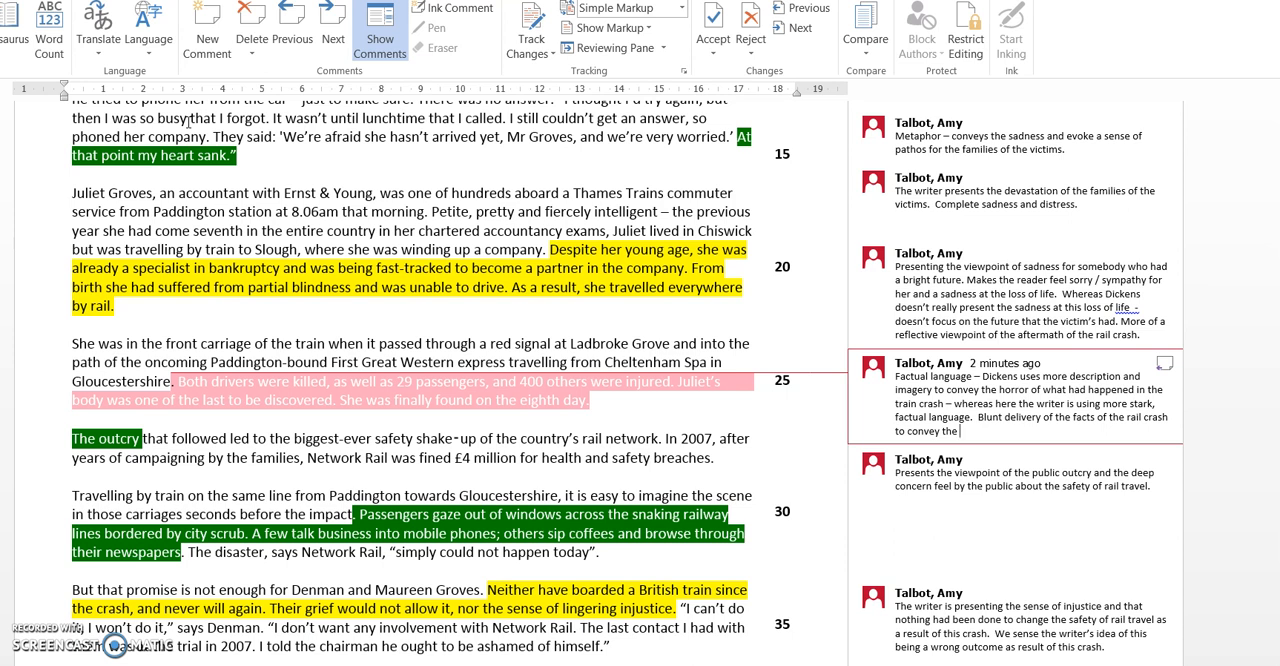
type("deaths")
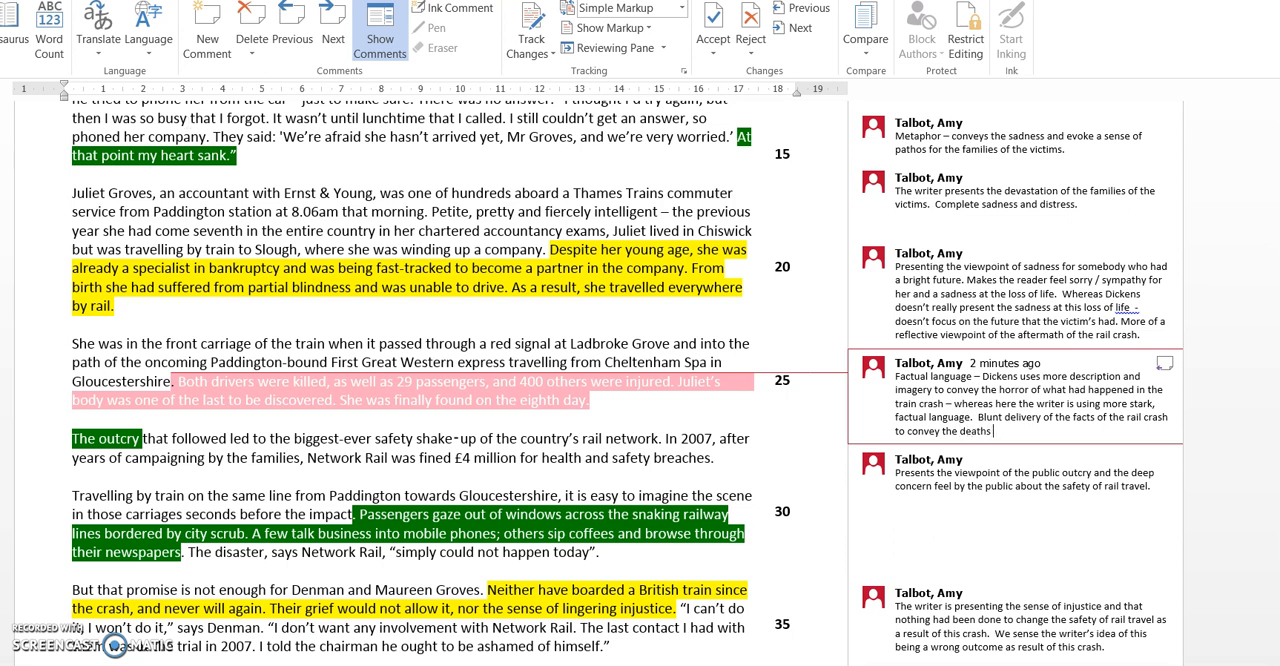
type("that occu")
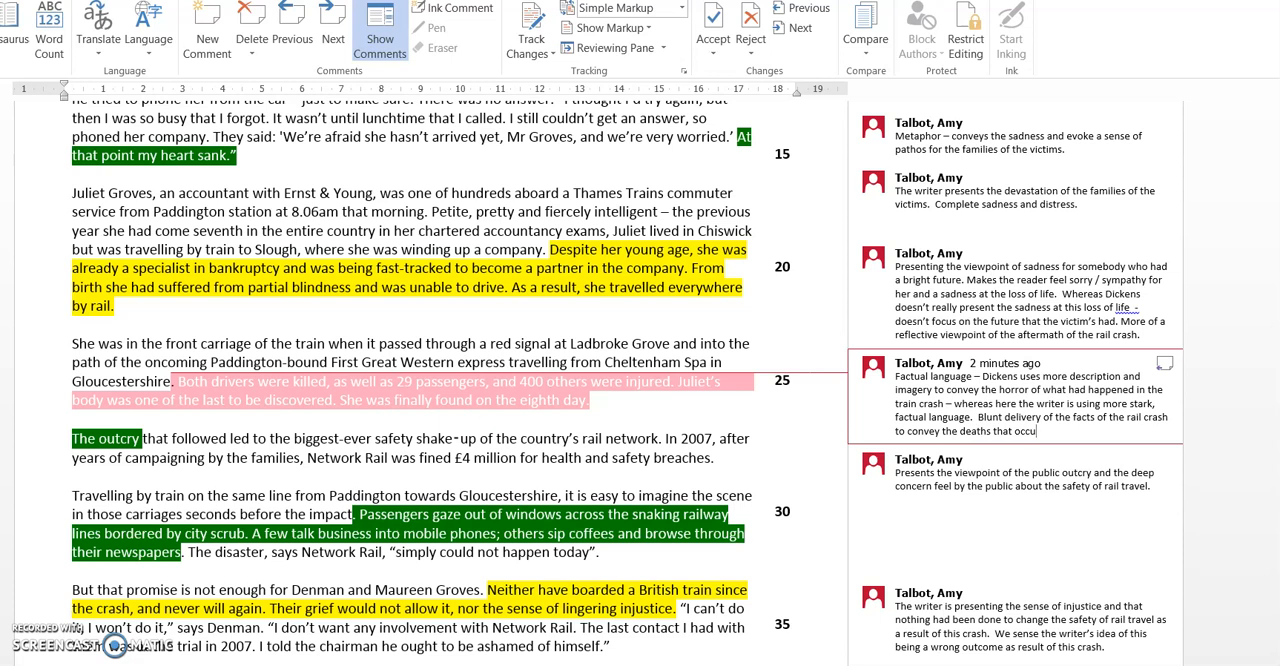
type("red.")
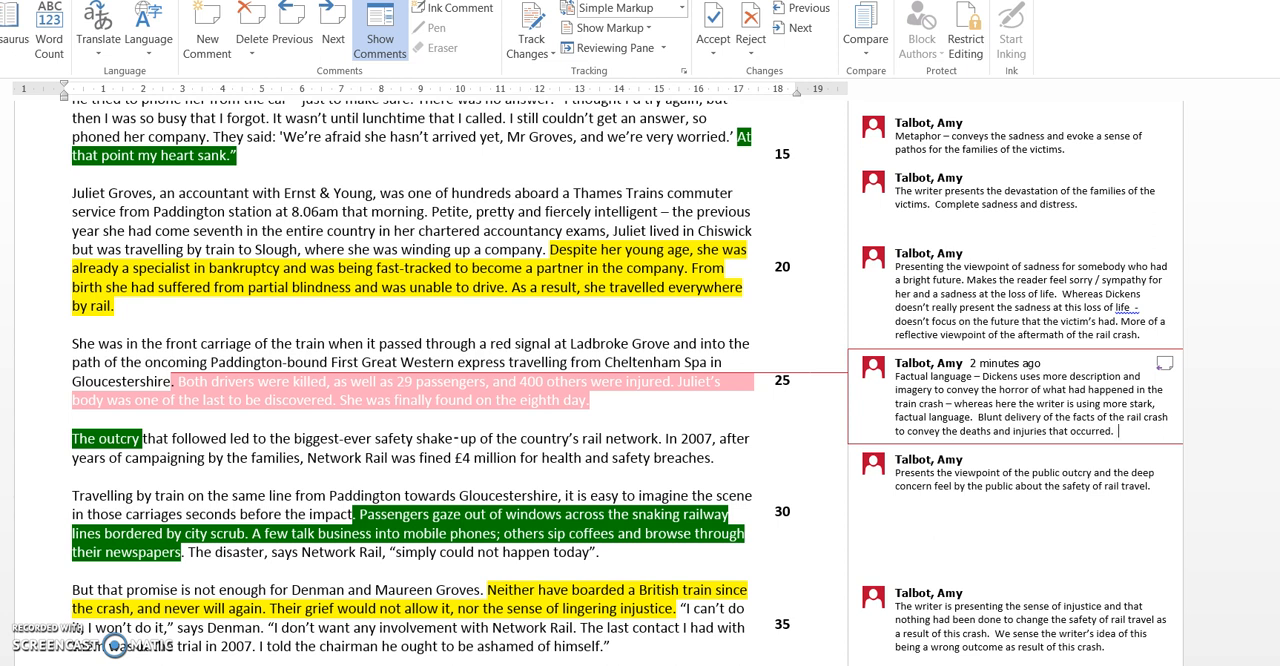
Add that the writer reports and is able to give more factual information.
type("The writer reports after the crash and so")
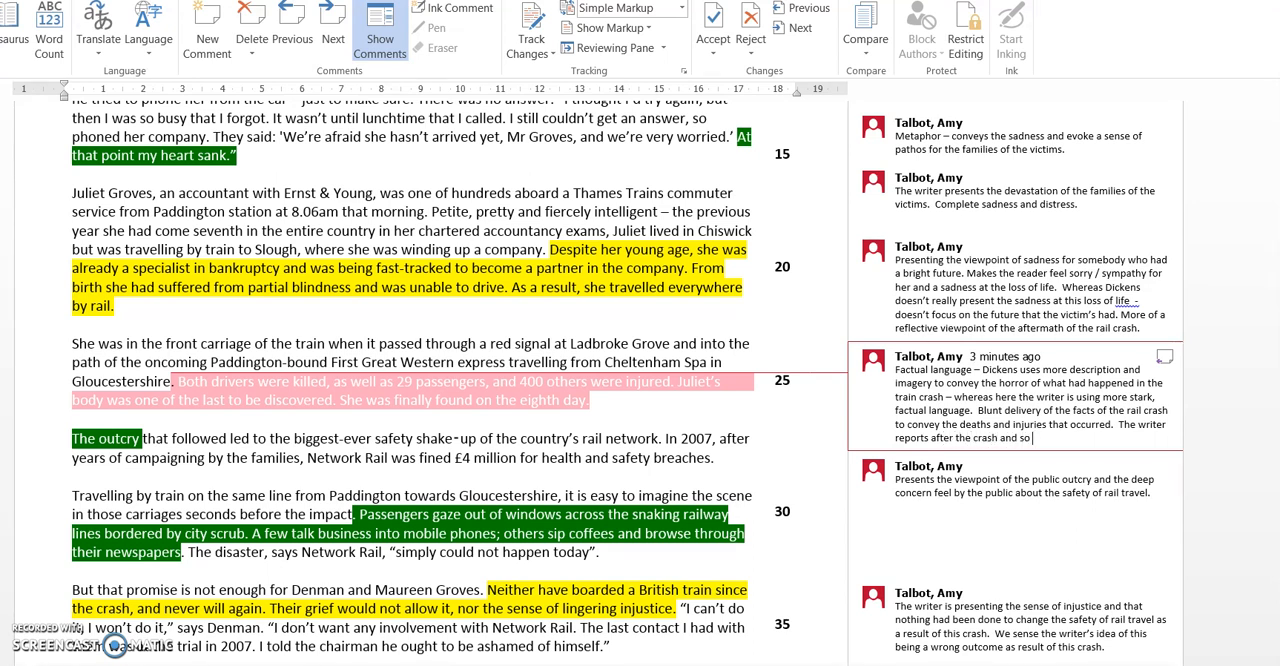
type("is able to give more factual")
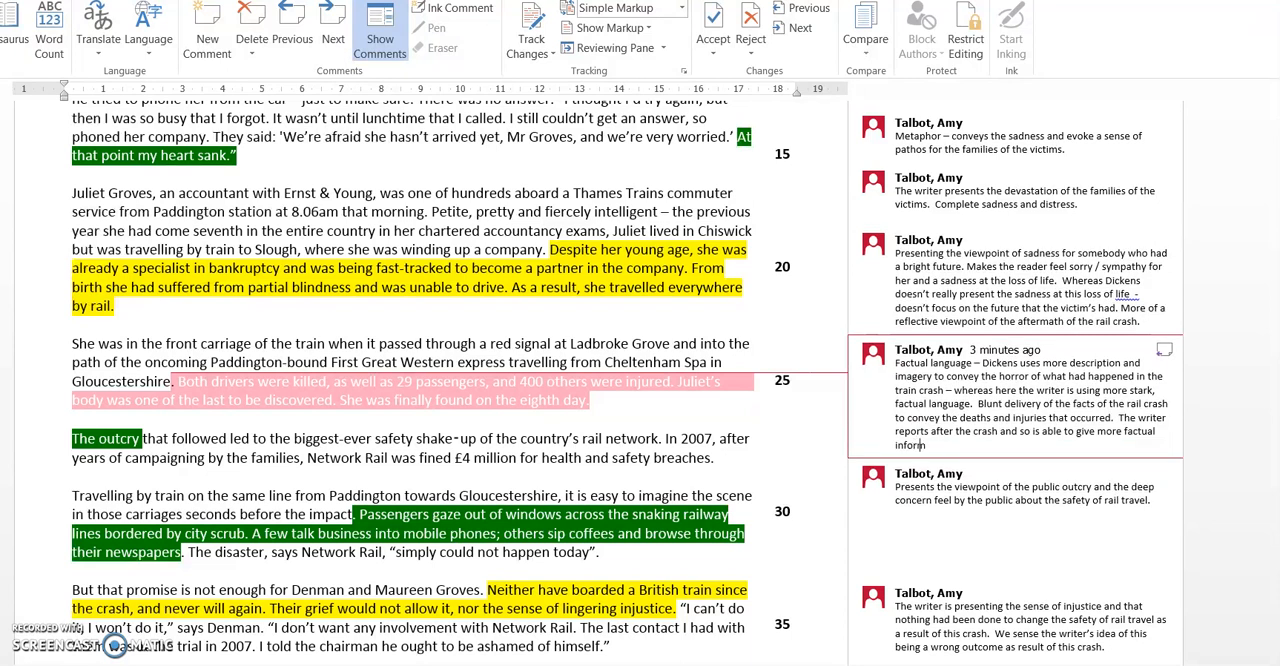
type("ation.")
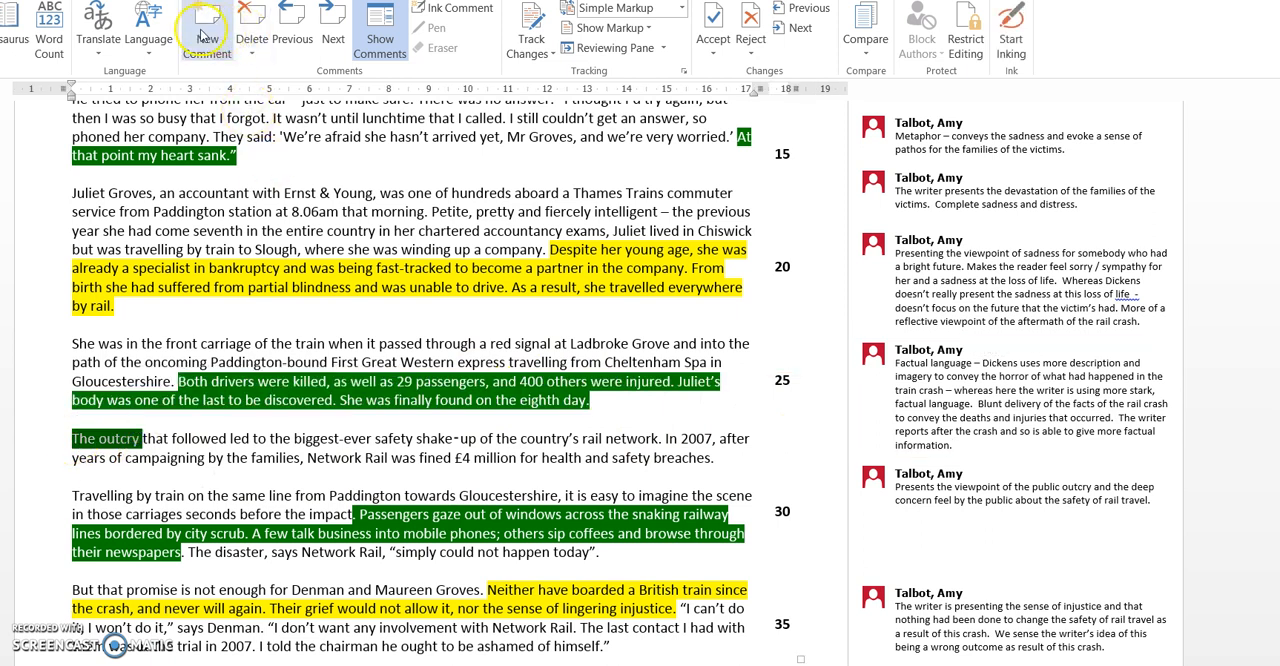
Comment on 'The outcry': emotive phrase, 'outcry' emotions evoked are of anger / frustration.
left_click(206, 28)
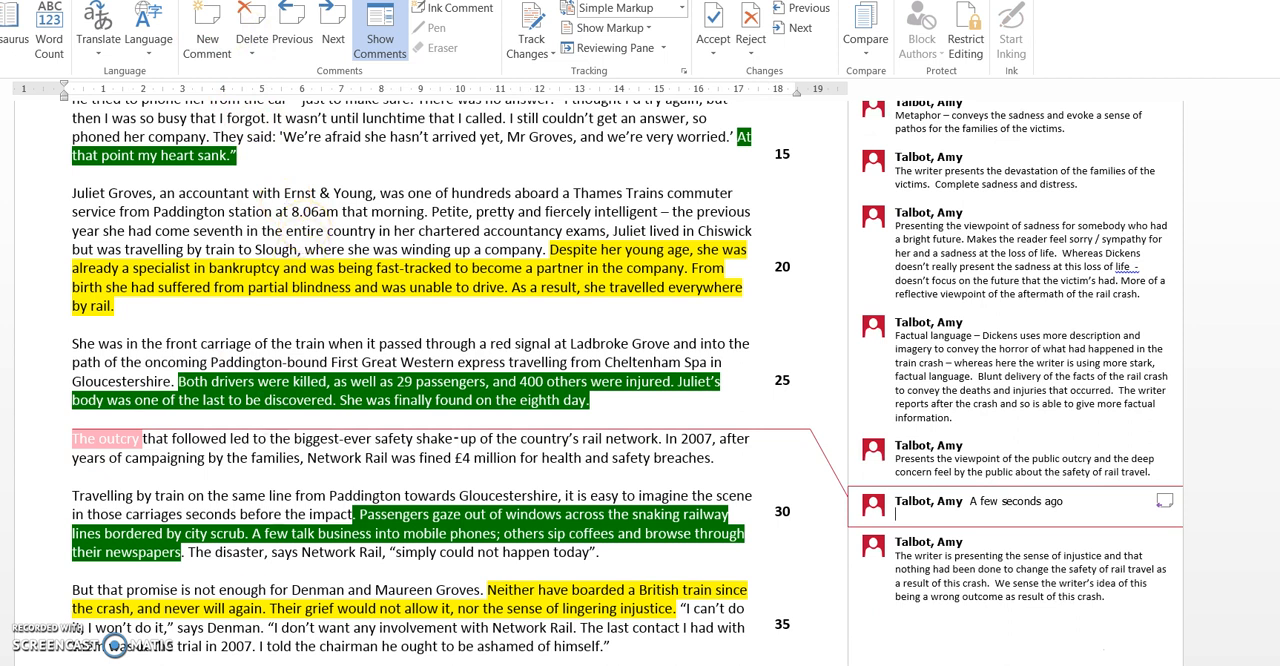
type("Emotive")
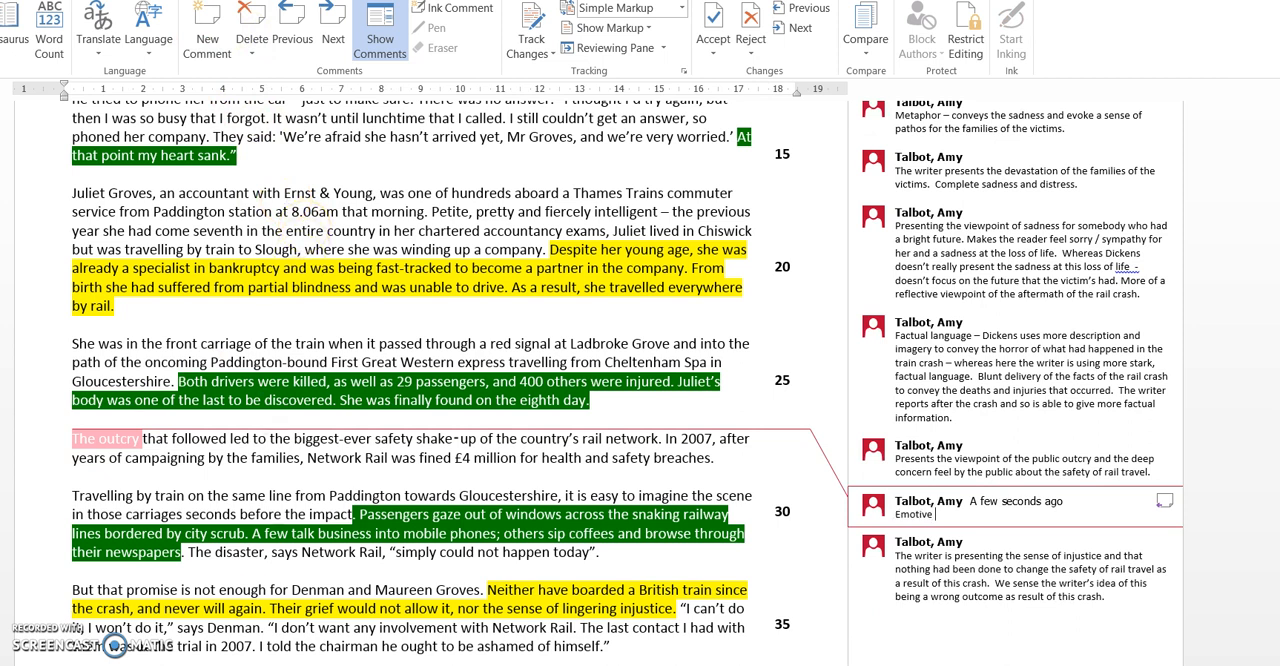
type("phrase -")
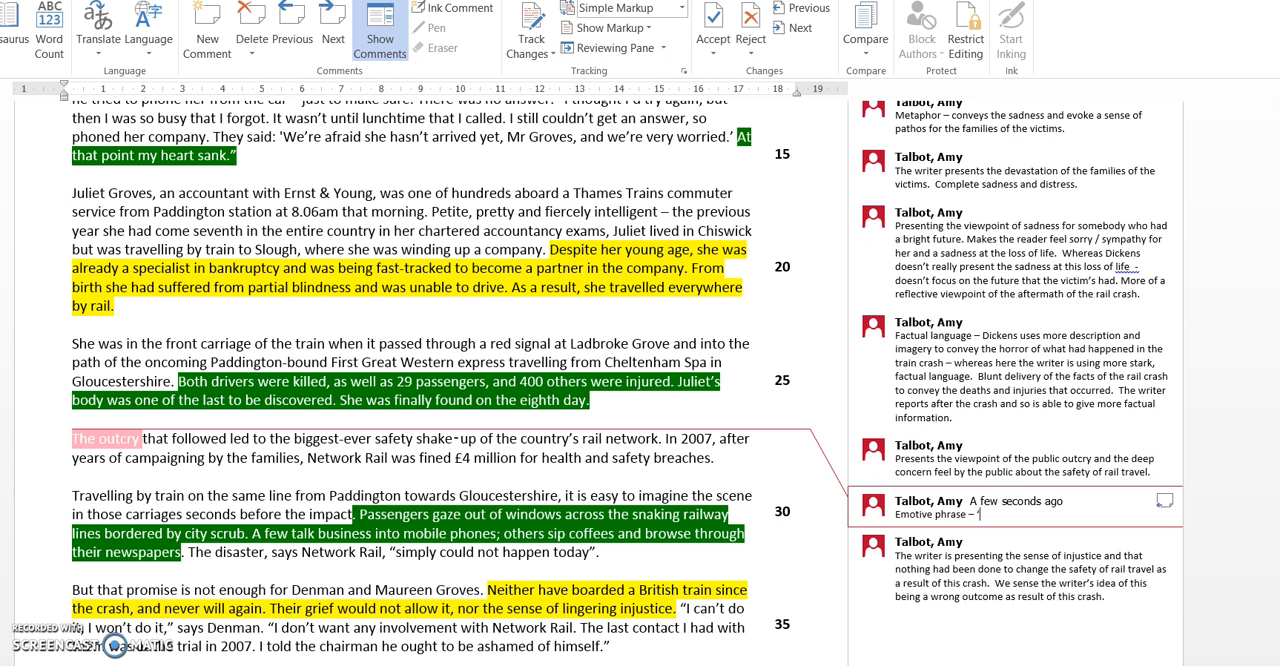
type("'outcry’")
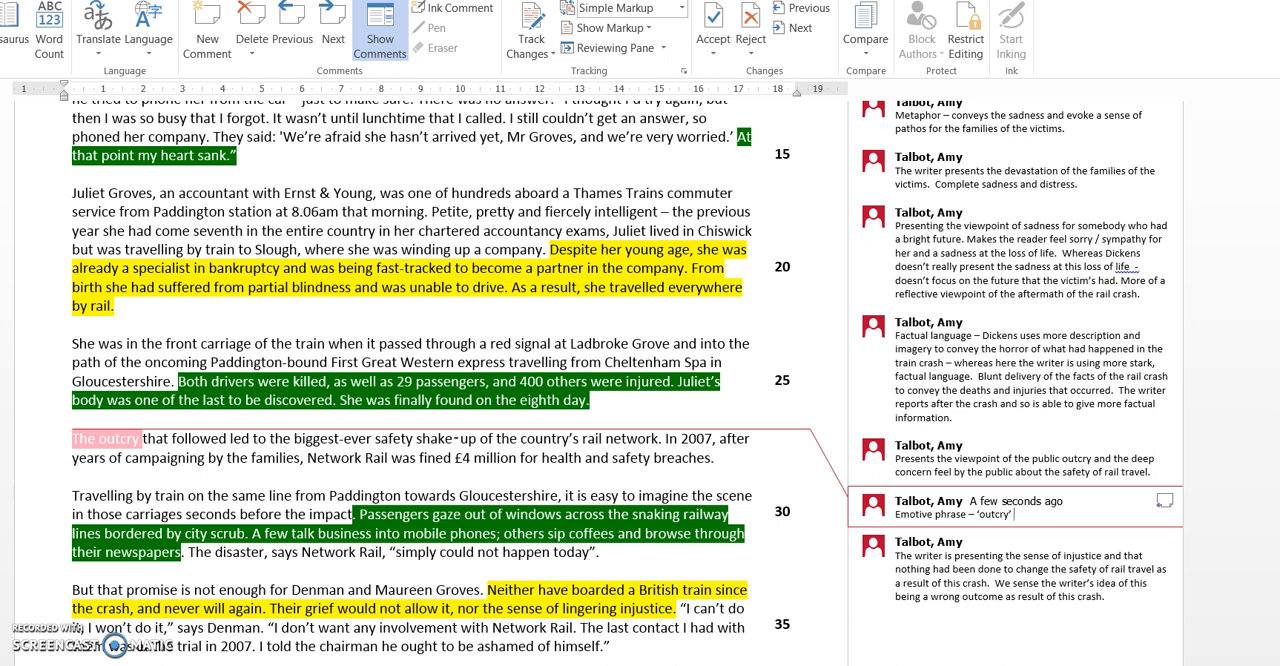
type("emotions evoked are")
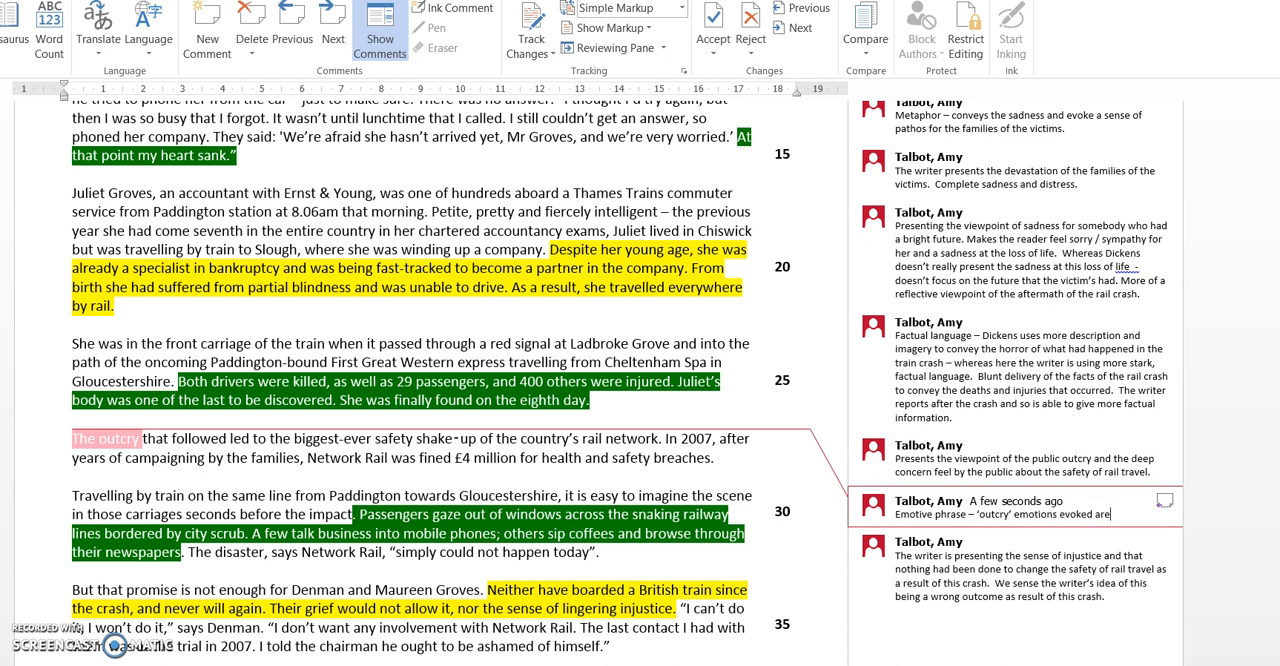
type("of anger")
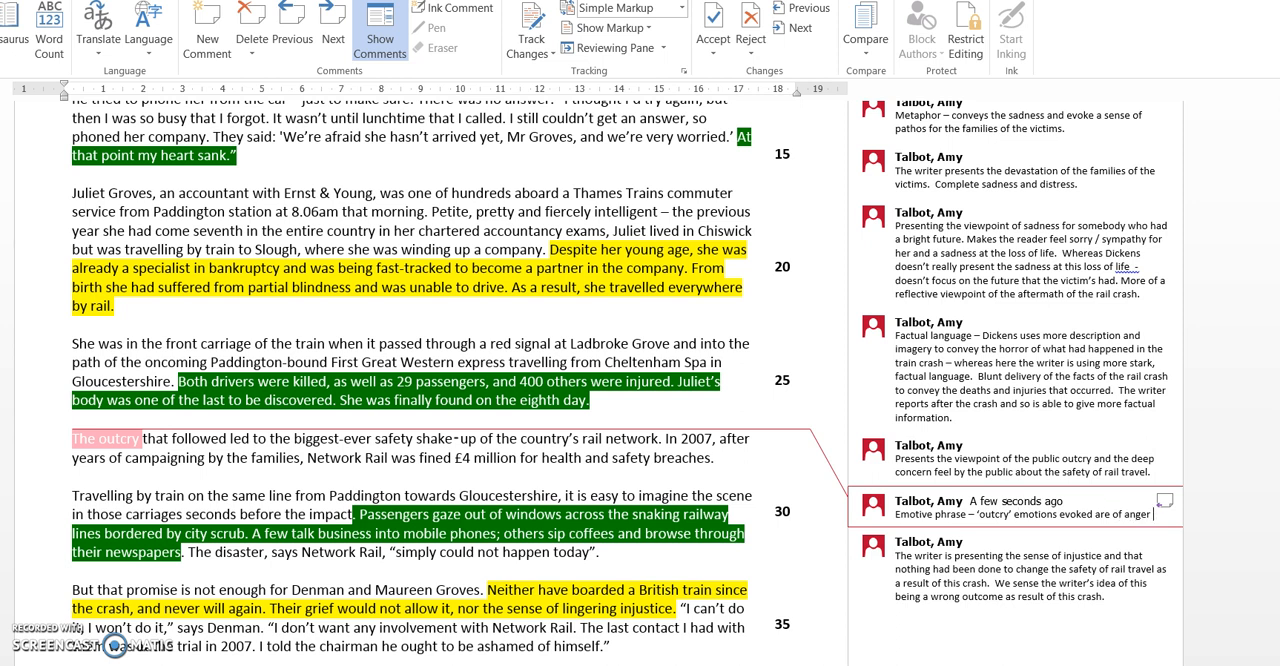
type("/ frustration.")
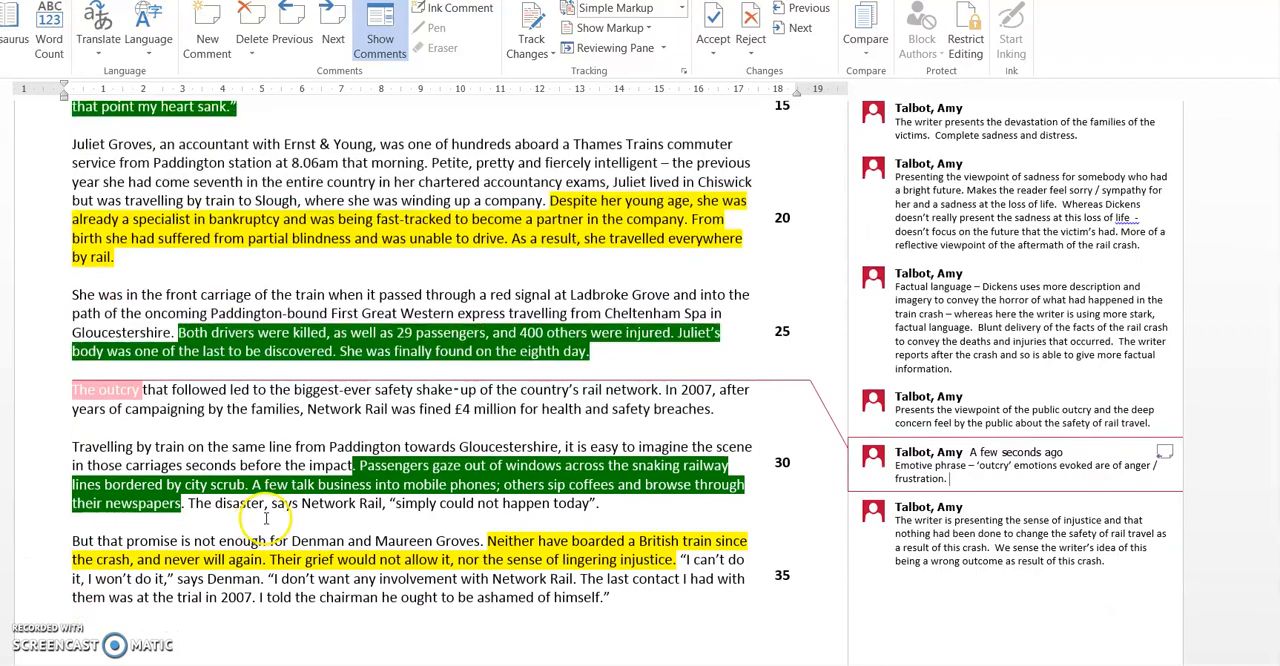
scroll("down", 3)
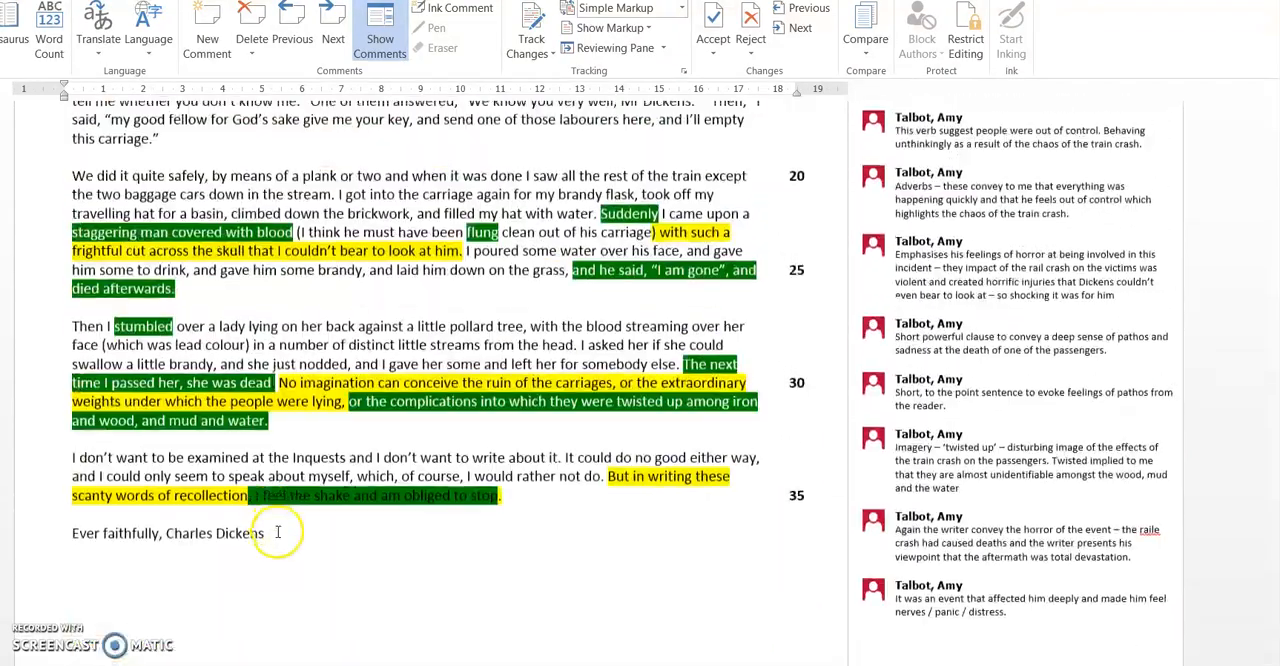
scroll("up", 3)
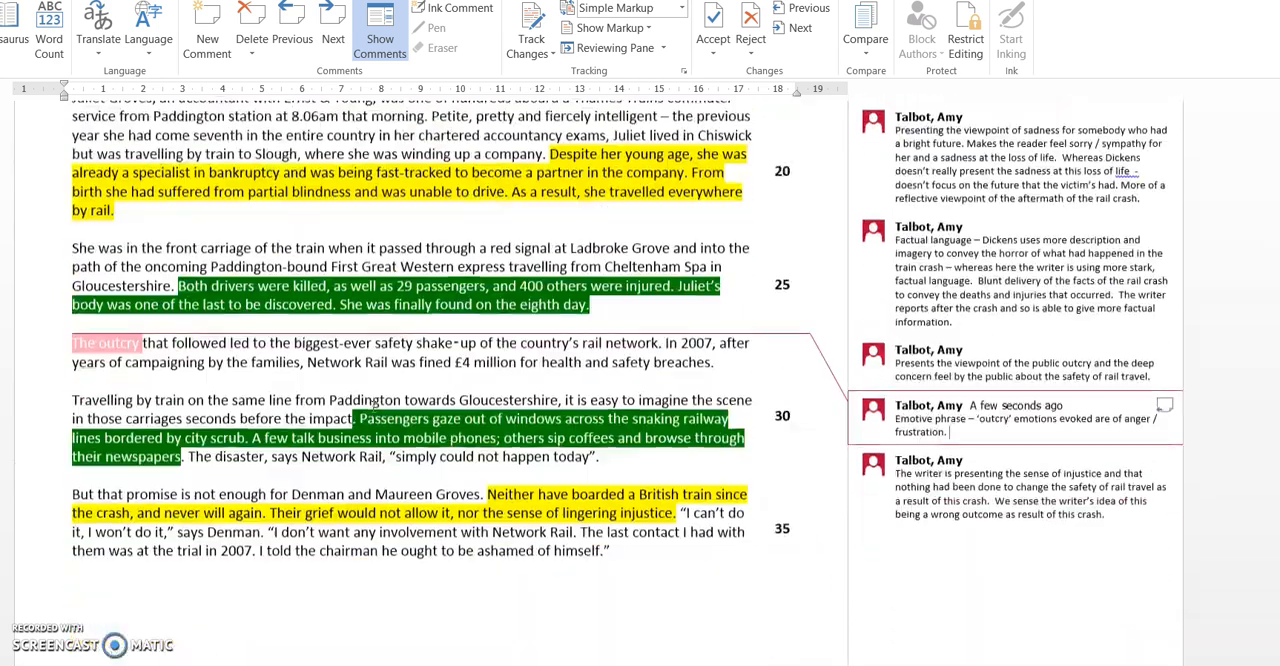
scroll("down", 3)
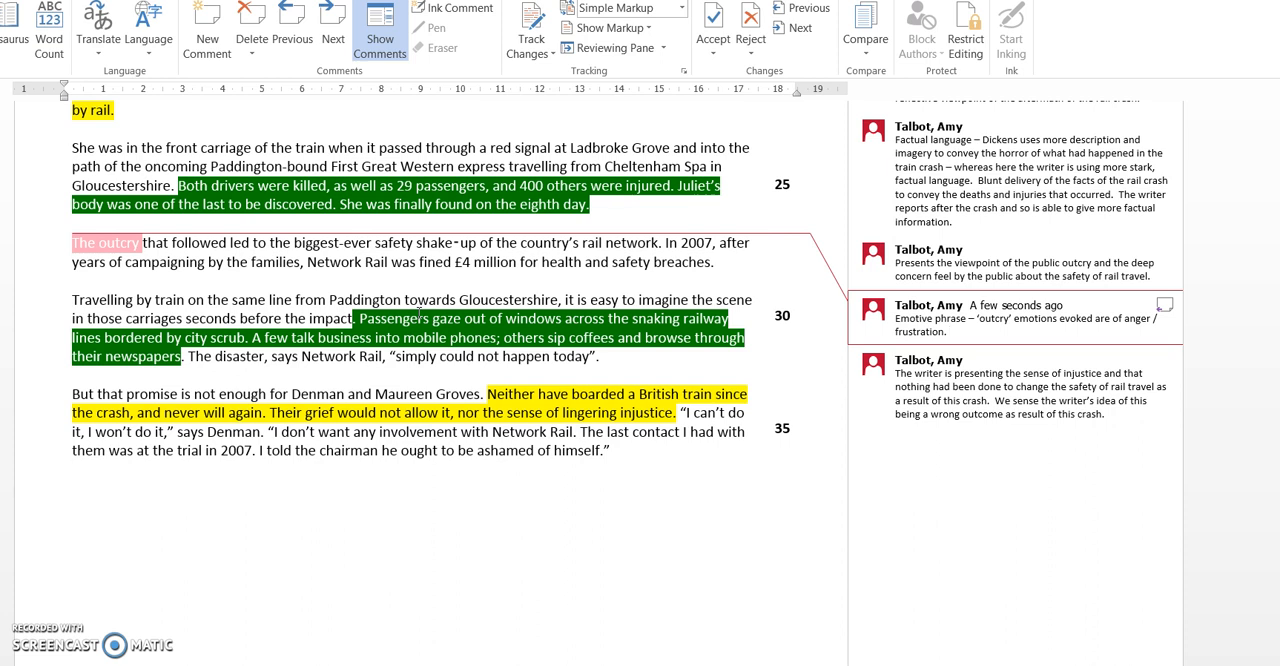
Comment on 'gaze': 'Verb – suggests relaxation / sense of calmness,'.
left_click(948, 331)
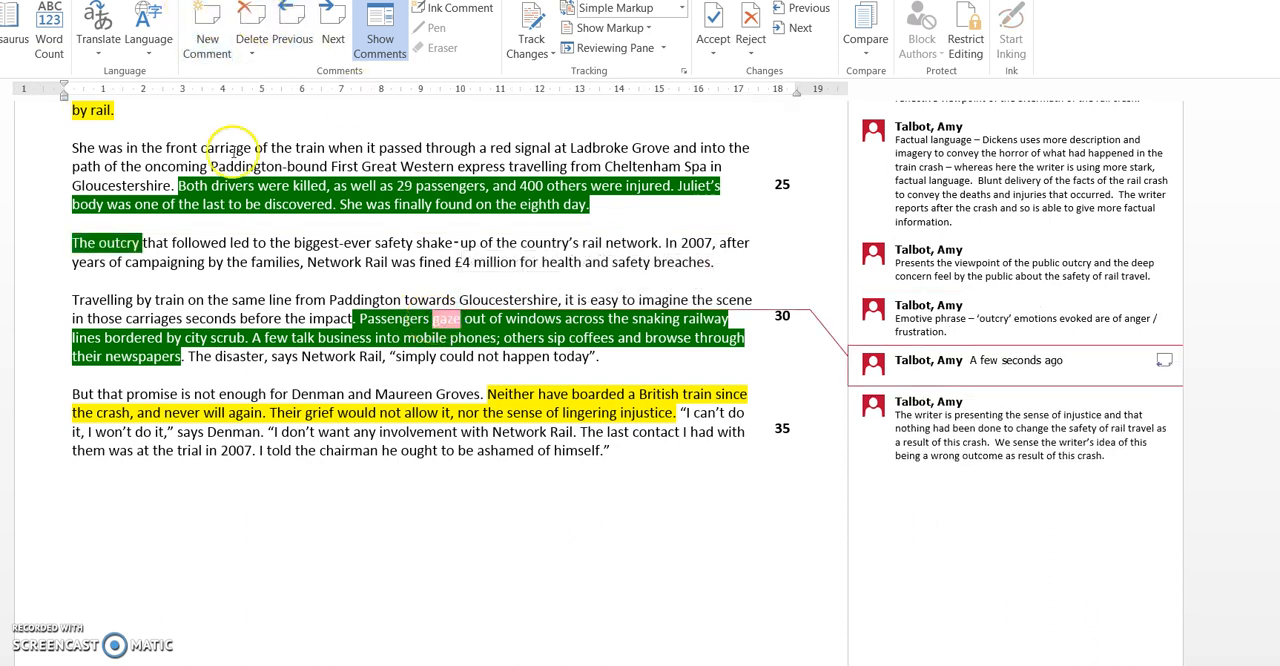
type("verb")
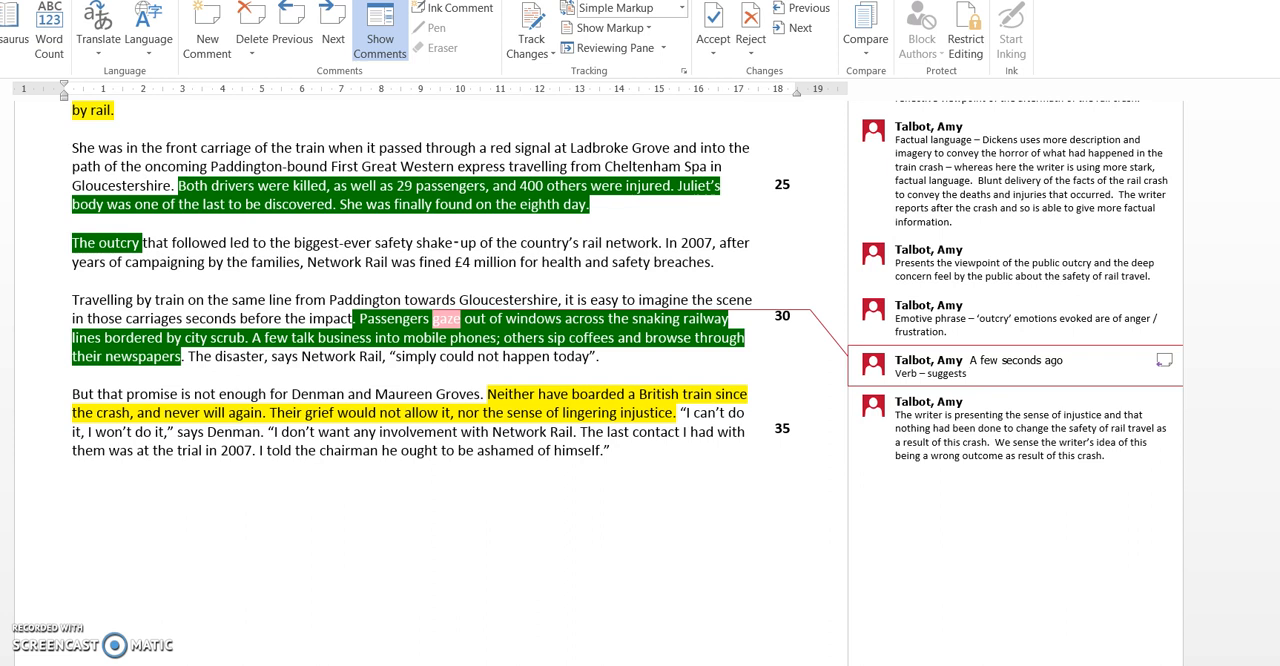
type("rela")
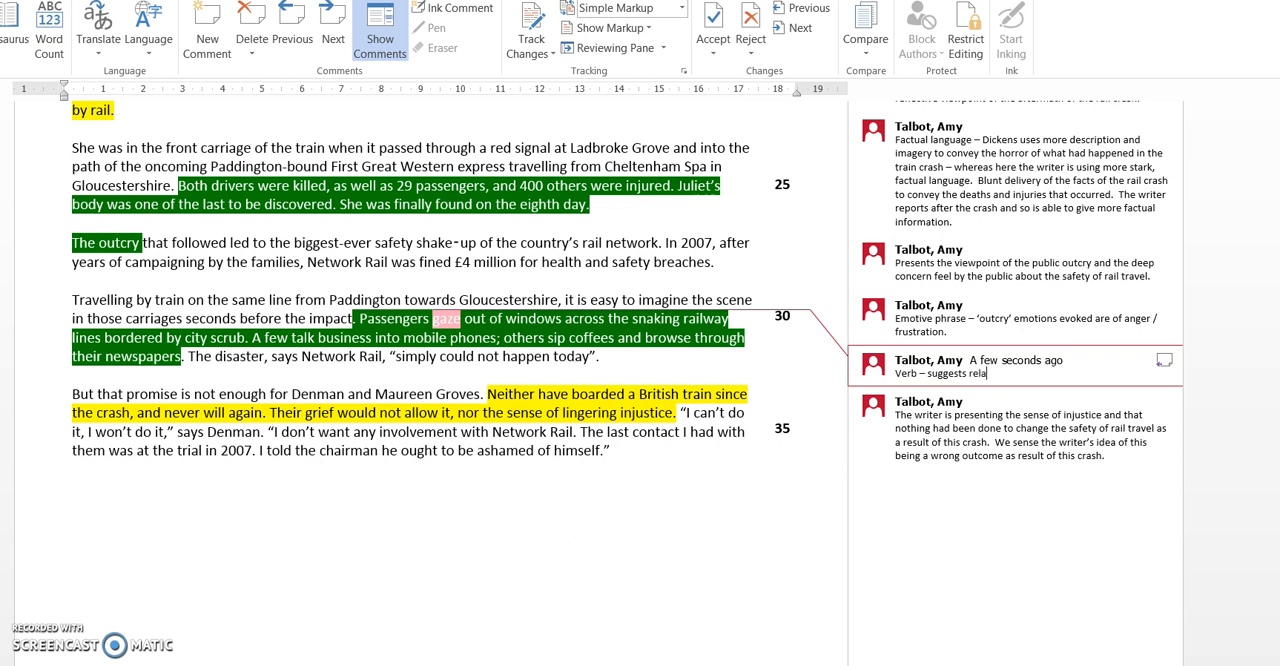
type("xation")
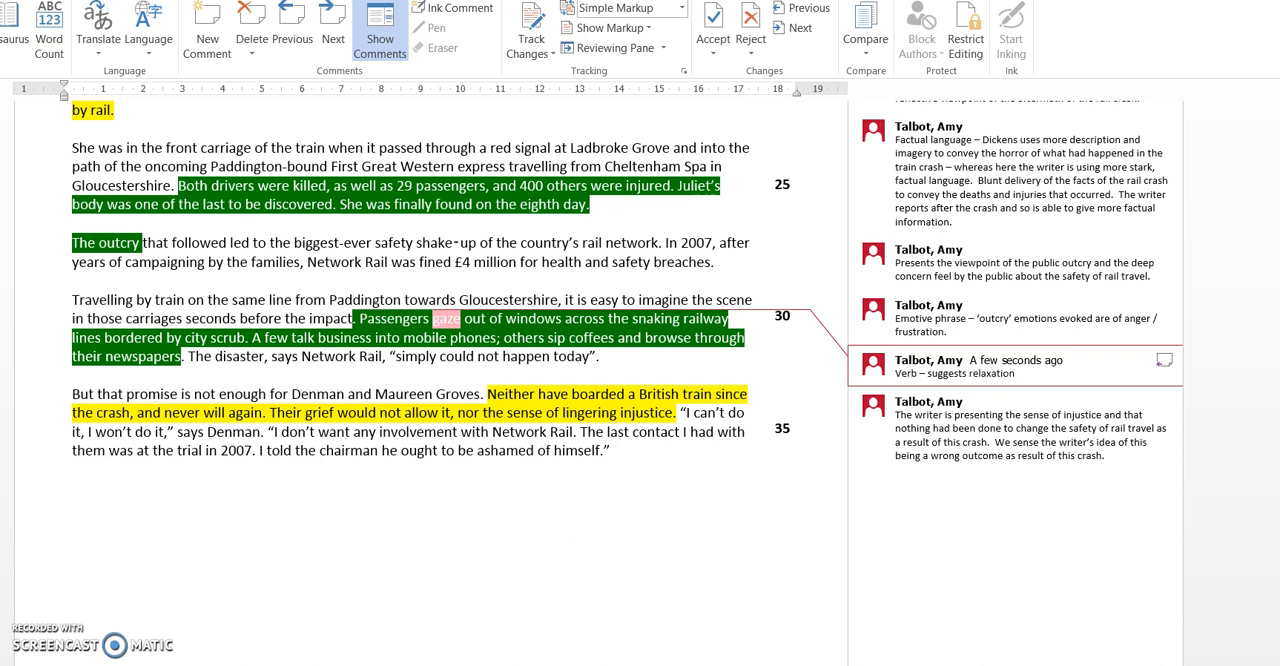
type("/ sense of c")
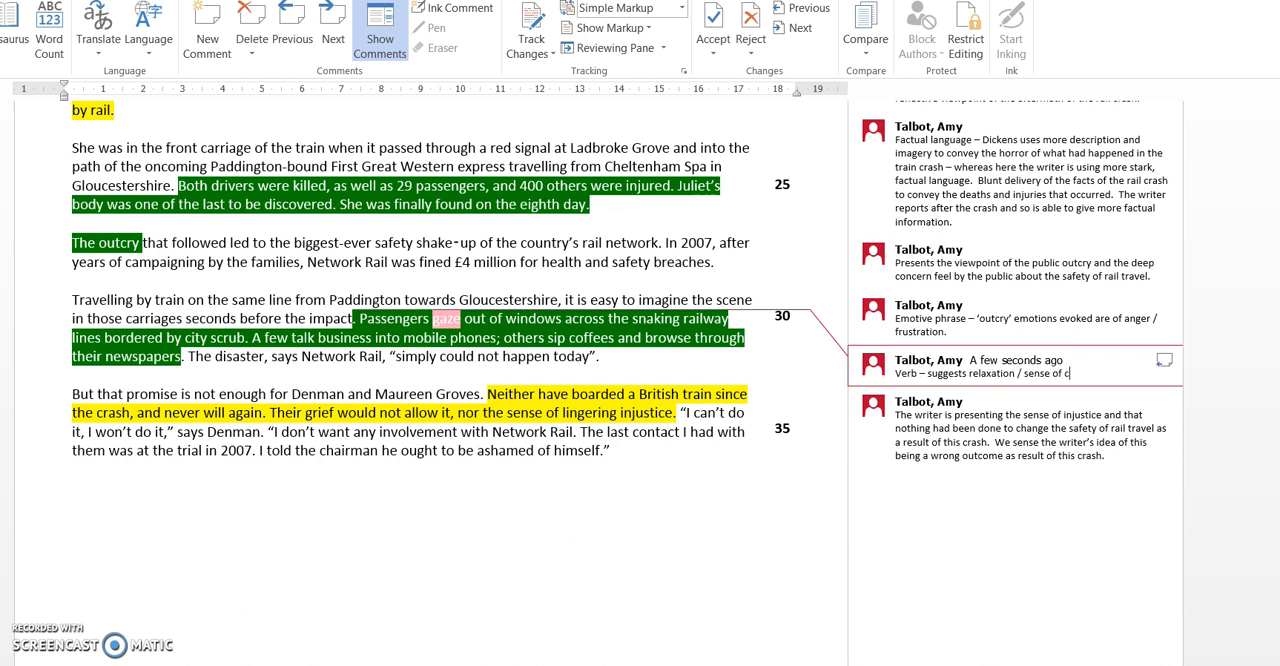
type("almness")
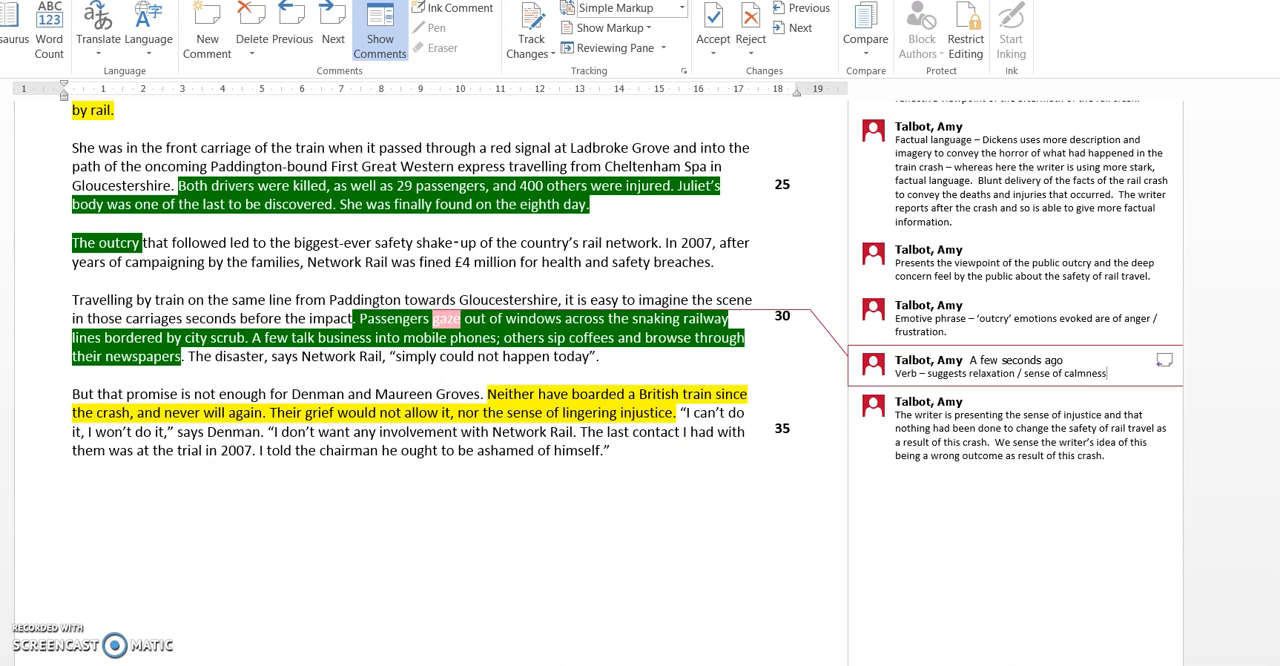
type(",")
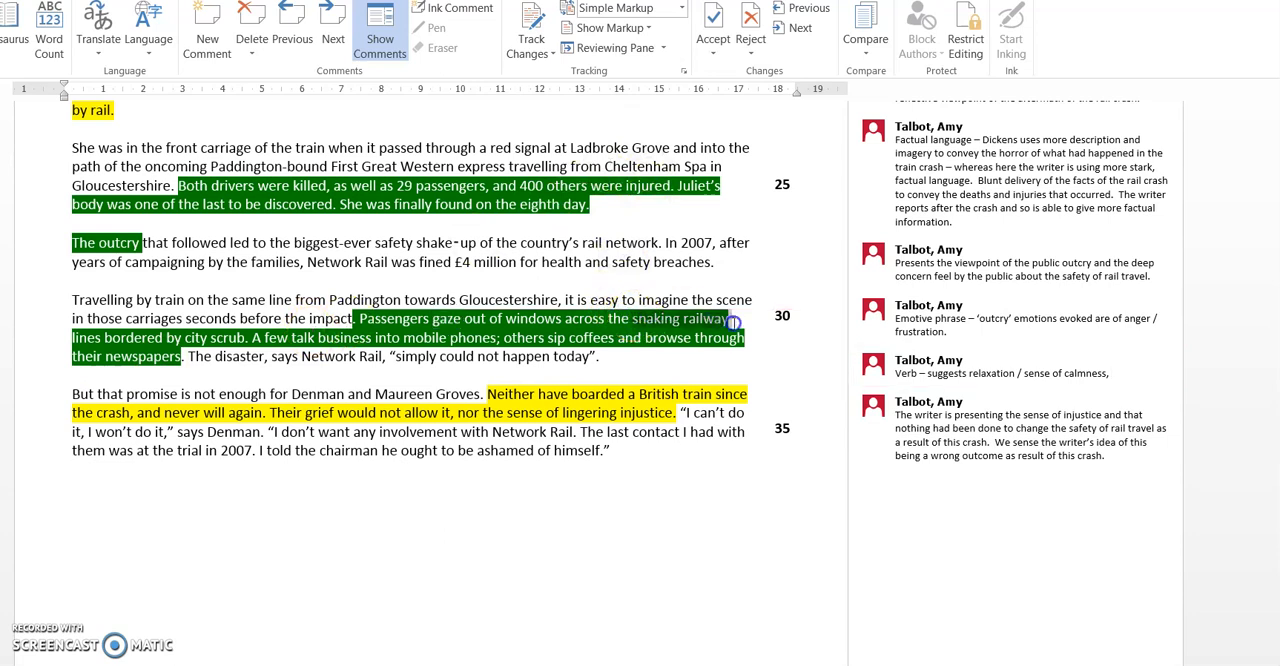
Start the 'snaking railway' comment with Metaphor creating a pleasant image, fixing Metaphor's spelling.
left_click(1012, 318)
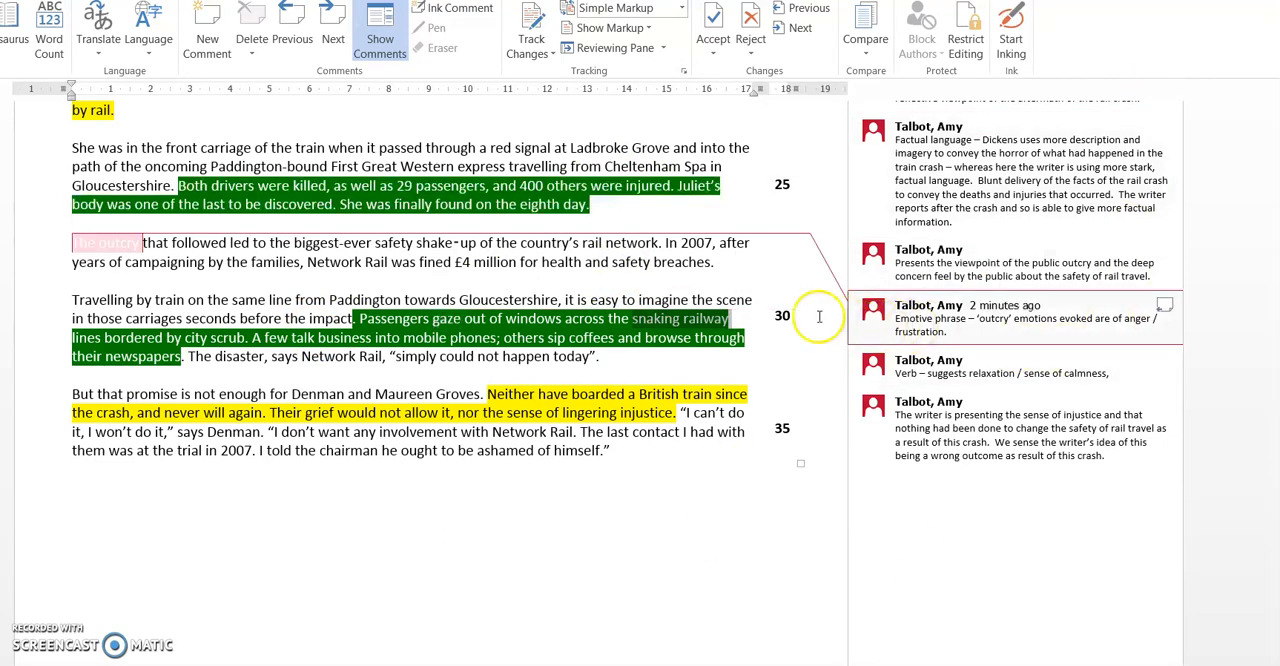
right_click(818, 316)
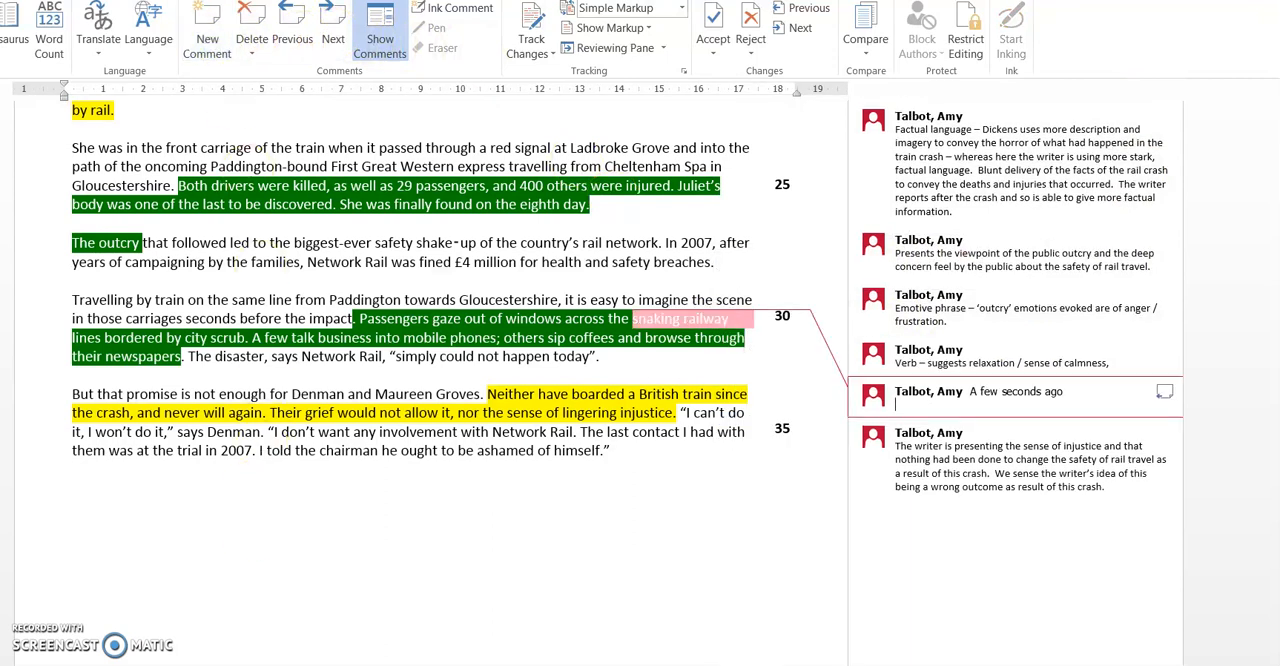
type("Metaphor")
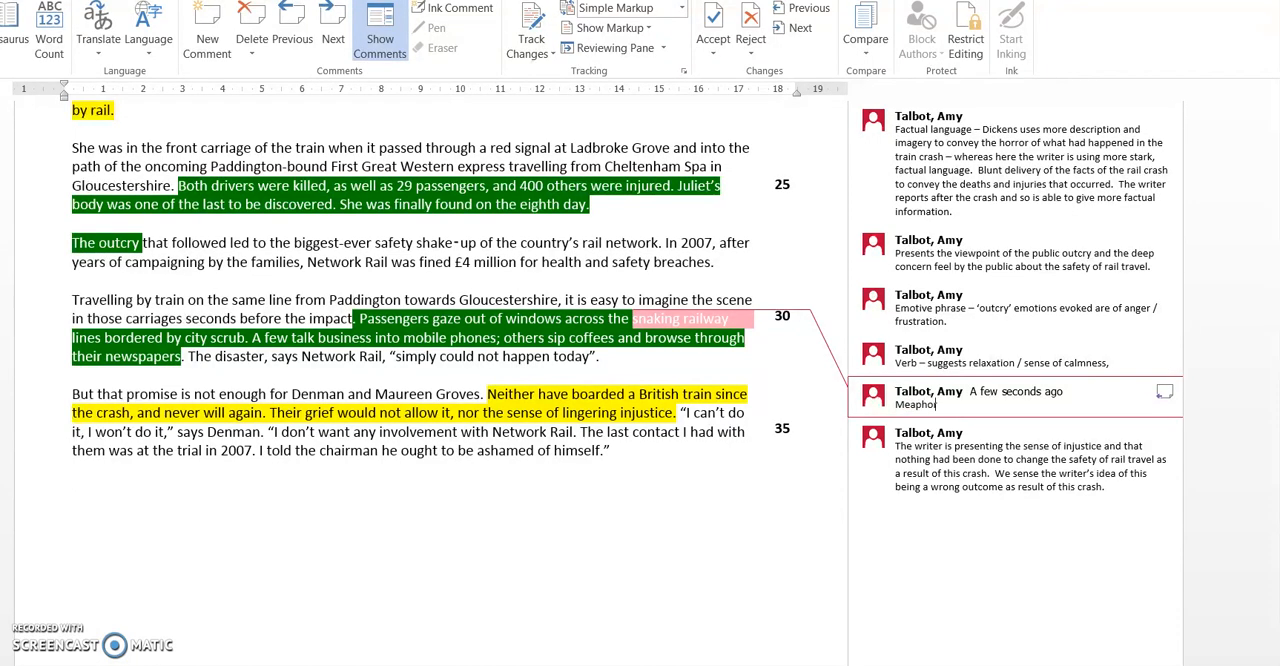
type("creating a p")
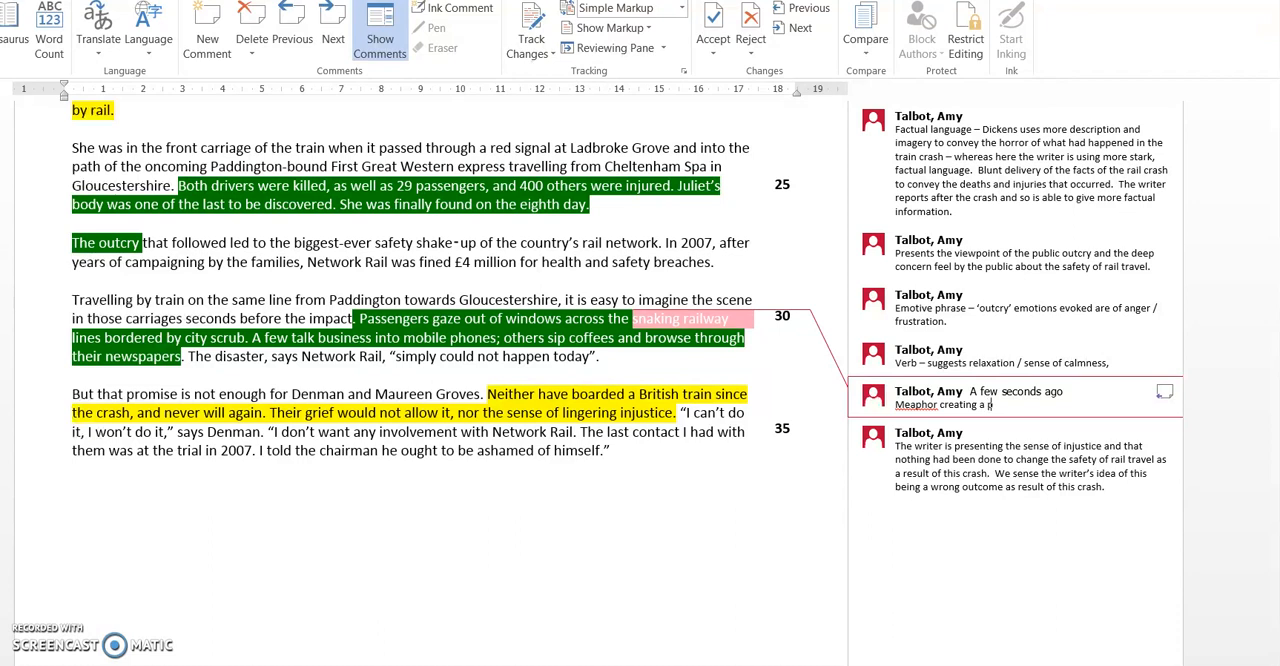
type("leasant image")
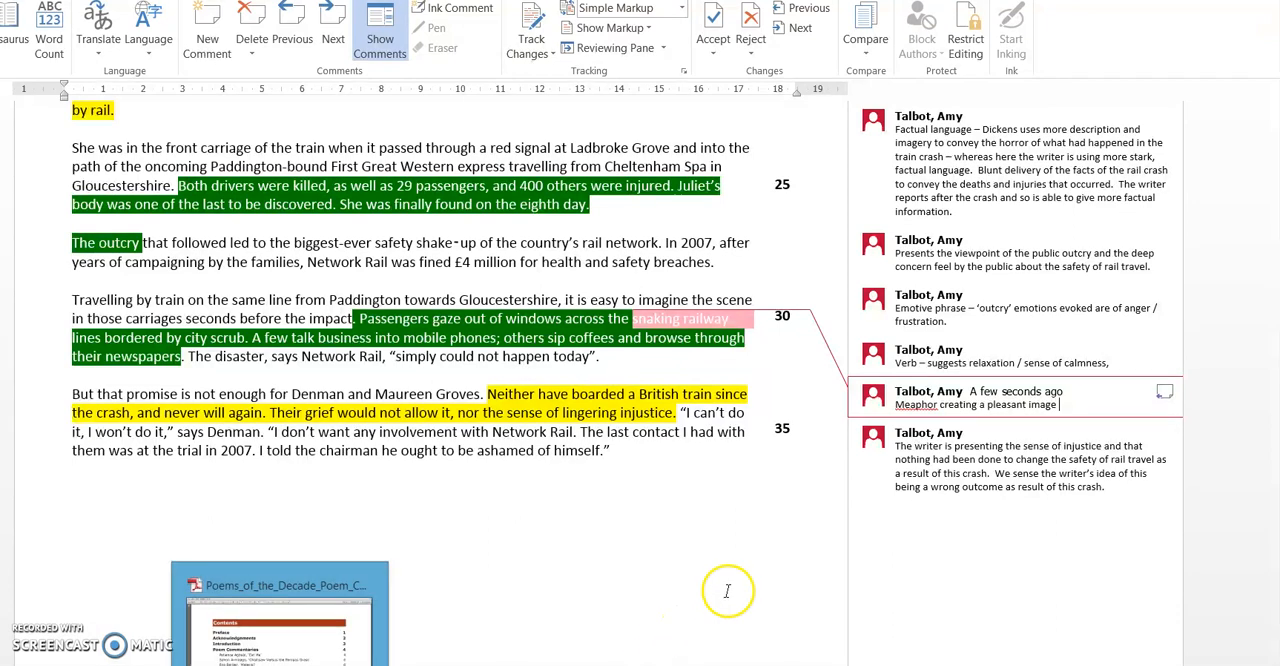
right_click(915, 404)
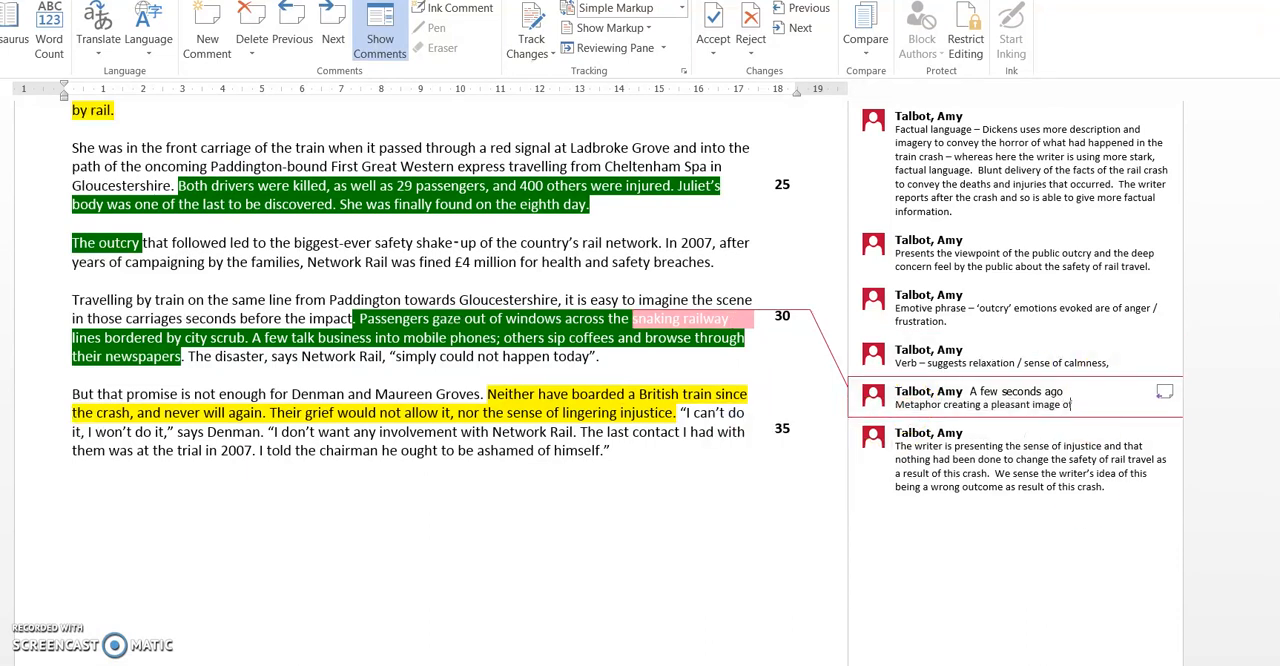
Add the undertone that disaster could strike and readers shouldn't feel at ease, correcting 'suggesting'.
type("train travel.  Bu")
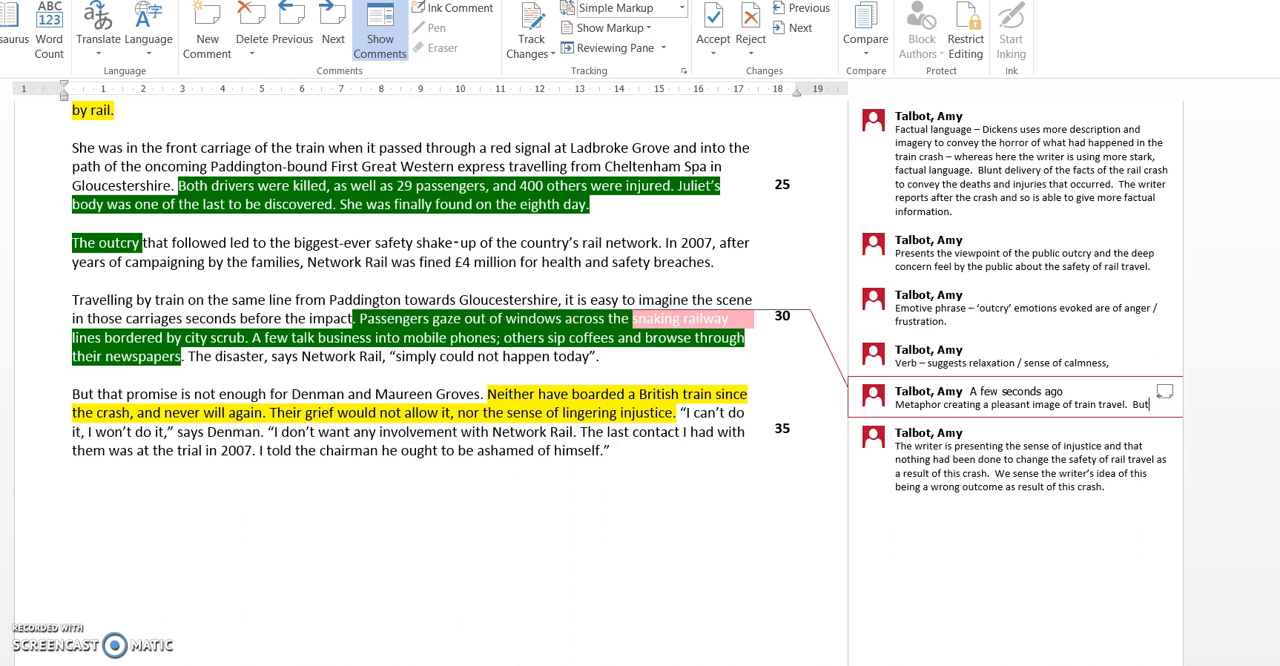
type("there is")
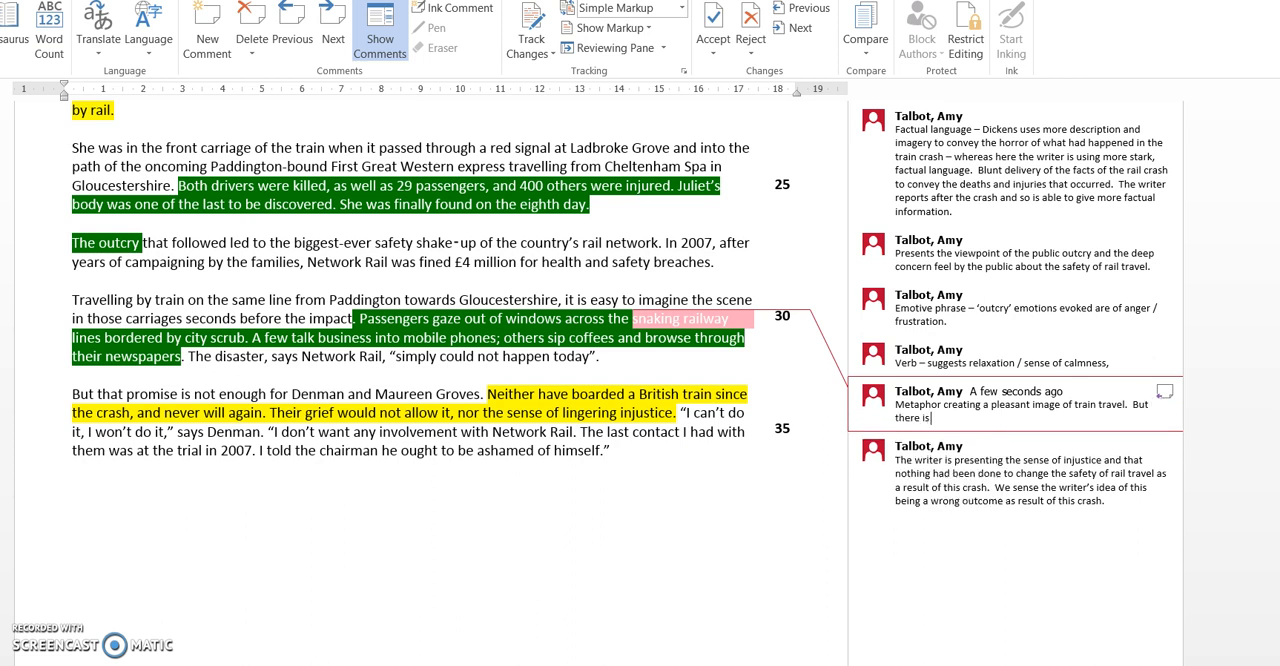
type("an undercurrent o")
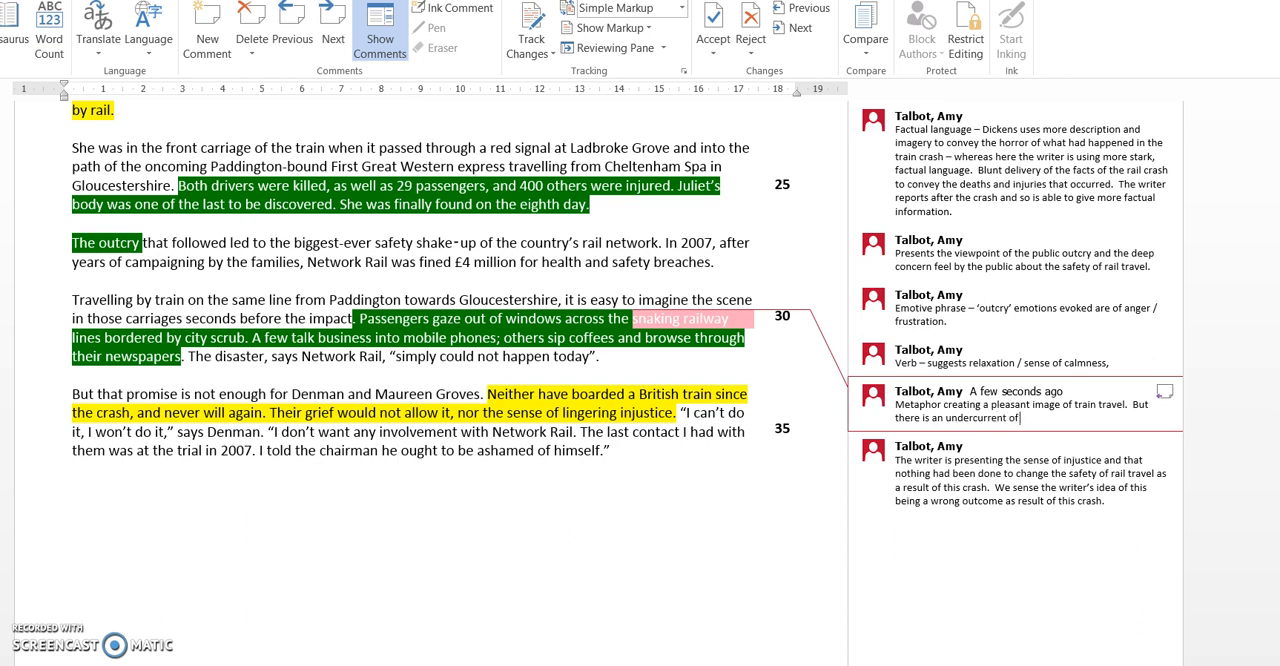
type("feeling atht")
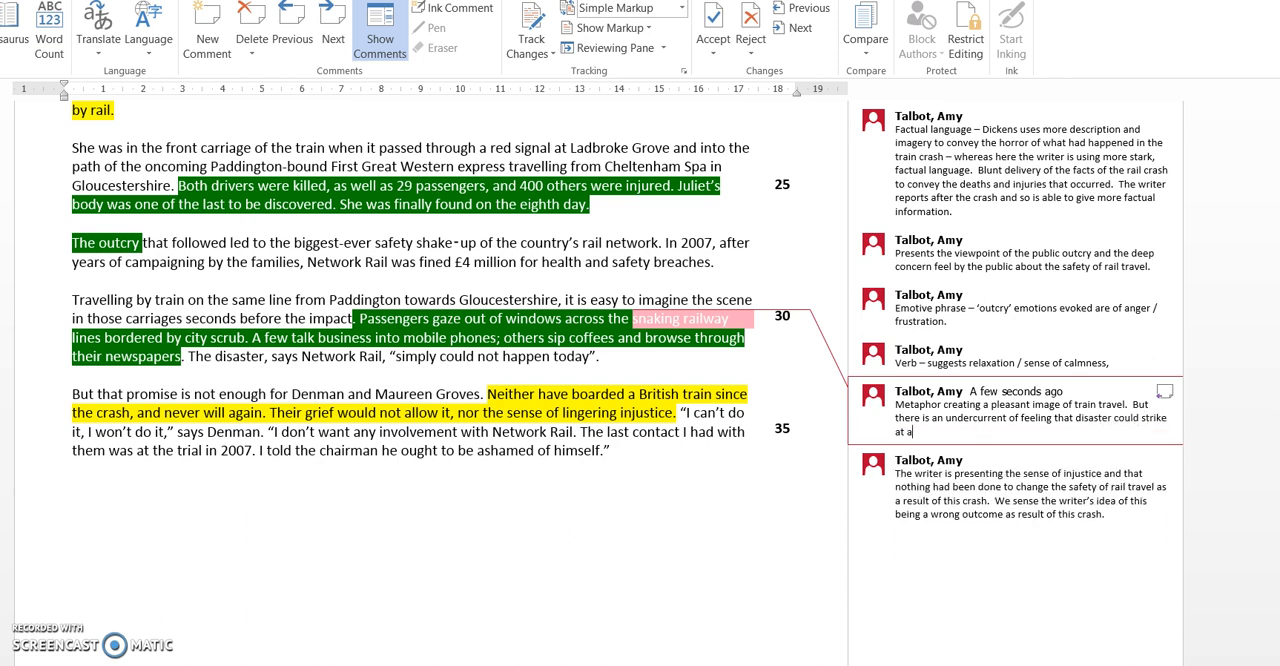
type("ny moment")
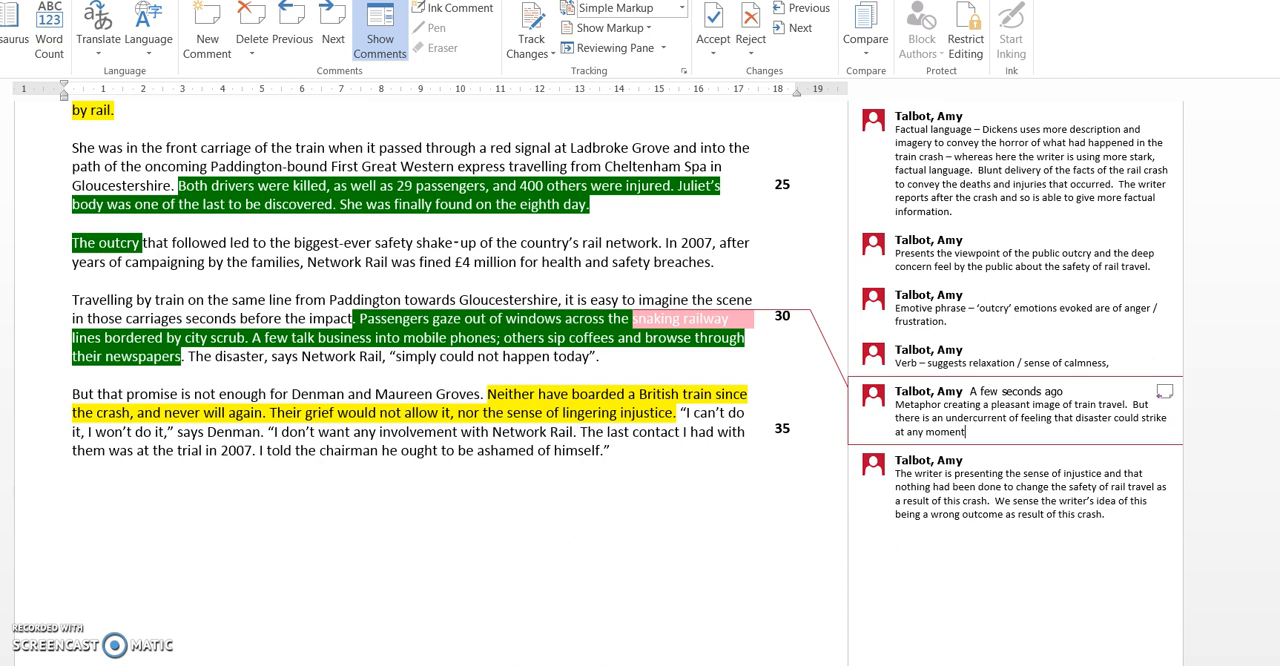
type("and")
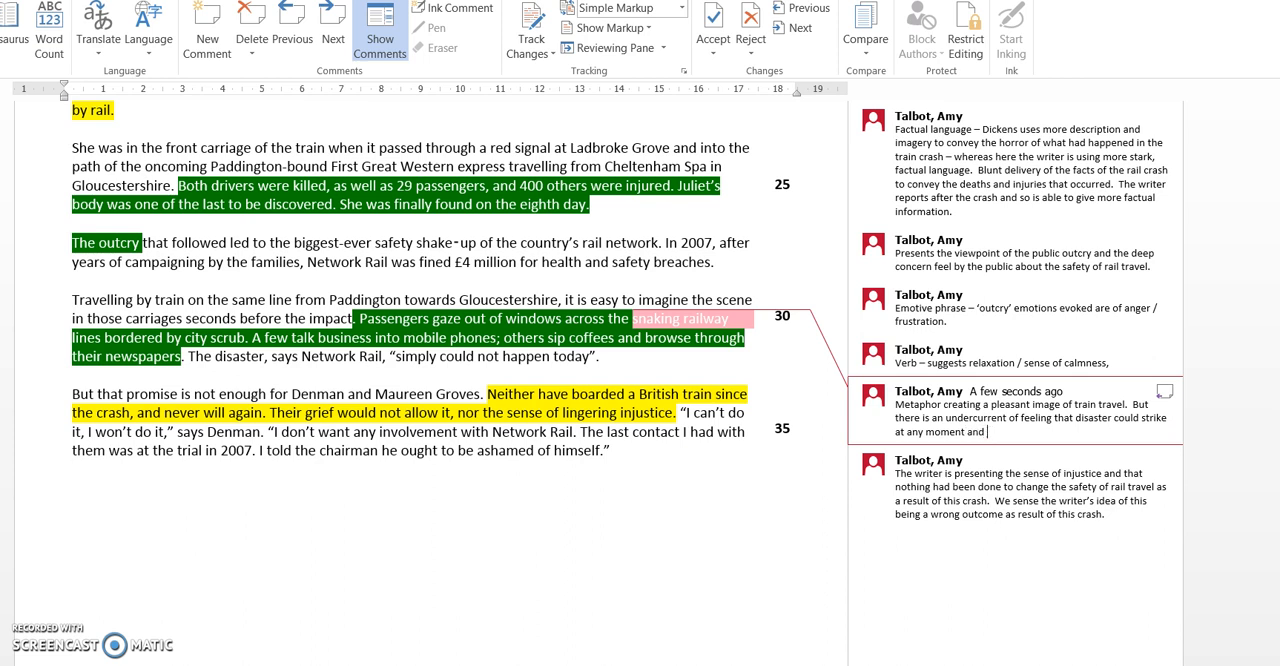
type("the writer is suggingg")
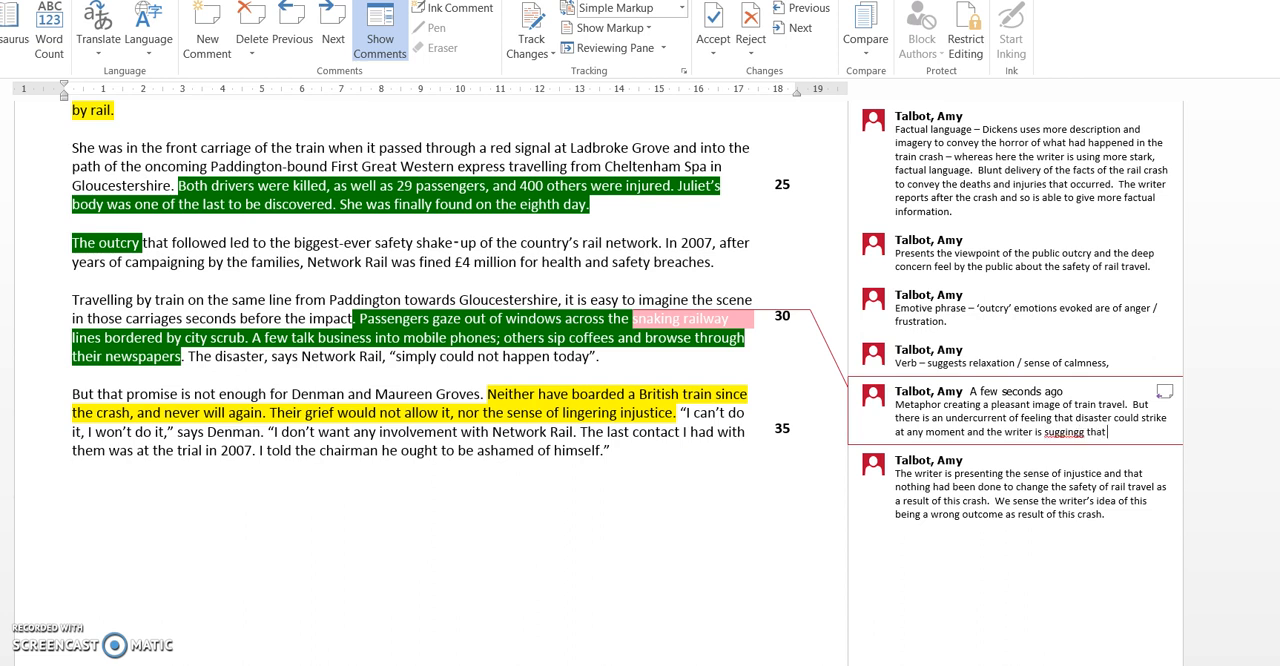
type("that perhaps we s")
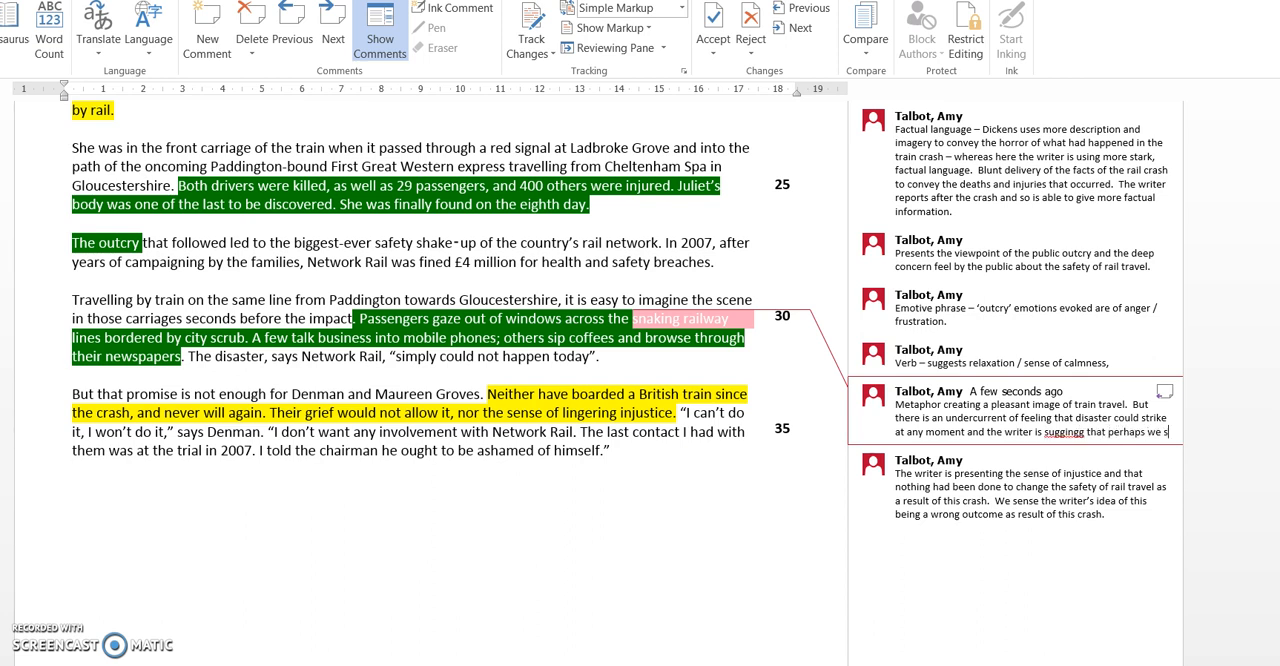
type("houldn't")
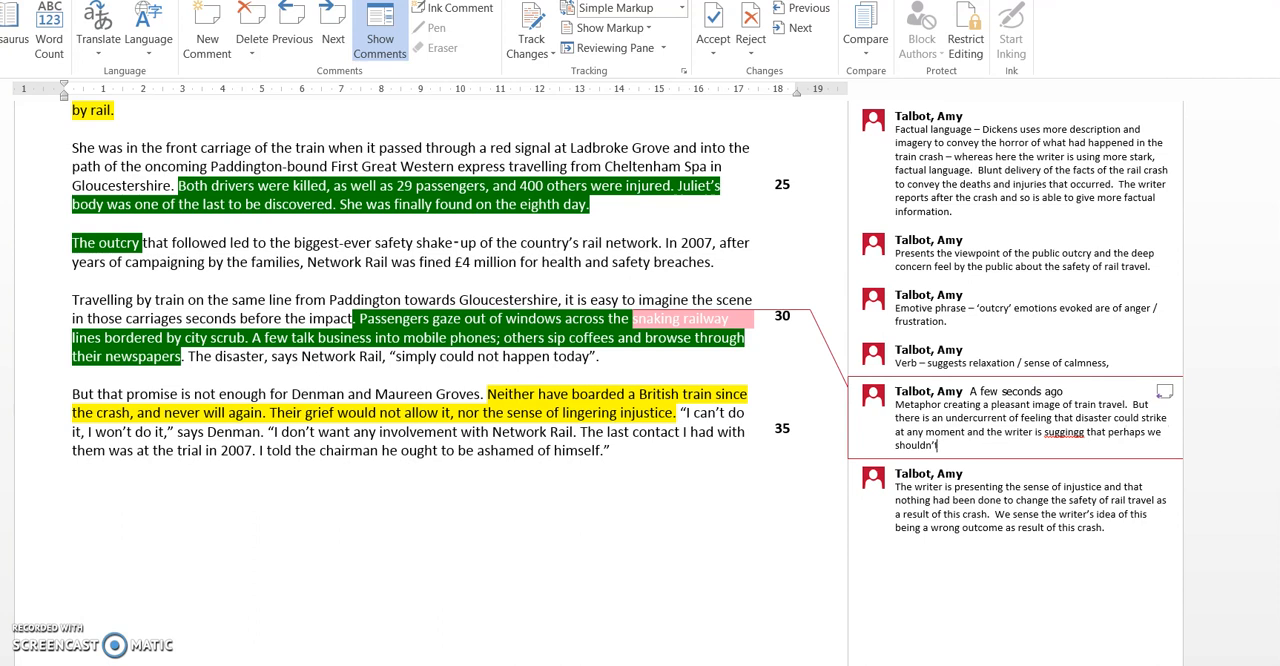
type("feel quite so at eas")
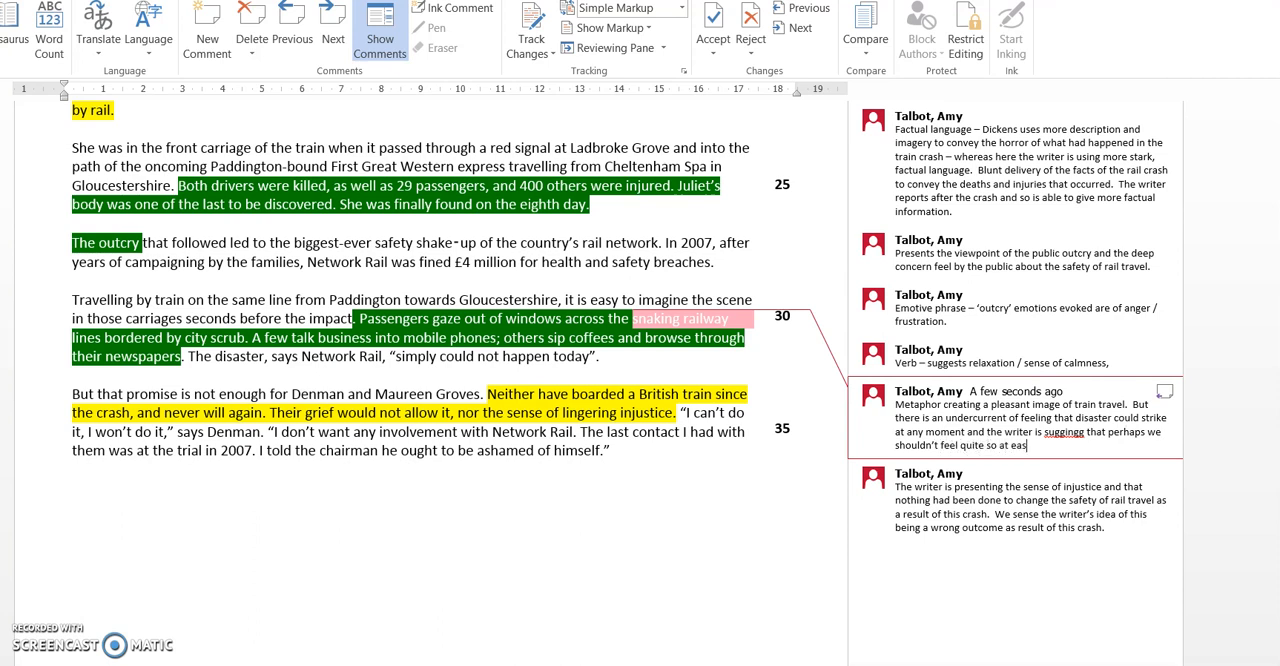
type("e.")
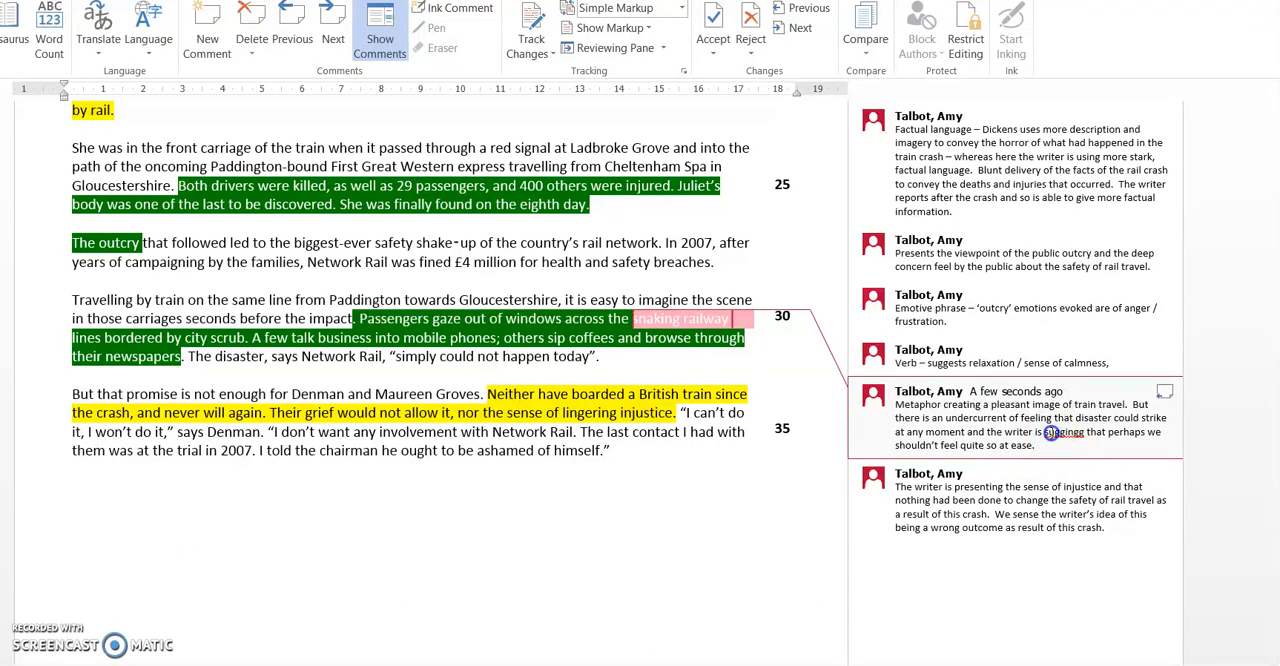
right_click(1065, 432)
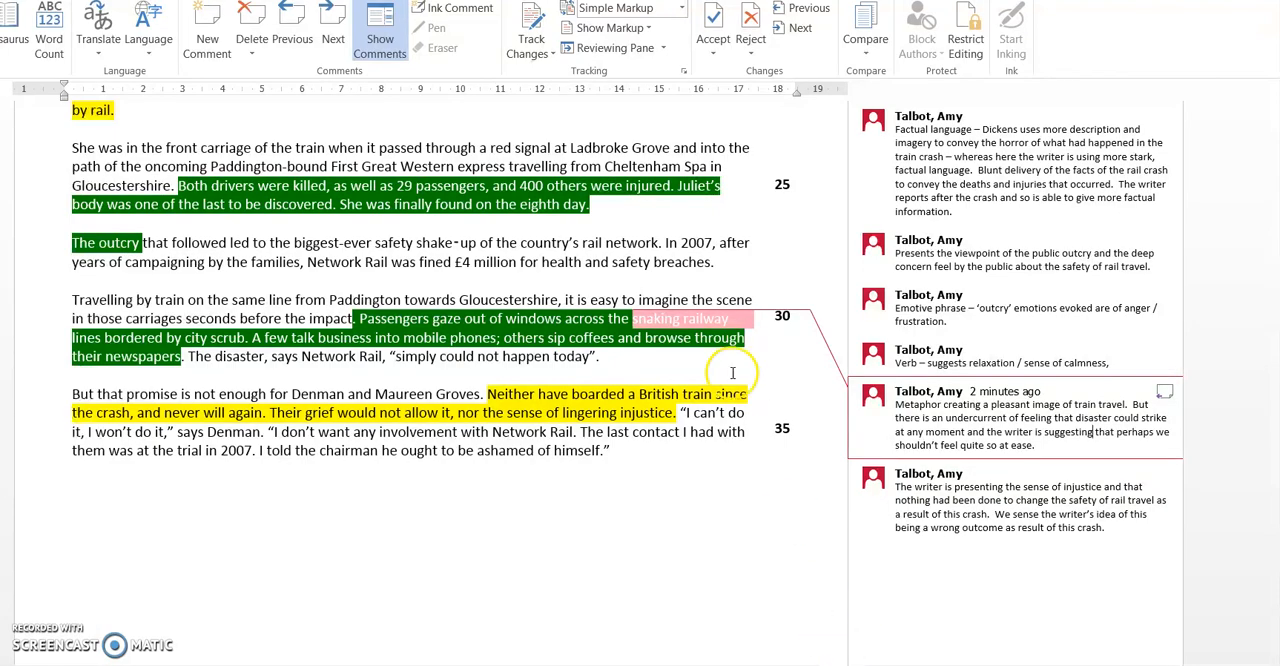
Scroll around the 'snaking railway' sentence in Source B.
scroll("up", 3)
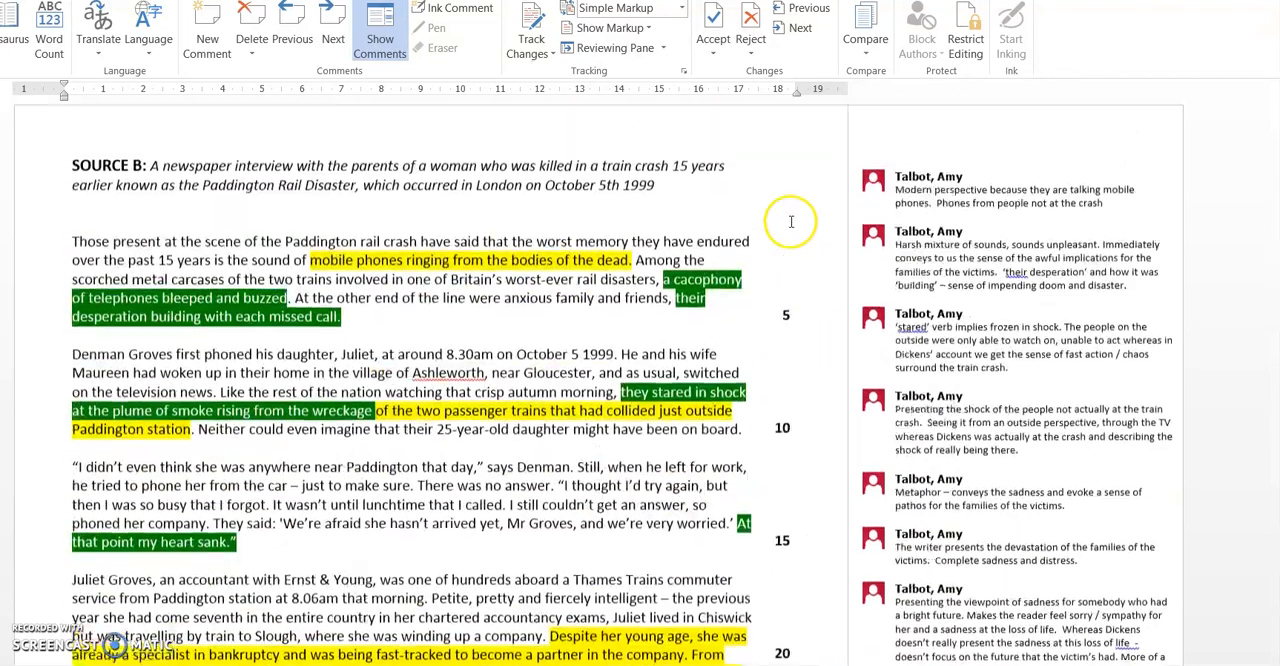
scroll("down", 3)
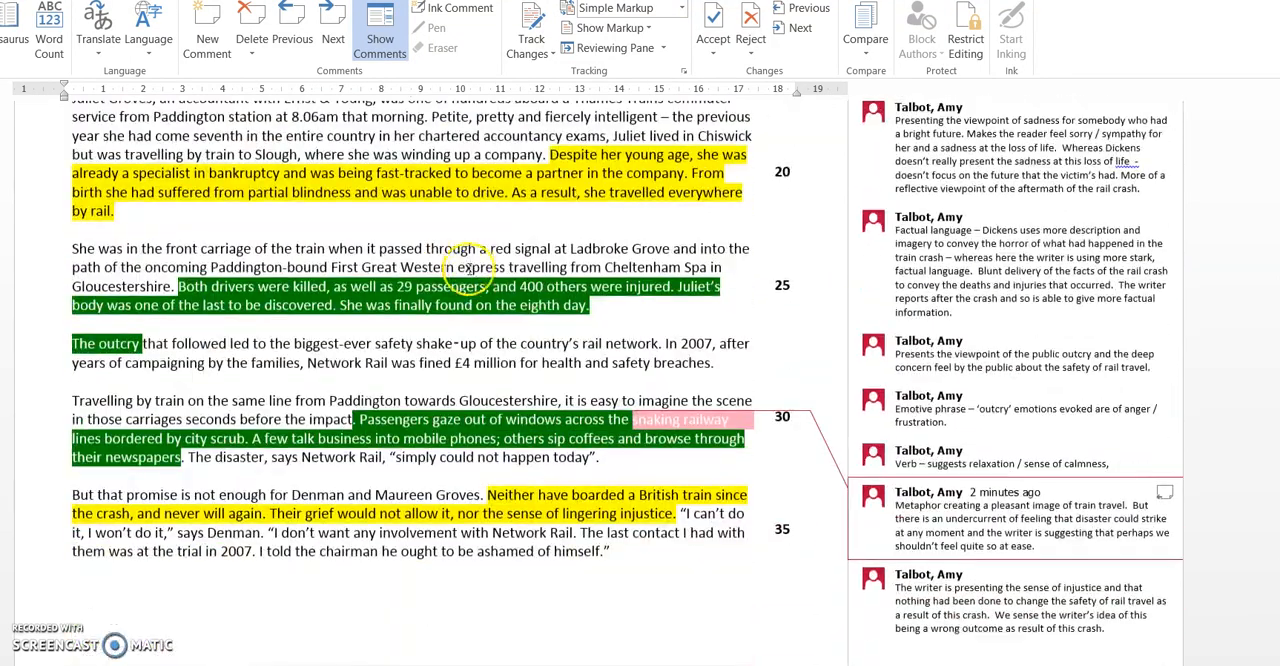
scroll("down", 3)
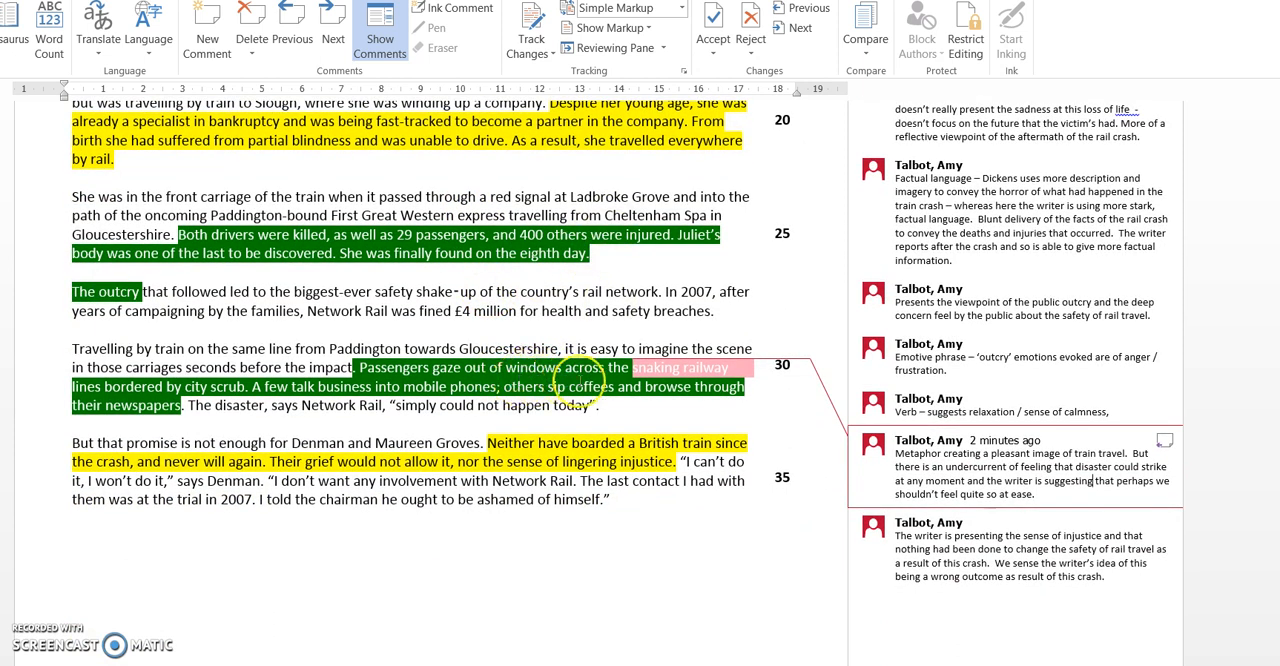
mouse_move(705, 378)
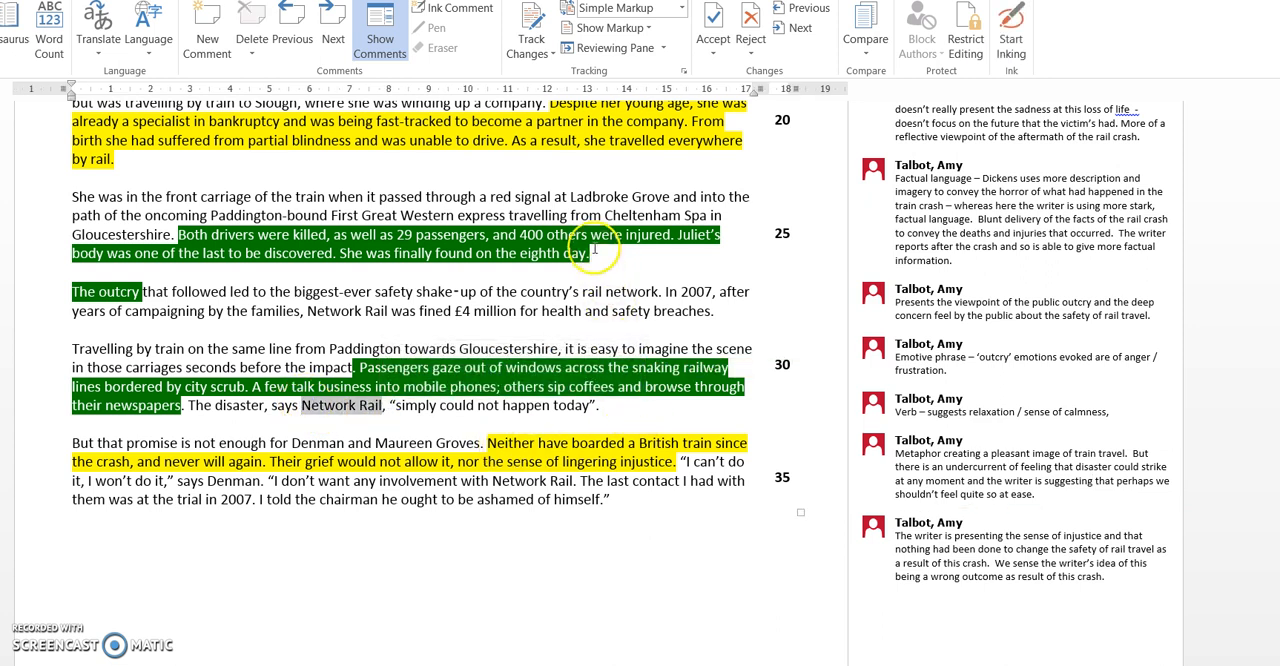
mouse_move(702, 404)
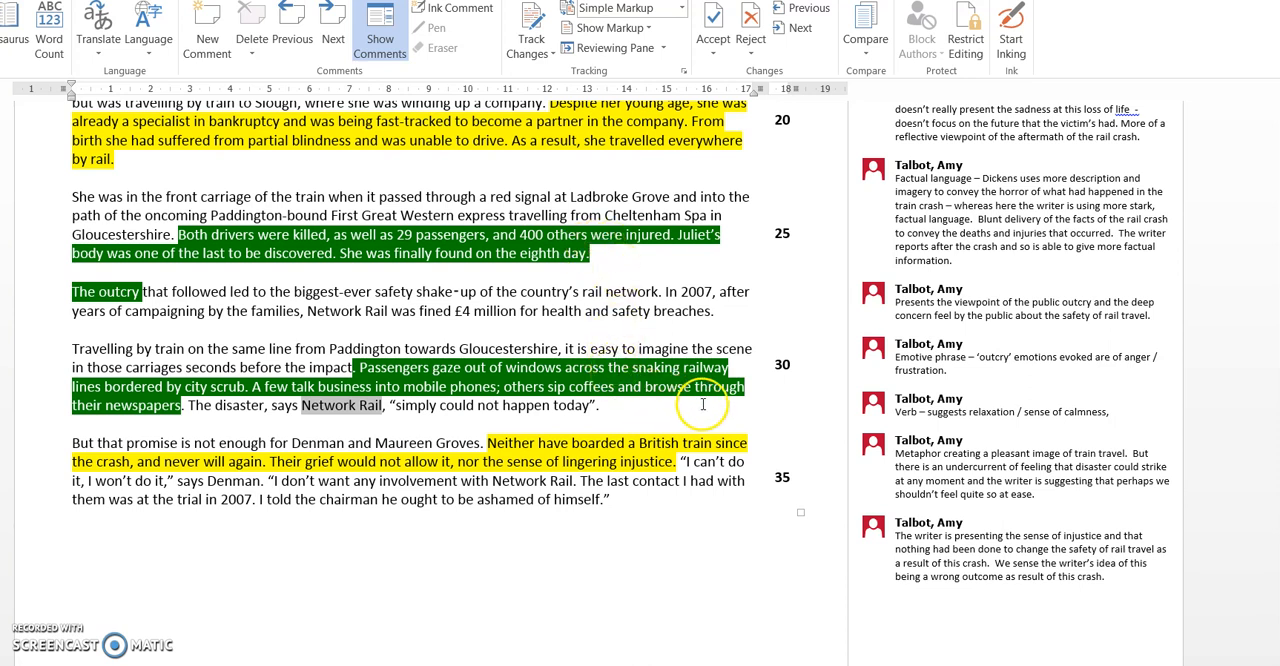
mouse_move(408, 412)
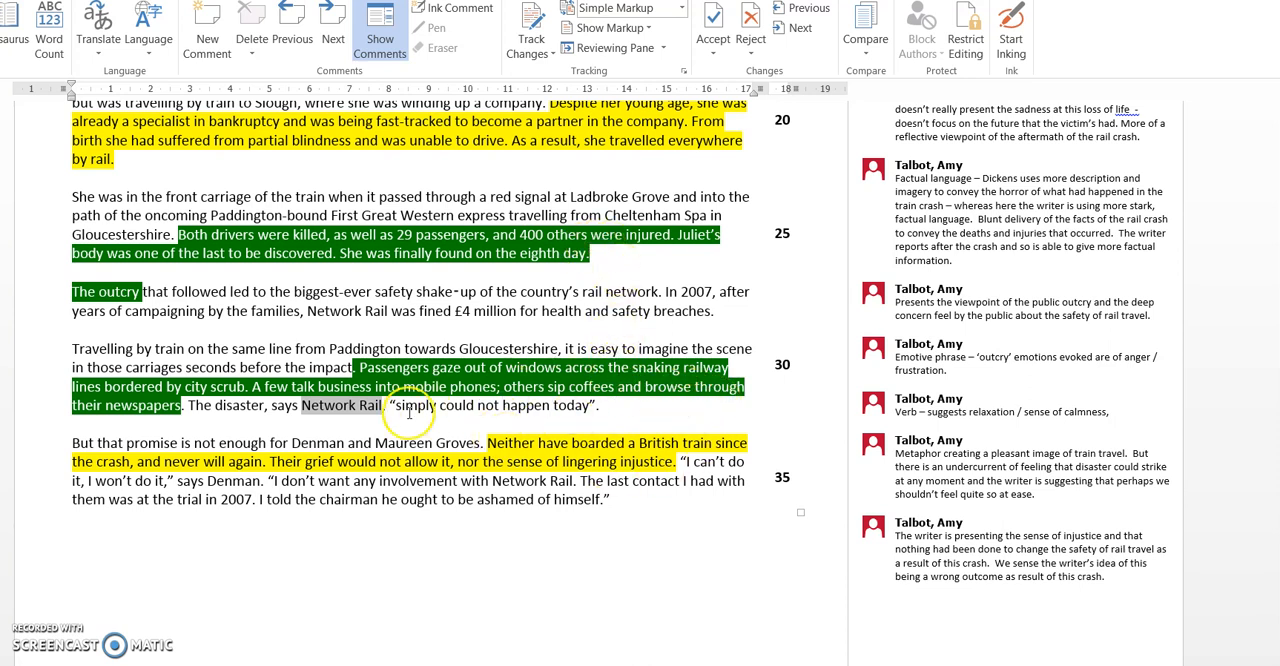
mouse_move(555, 385)
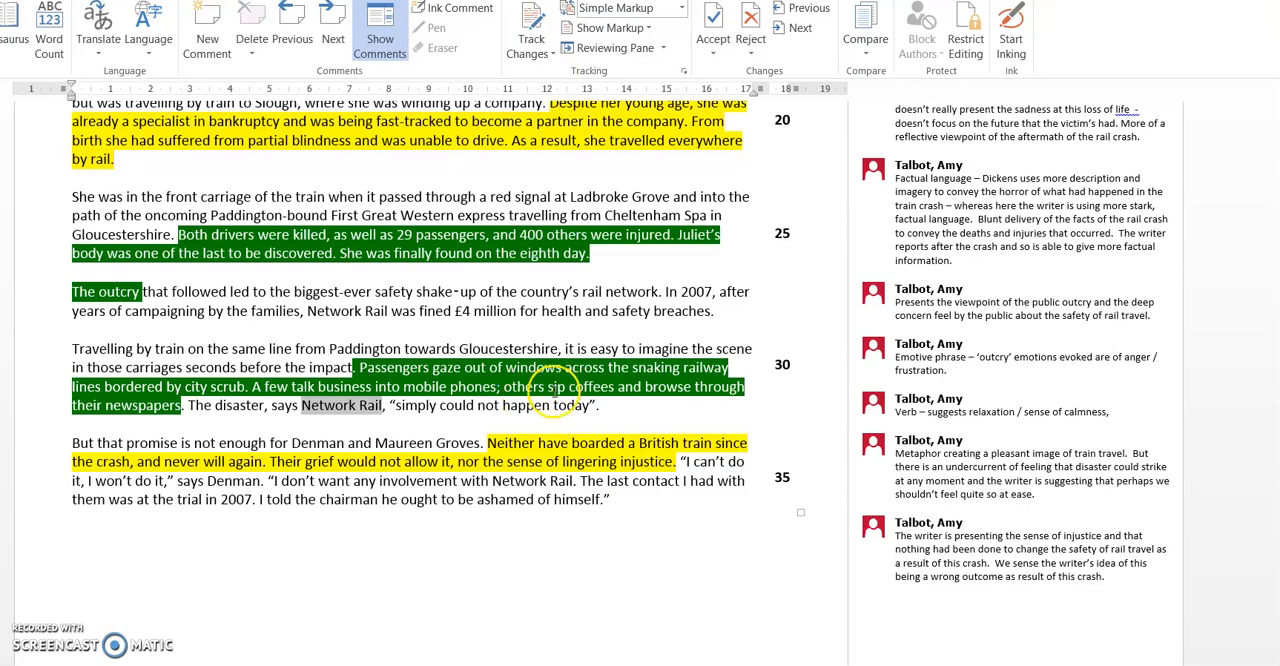
scroll("down", 3)
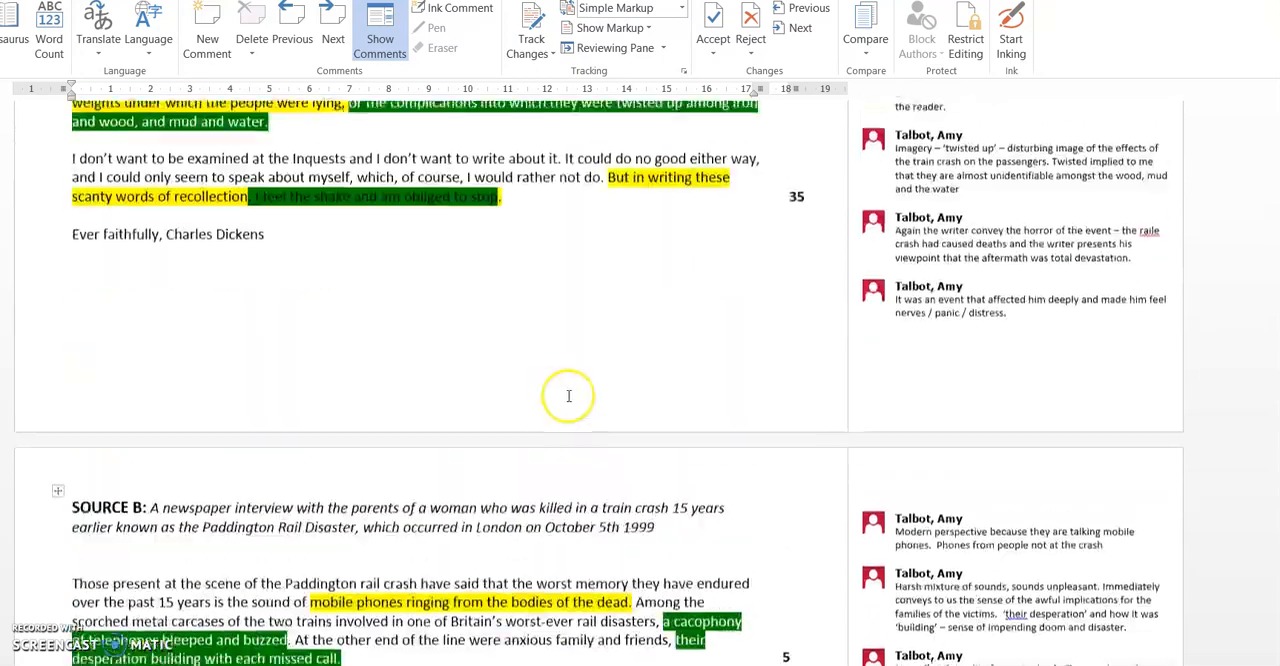
scroll("up", 3)
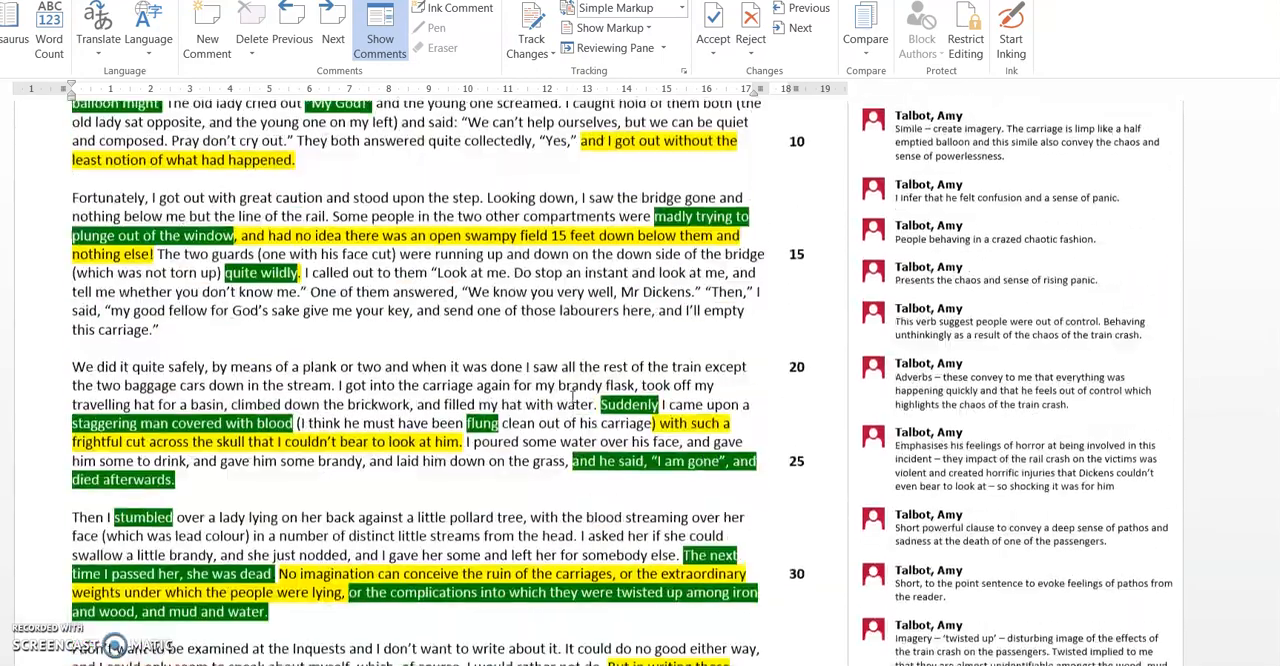
scroll("up", 3)
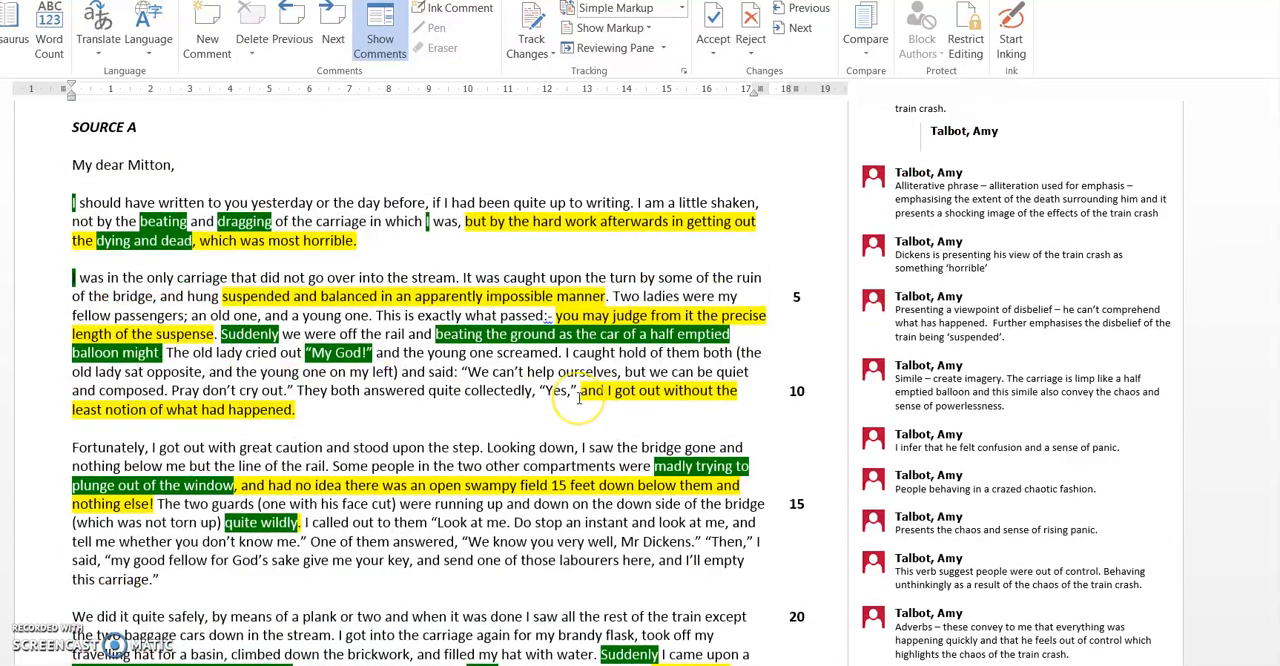
scroll("down", 3)
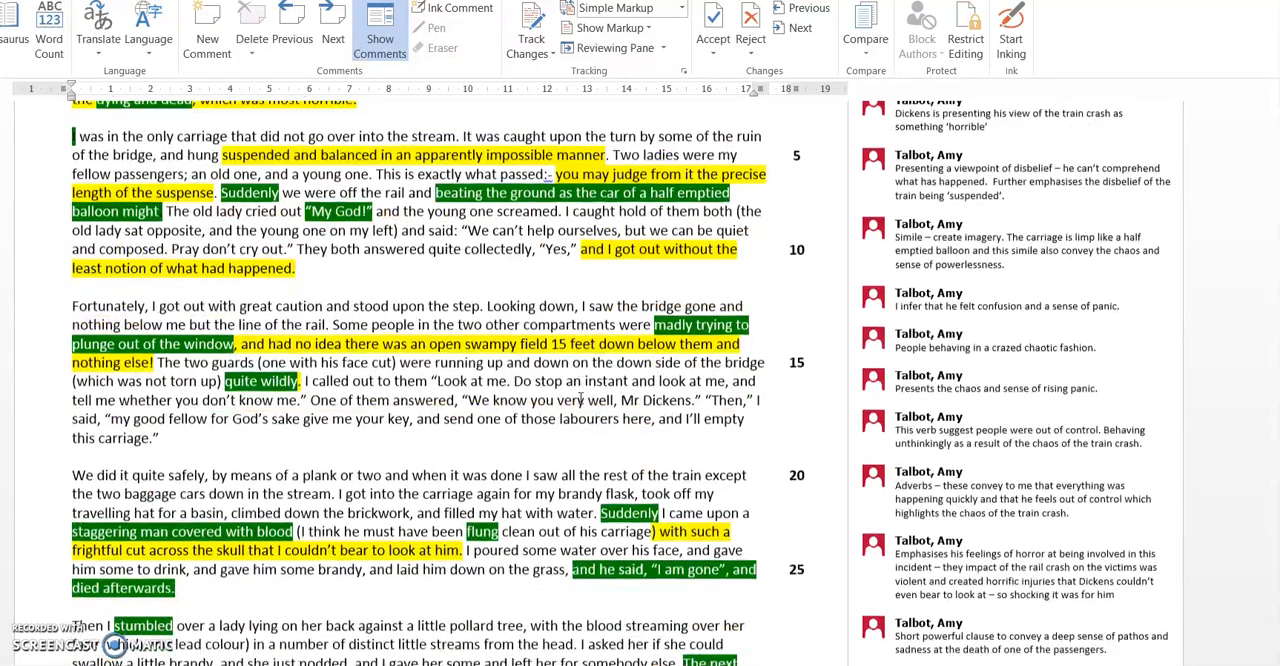
scroll("down", 3)
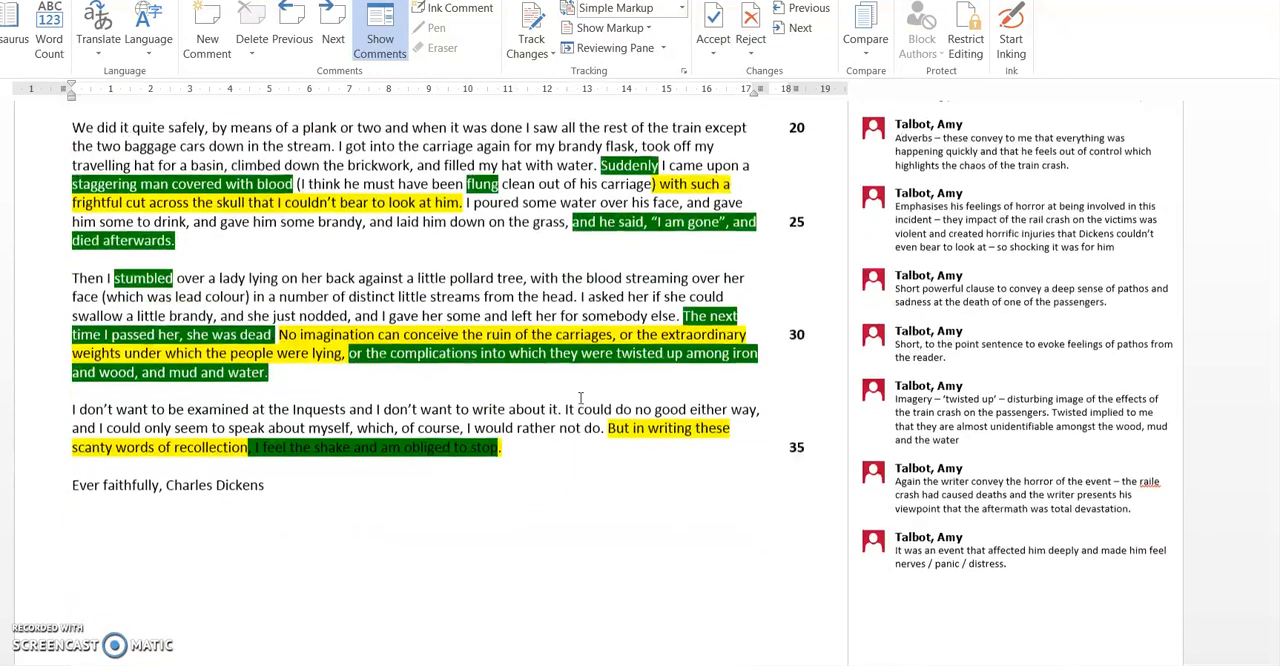
scroll("down", 3)
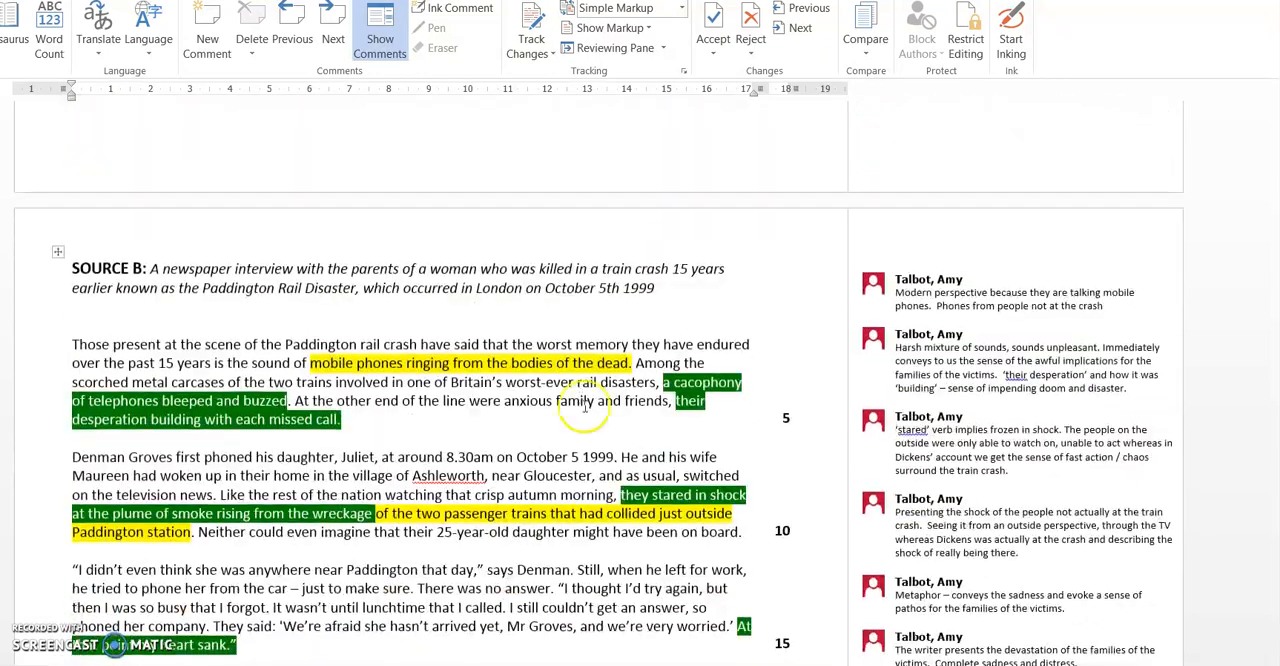